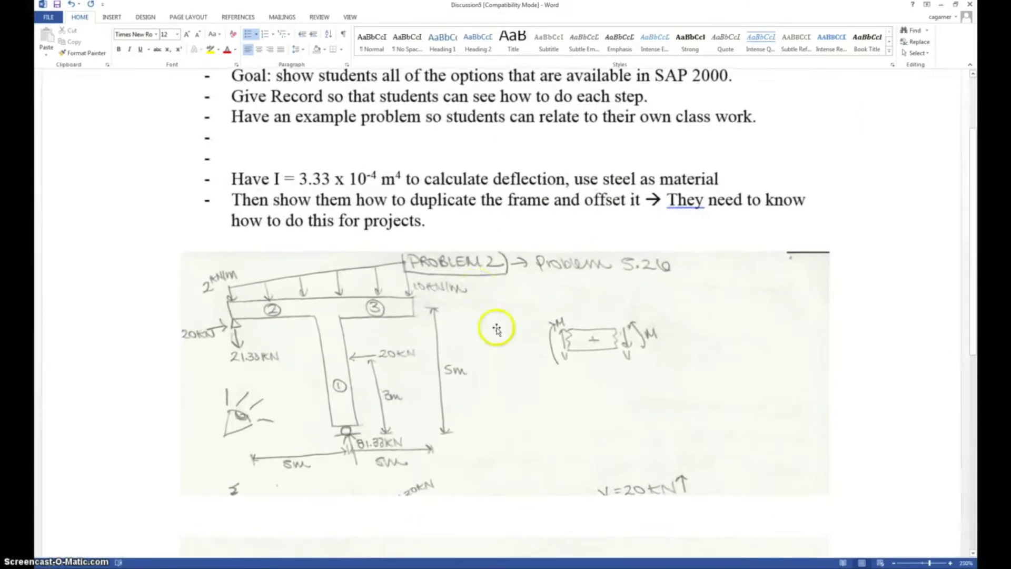
- Type the note 'SAP DOES NOT USE THE SAME SIGN CONVENTION.' beneath the sketch
scroll("down", 3)
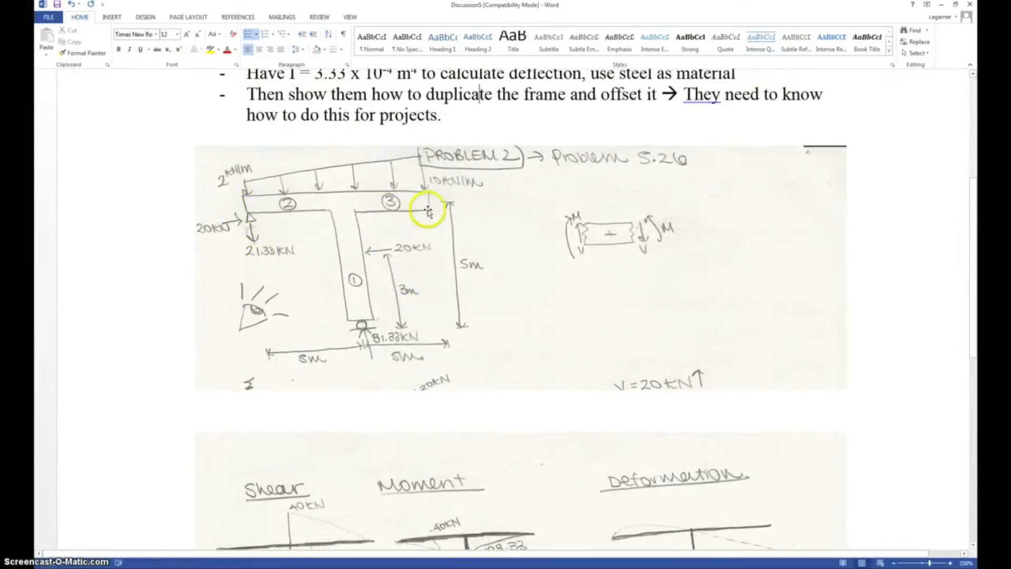
mouse_move(361, 205)
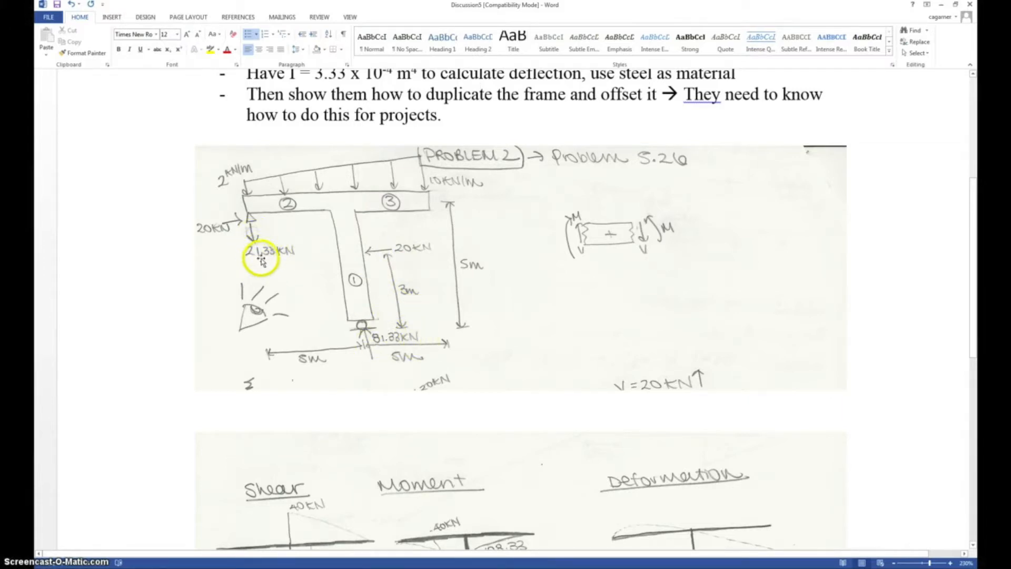
mouse_move(216, 215)
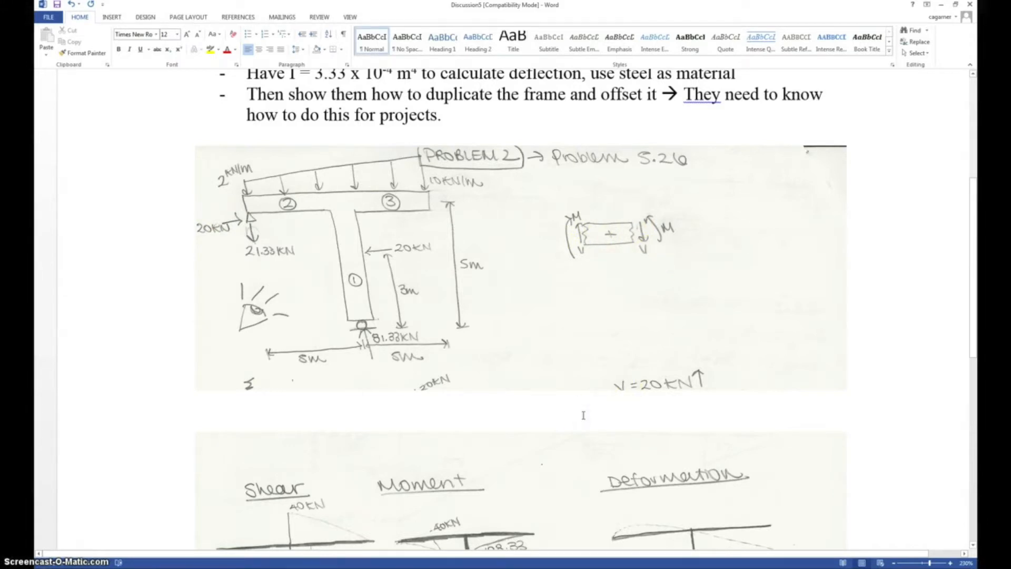
type("SAP DOES NOT USE THE")
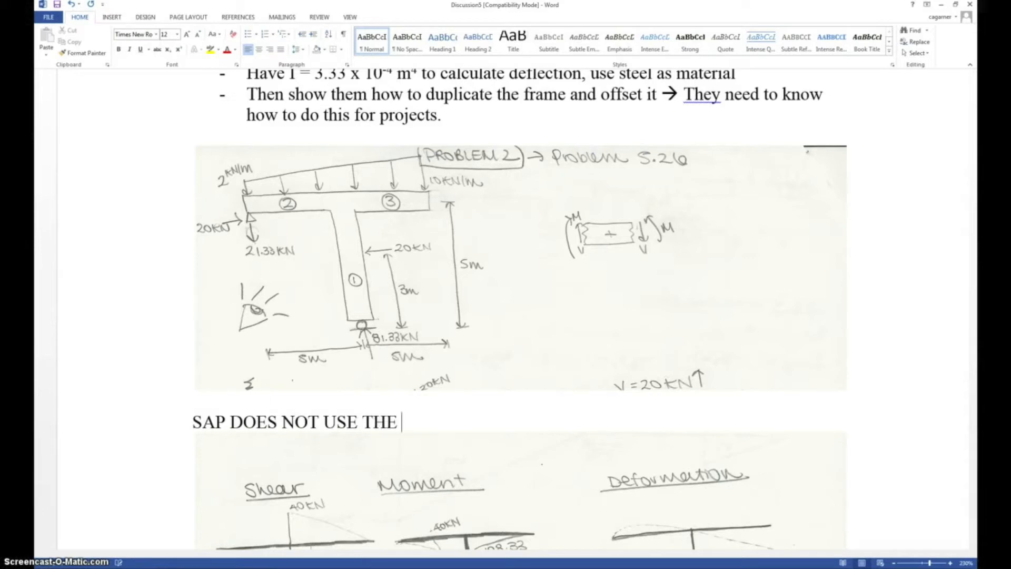
type("SAME SIGN C")
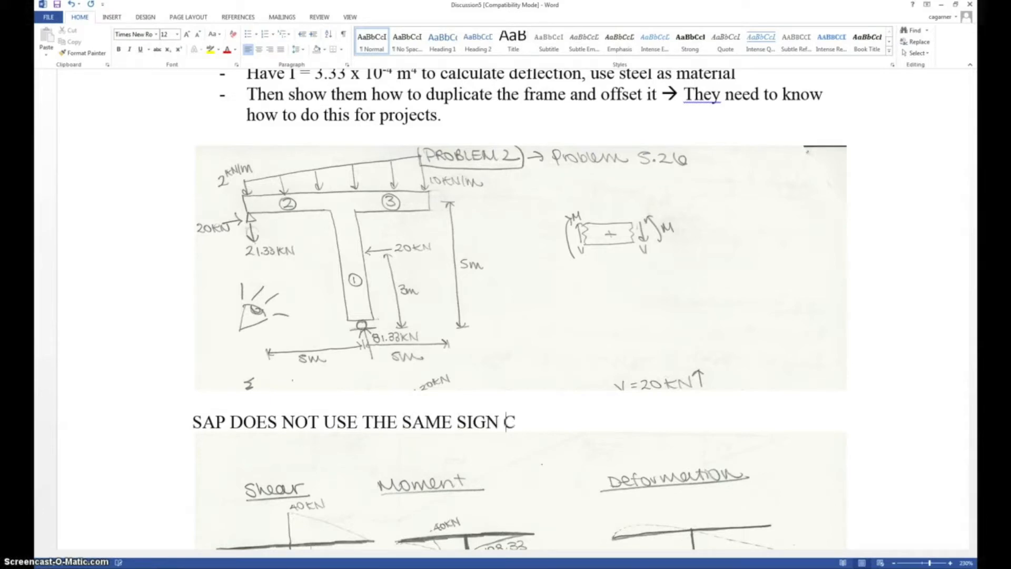
type("ONVENT")
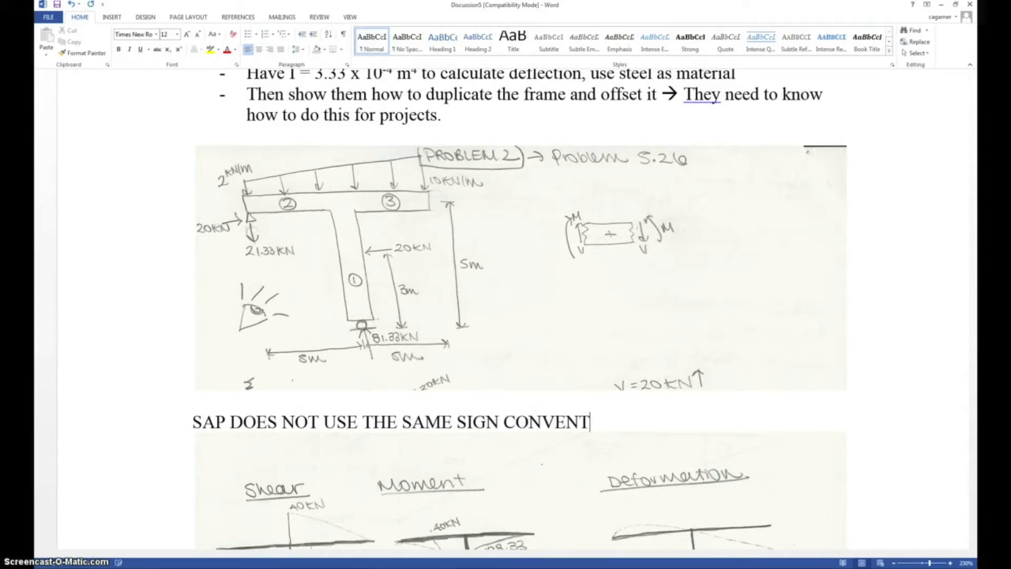
type("ION")
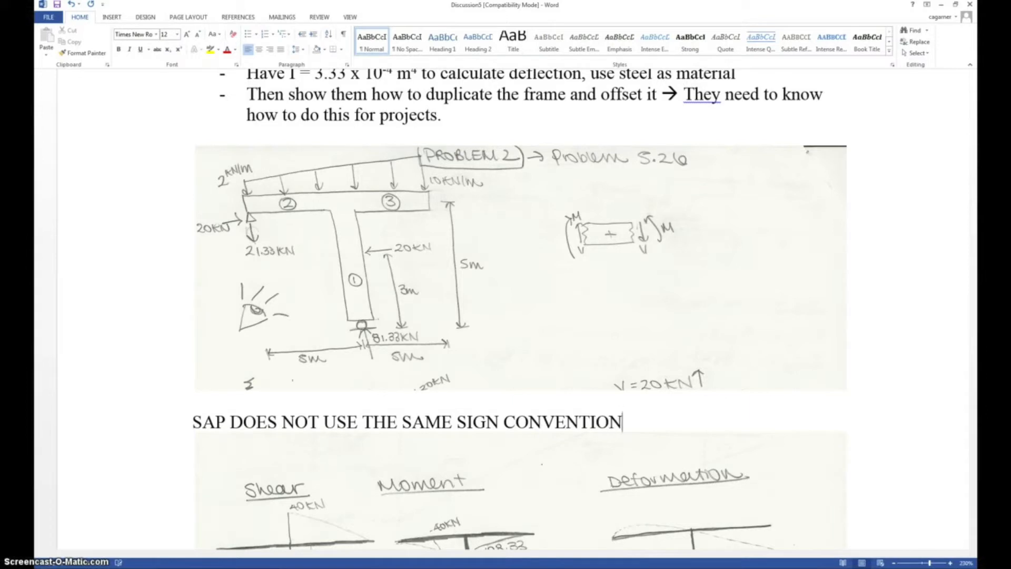
type(".")
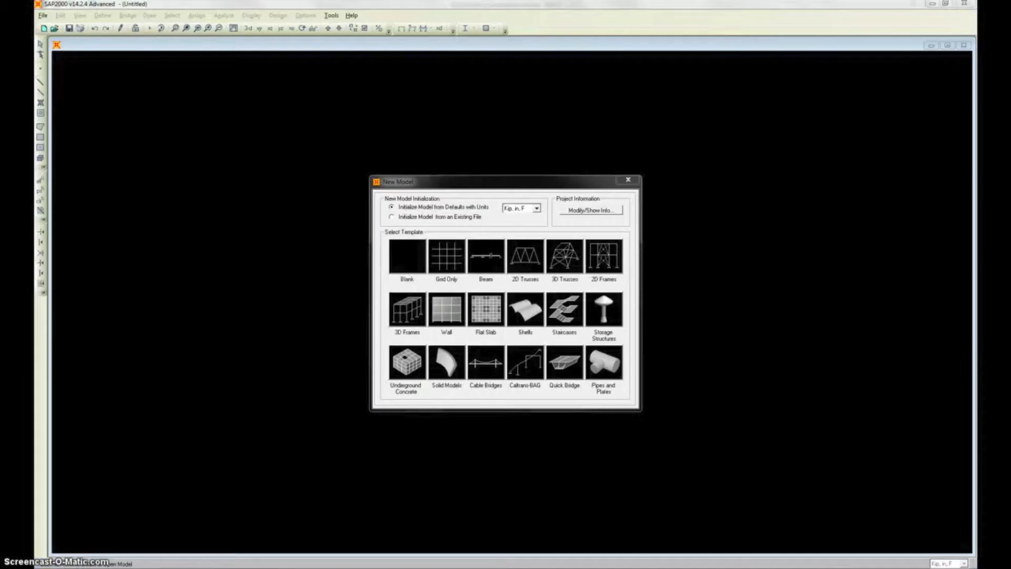
- Choose kN, m, C units and the Grid Only template for the new model
left_click(536, 208)
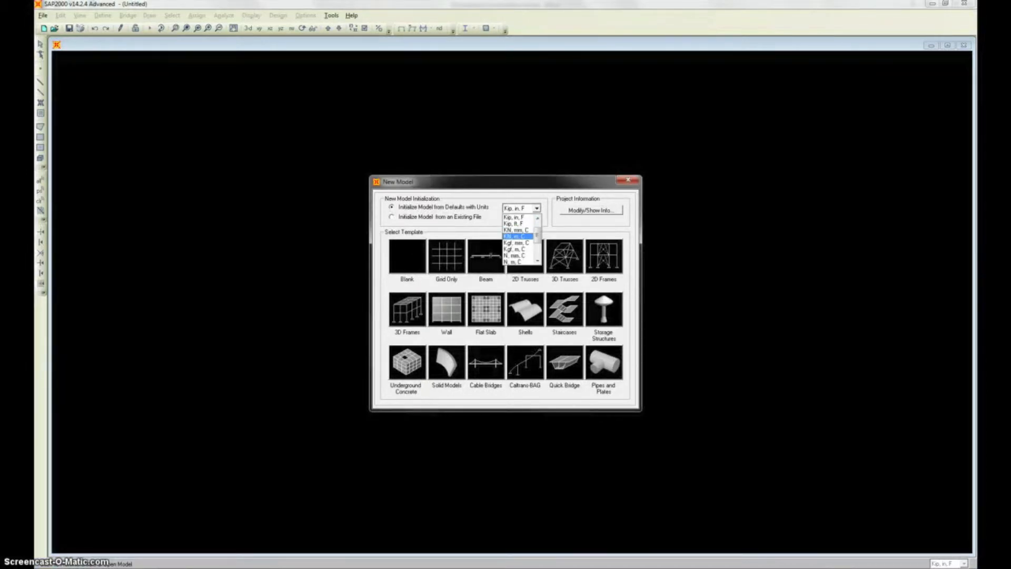
left_click(519, 229)
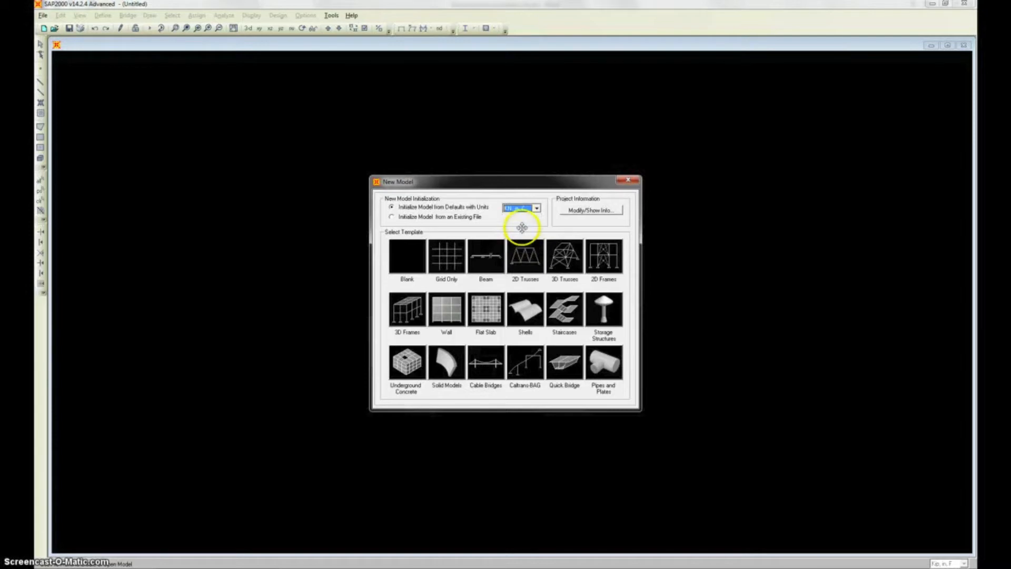
left_click(446, 257)
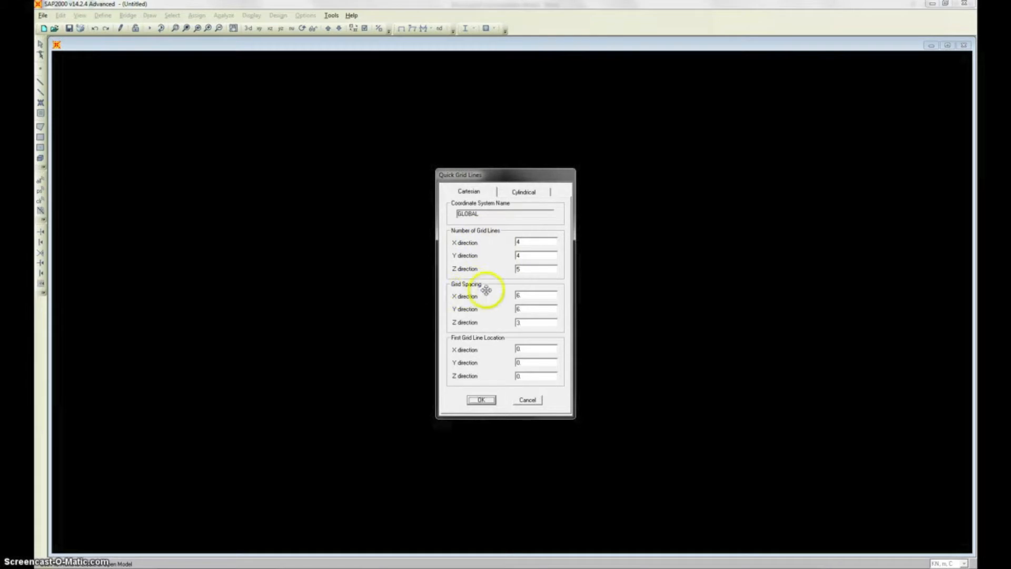
mouse_move(537, 358)
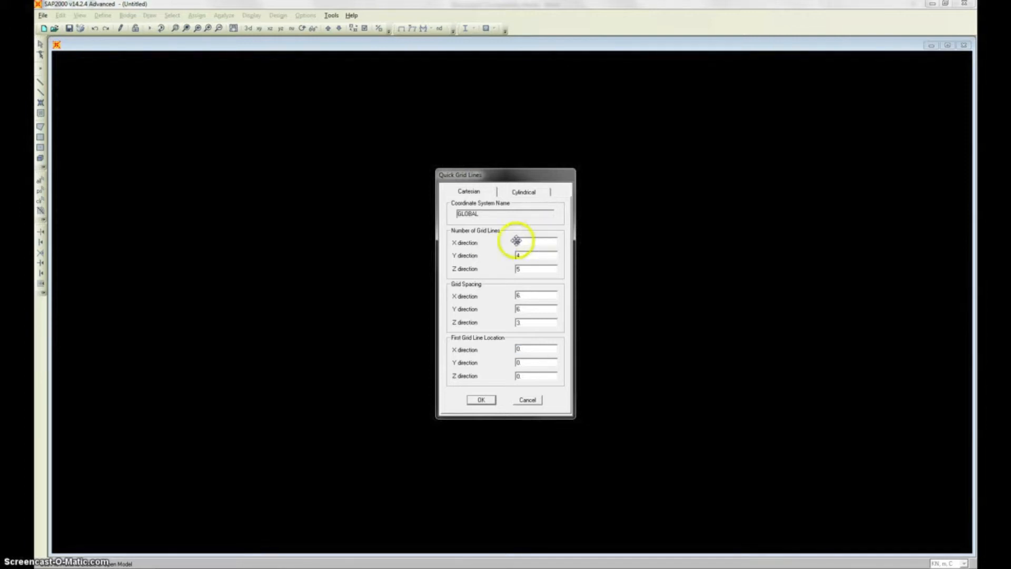
- Set the X-direction number of grid lines to 11
left_click(534, 242)
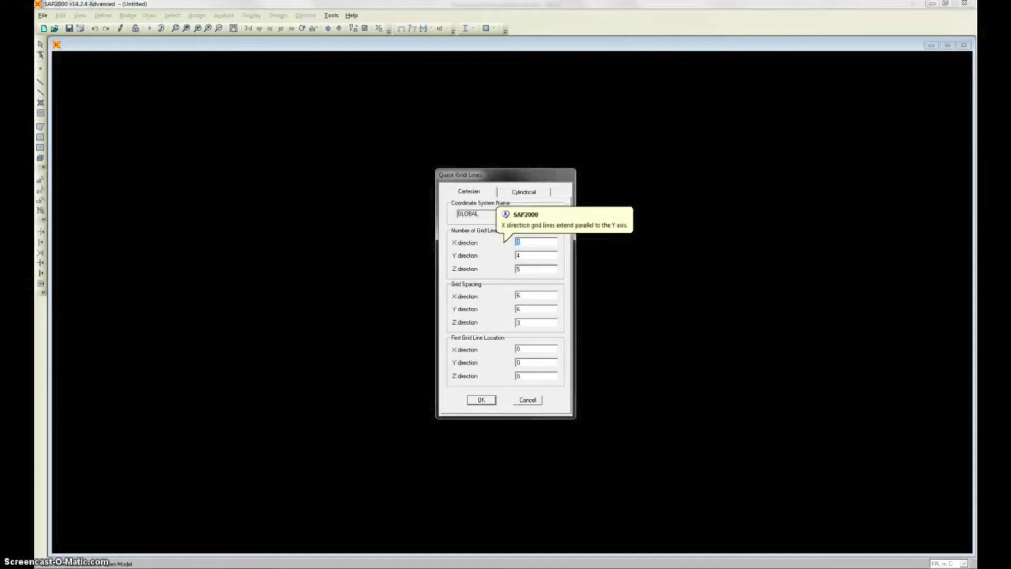
type("11")
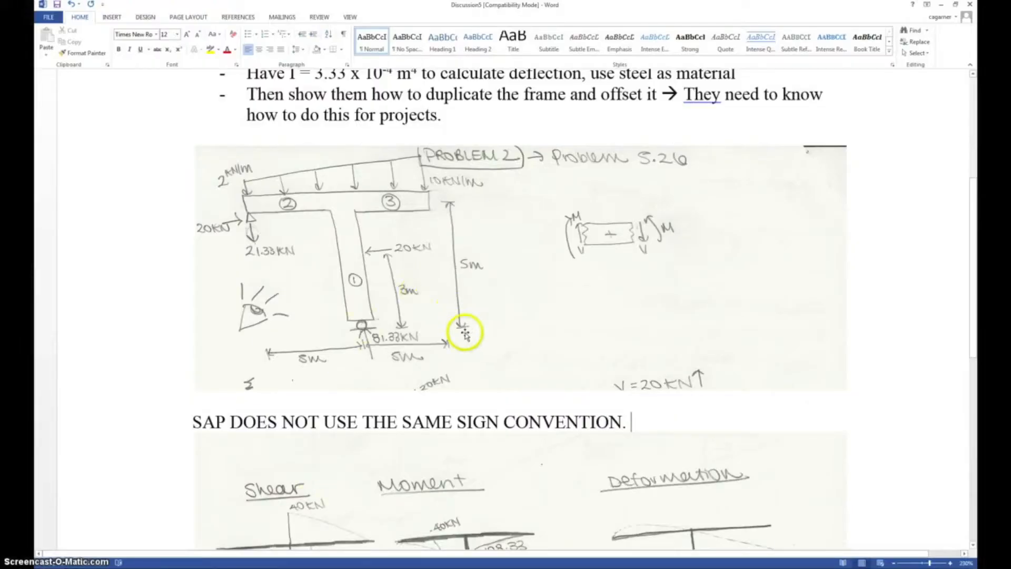
mouse_move(480, 286)
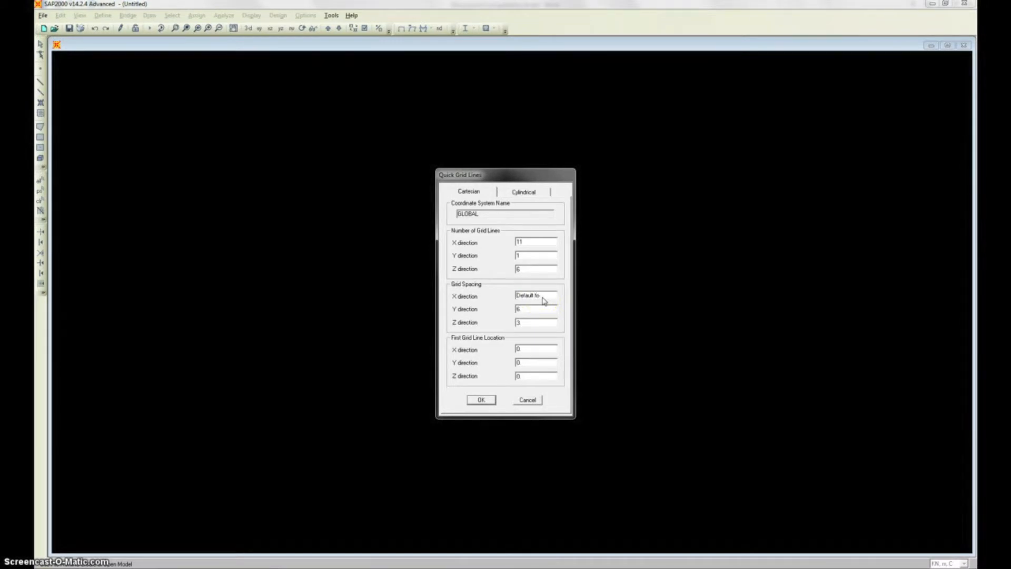
- Set Y=1, Z=6 grid lines with 1 m spacing in X, Y, Z and create the grid
type("1 Unit")
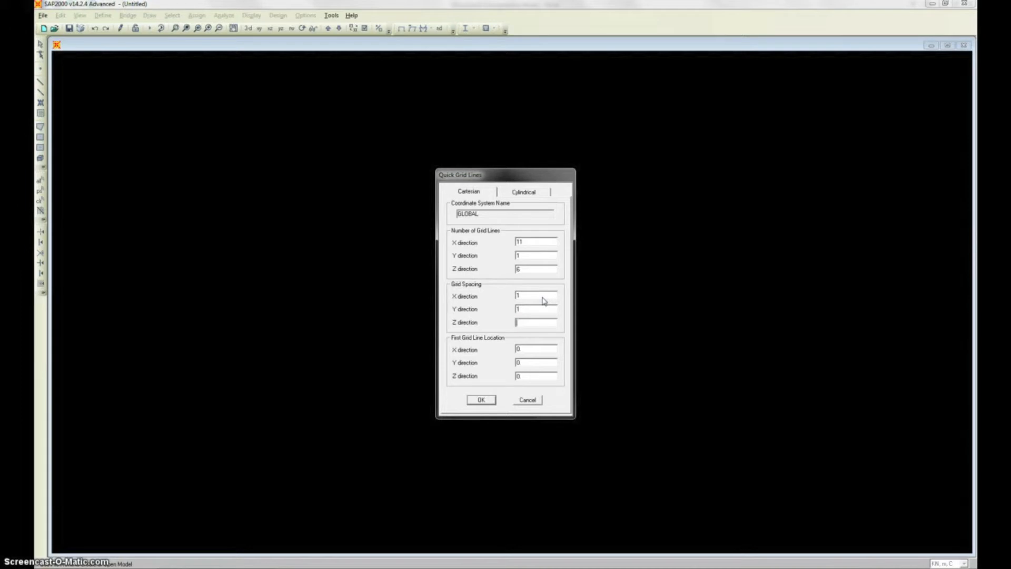
type("1")
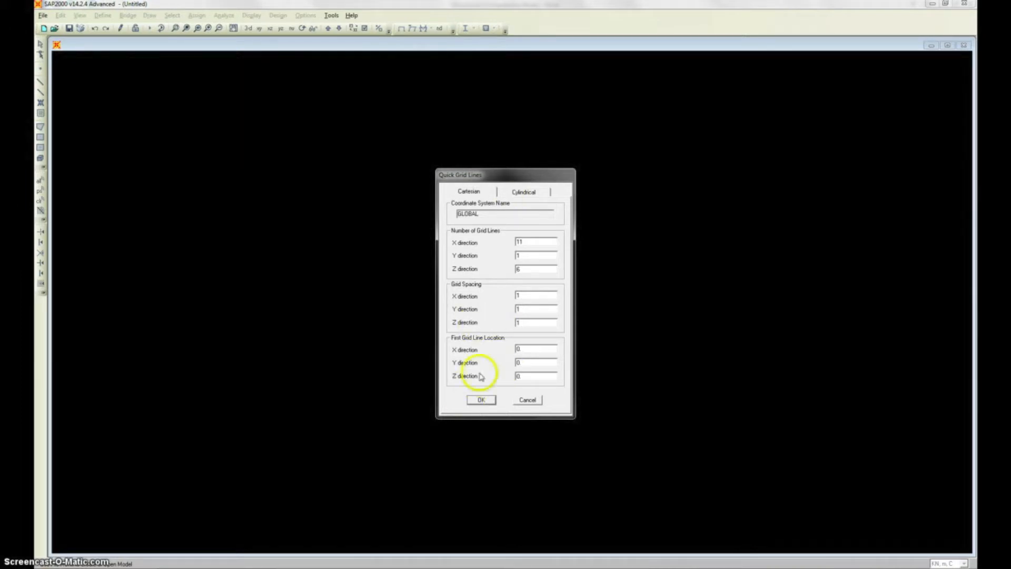
left_click(480, 400)
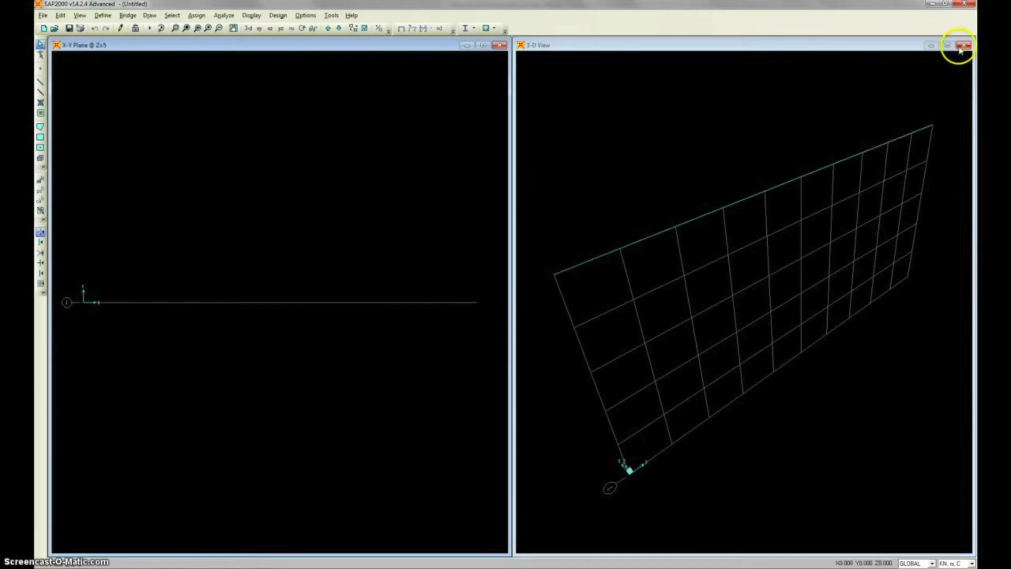
- Close the 3-D view and show the X-Z elevation of the grid full-window
left_click(958, 45)
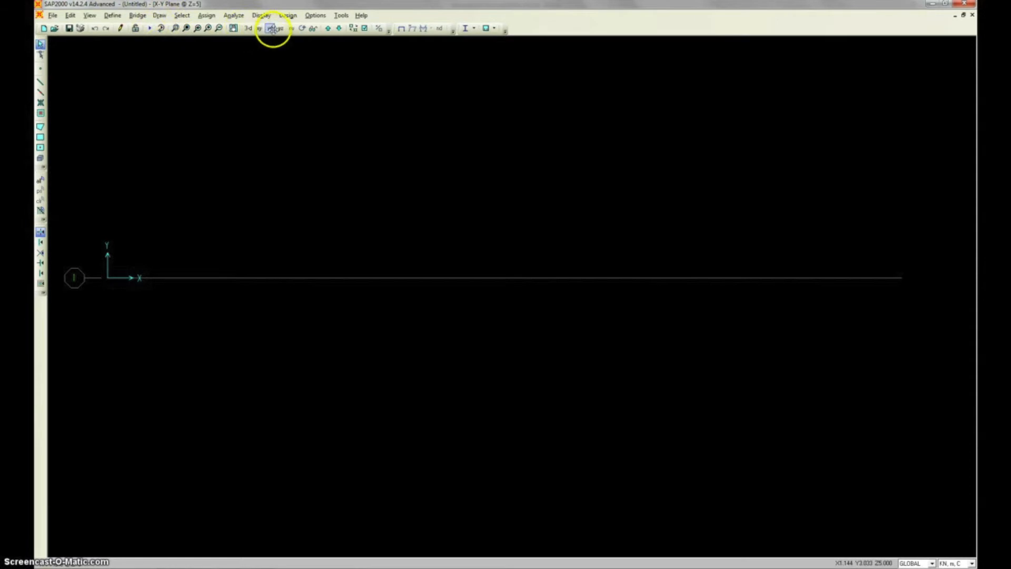
left_click(270, 28)
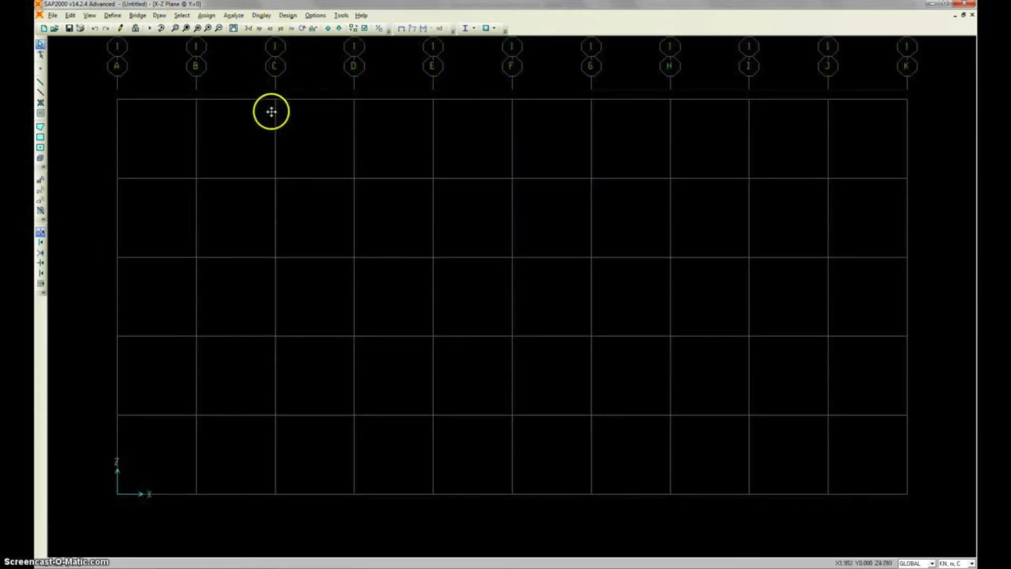
mouse_move(254, 506)
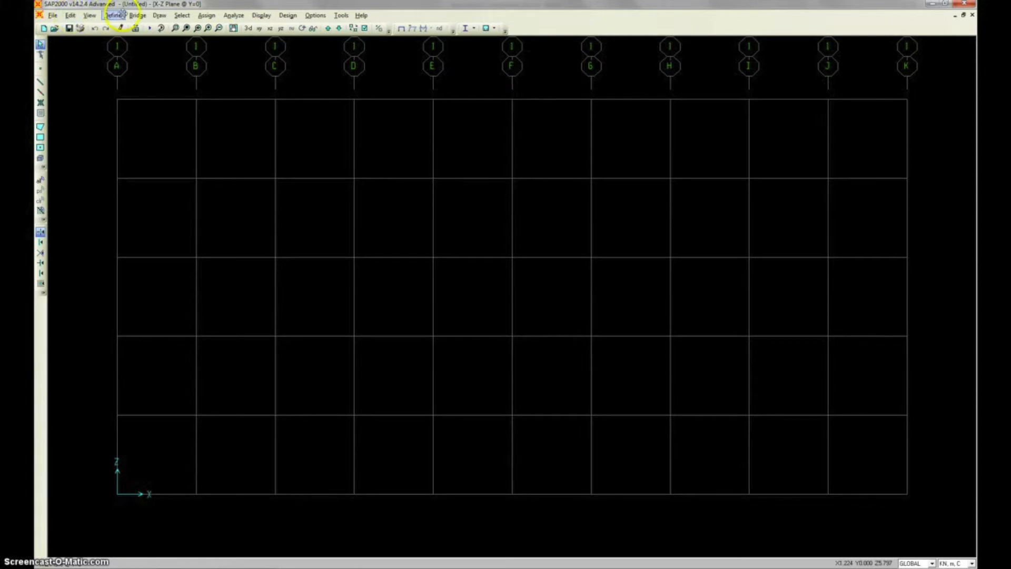
mouse_move(40, 82)
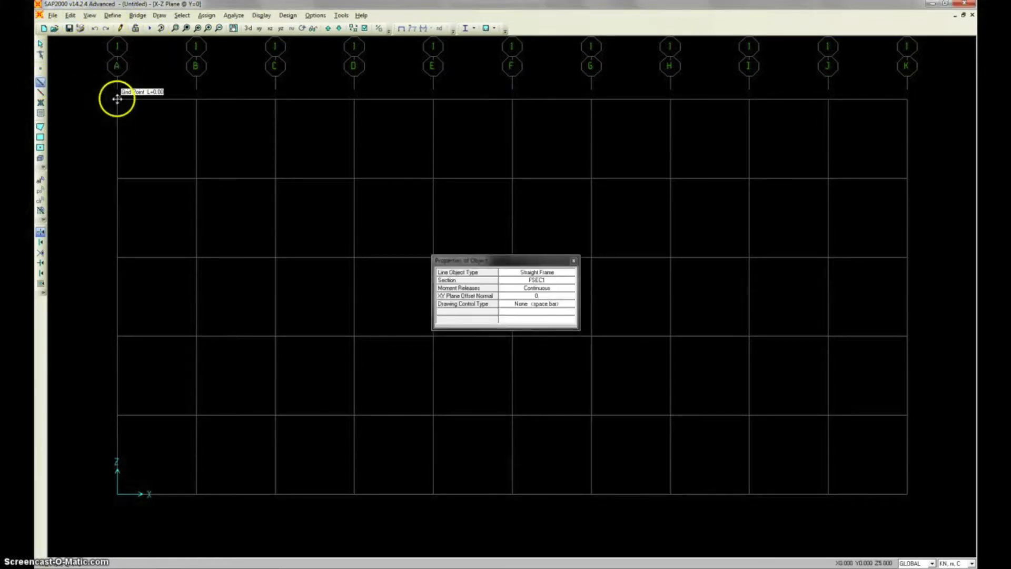
- Draw the beam along the top grid line A-K and the column down grid line F
left_click_drag(115, 99, 906, 99)
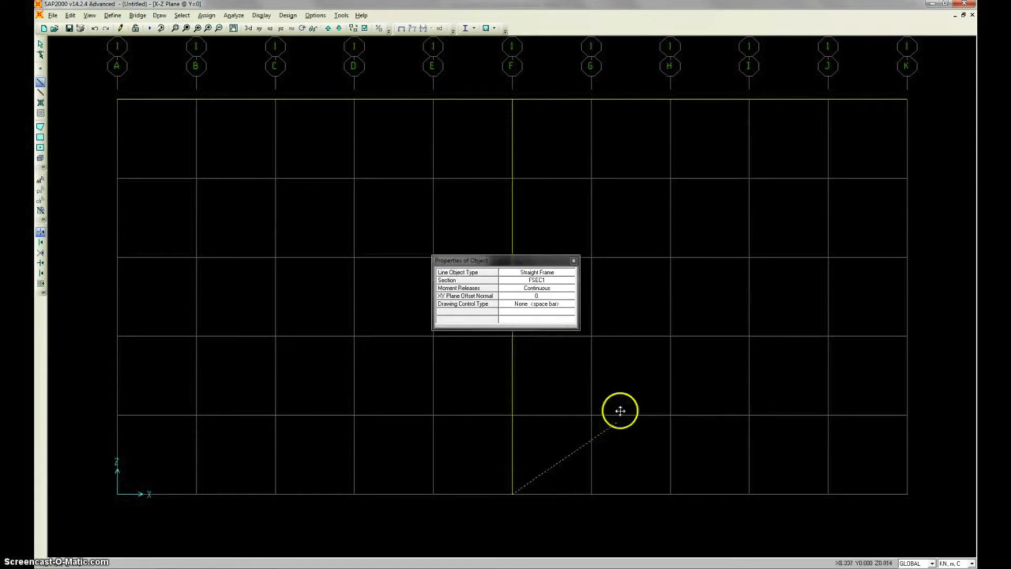
left_click_drag(504, 260, 283, 220)
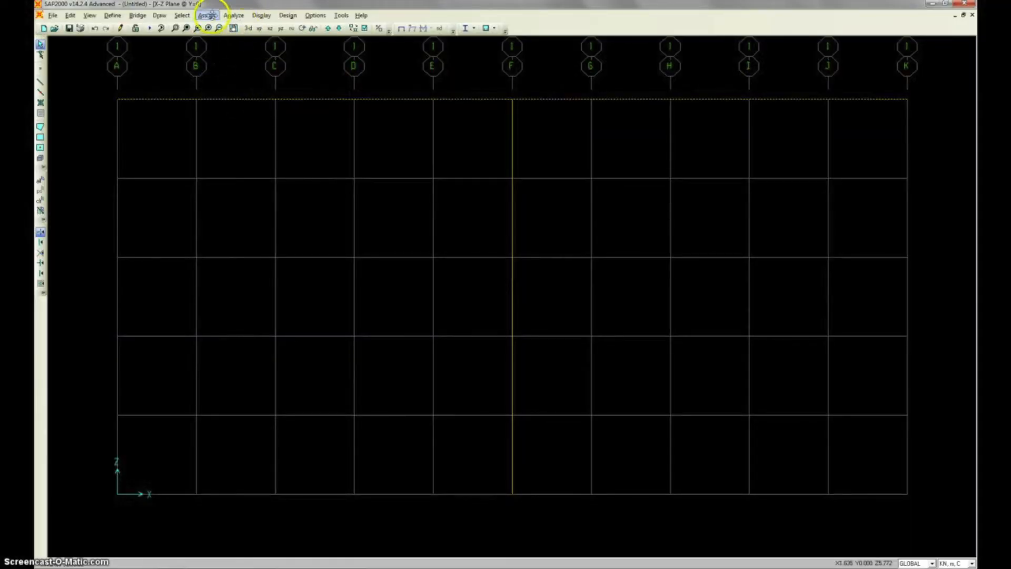
- Start a frame distributed load, define a new Live load pattern and select it
left_click(207, 15)
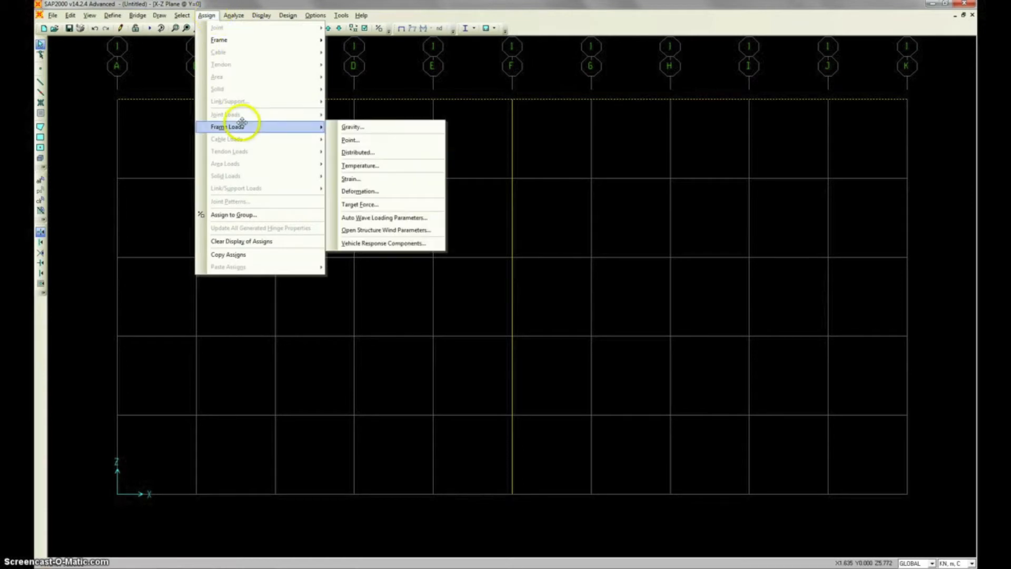
left_click(358, 151)
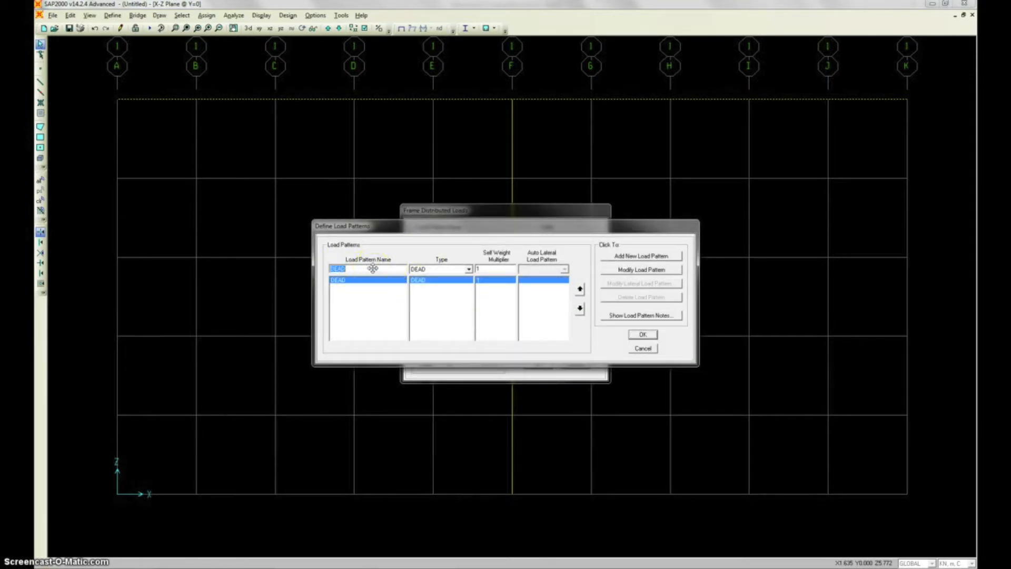
type("Live")
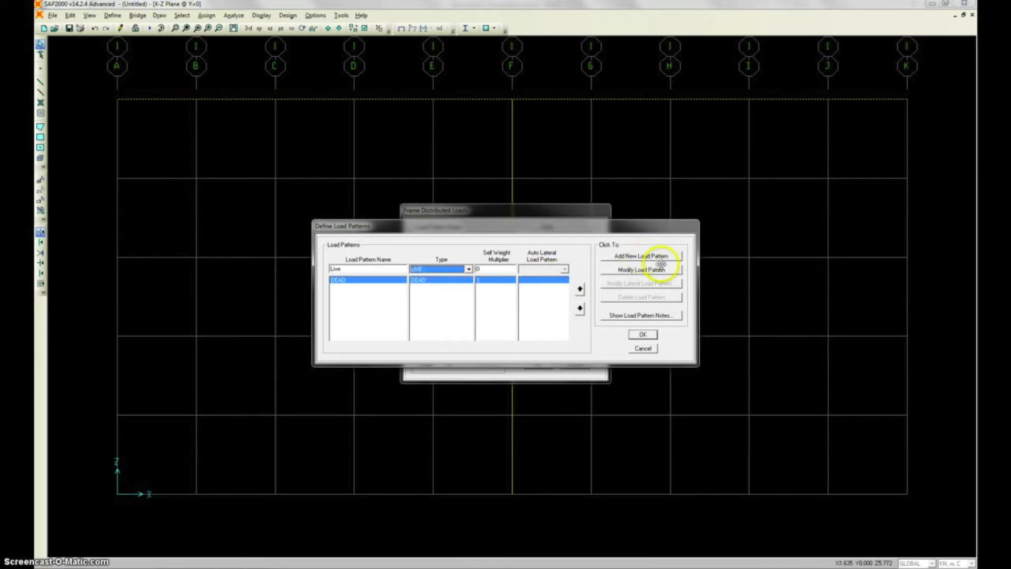
left_click(639, 255)
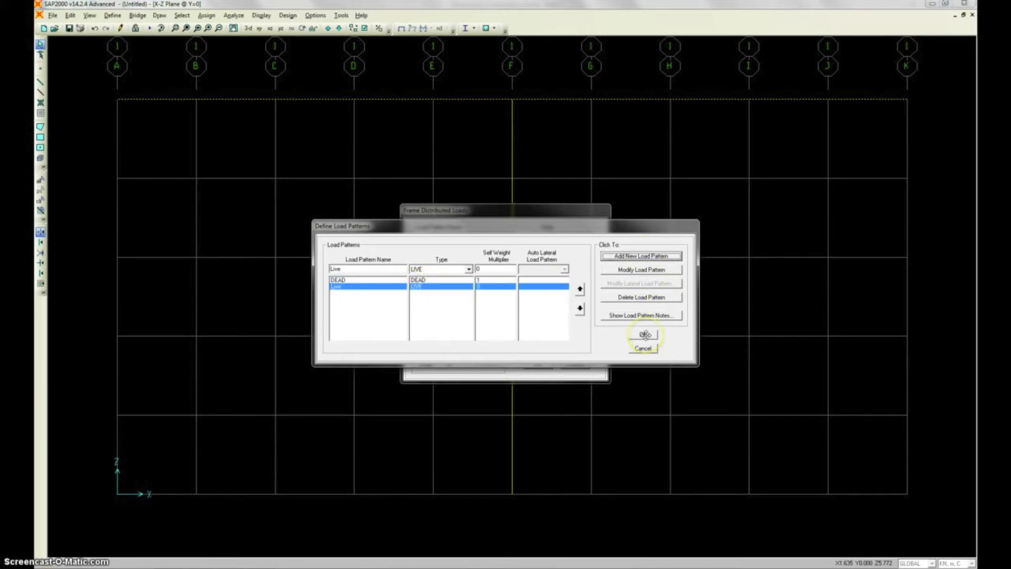
left_click(645, 334)
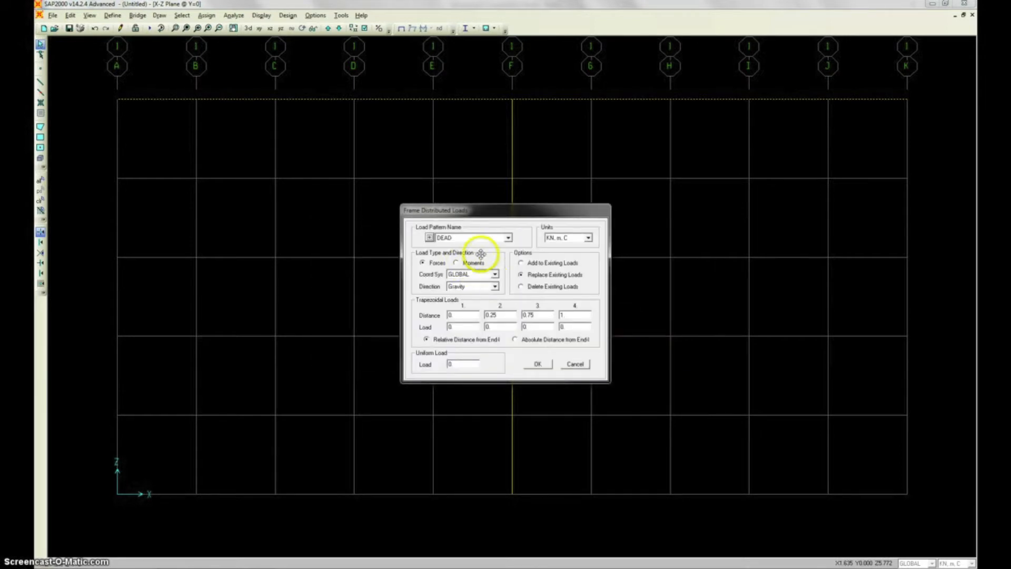
left_click(507, 236)
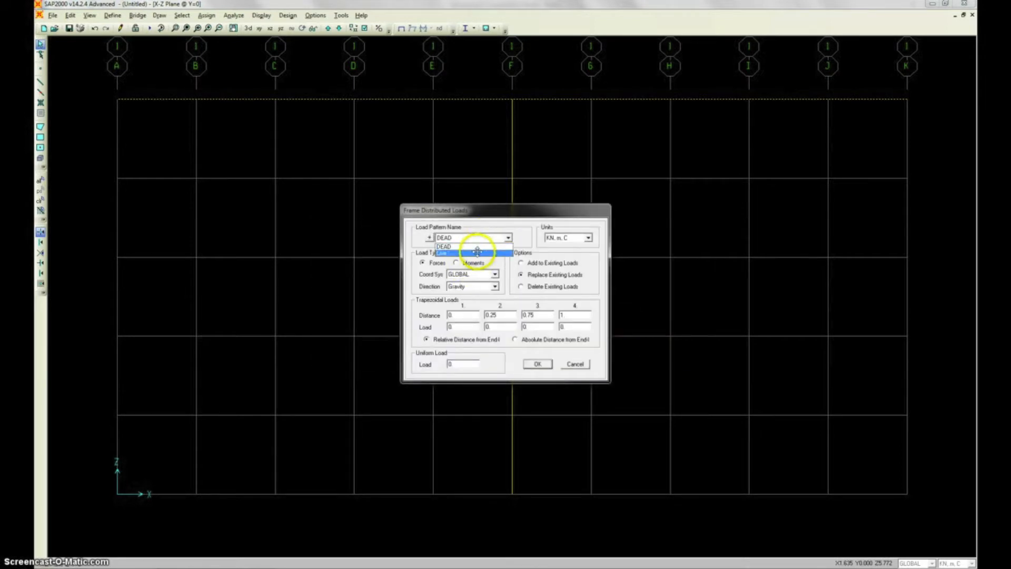
left_click(452, 251)
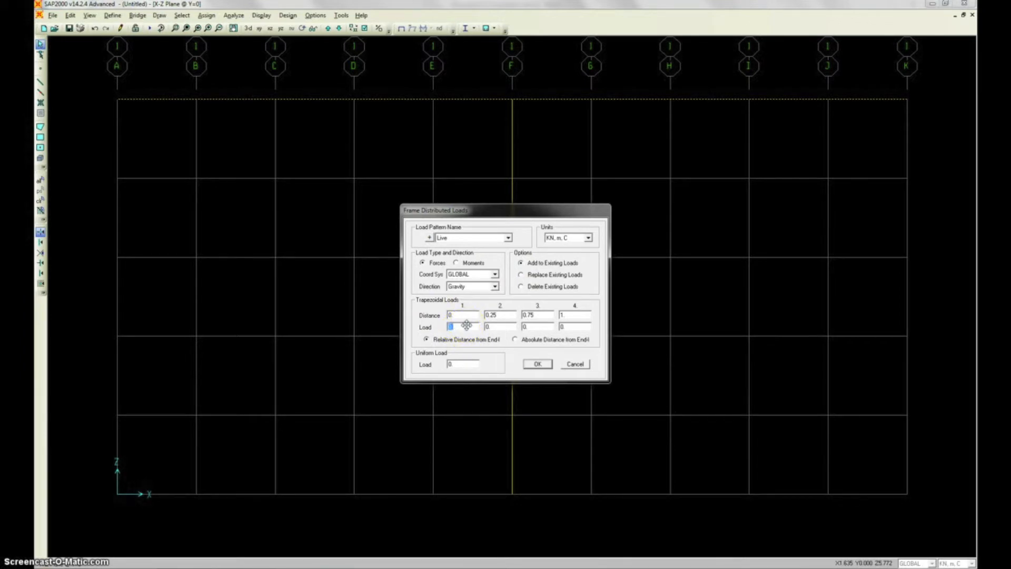
- Enter the trapezoidal load rising from 2 to 10 kN/m on the beam and confirm
type("2")
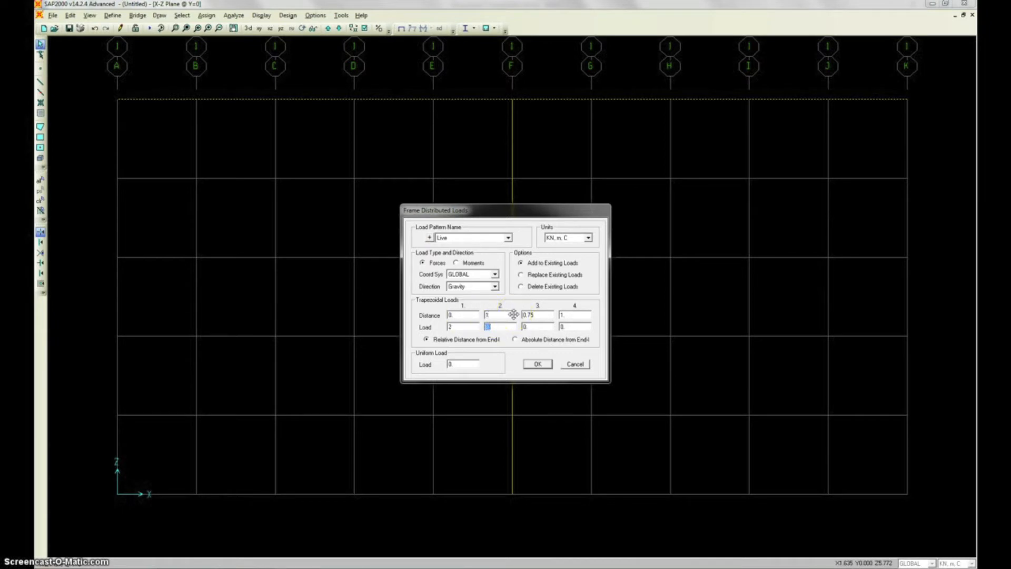
type("10")
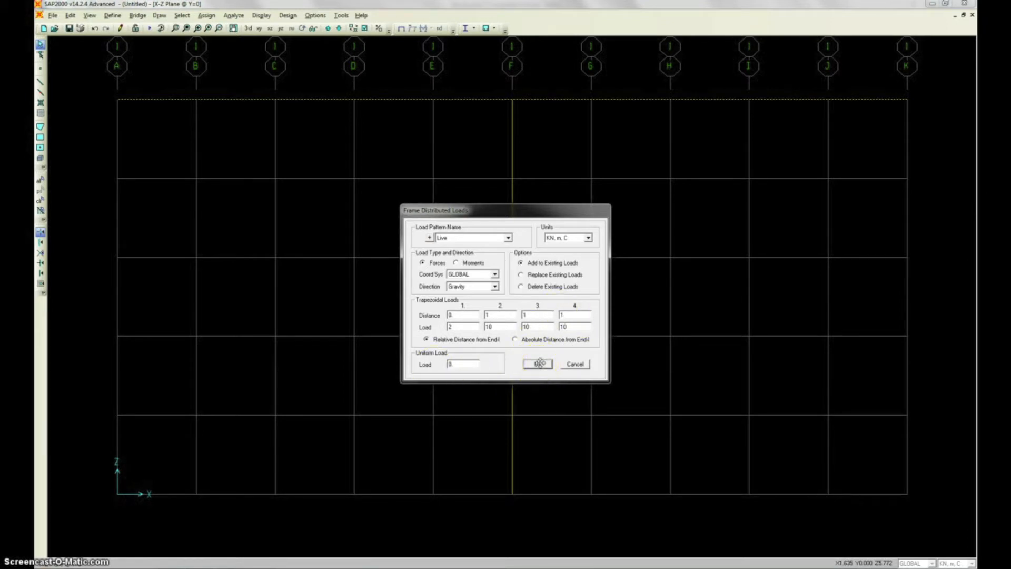
left_click(537, 364)
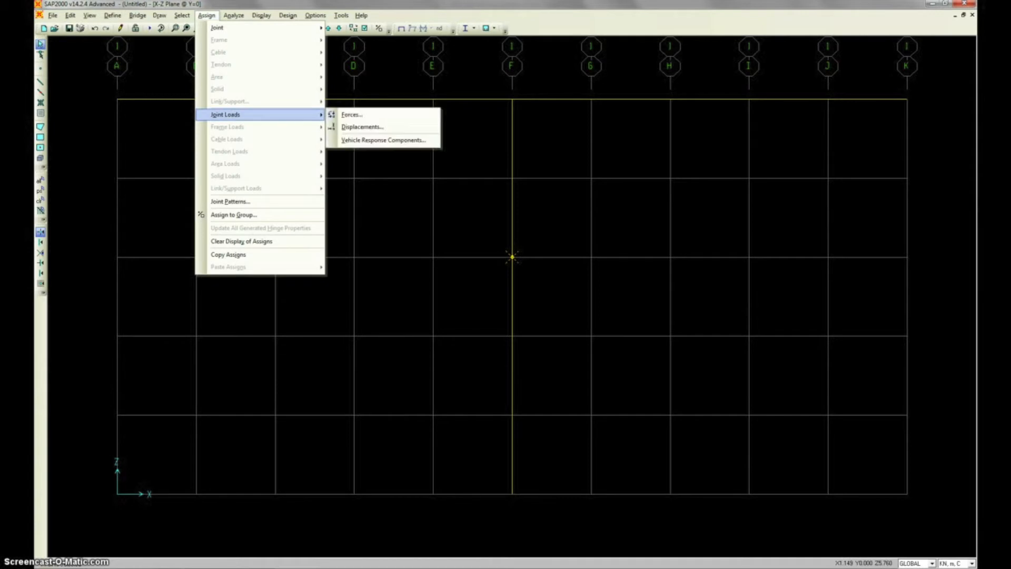
- Apply a Live joint force of -20 kN in global X, added to existing loads
left_click(351, 114)
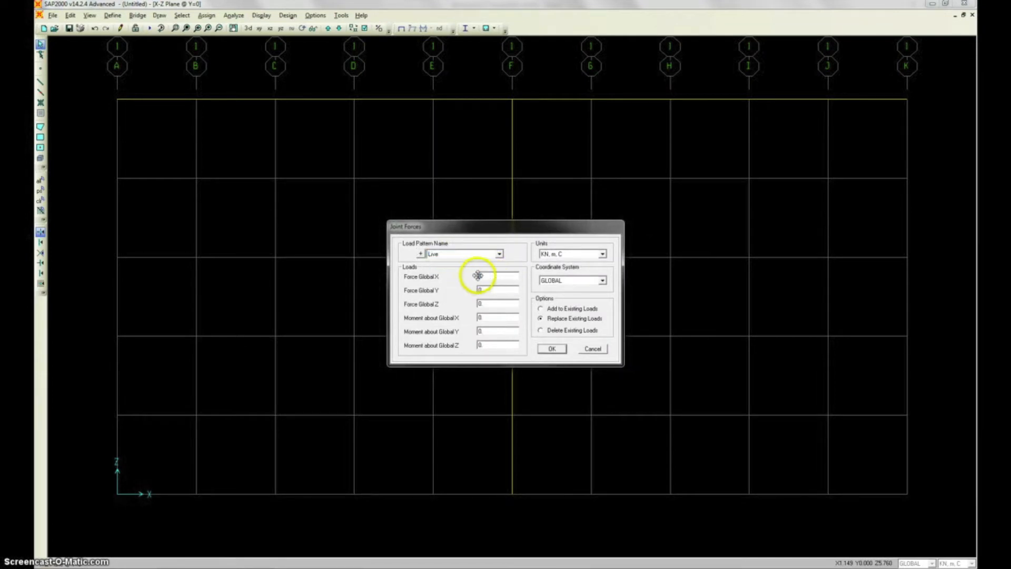
left_click(496, 275)
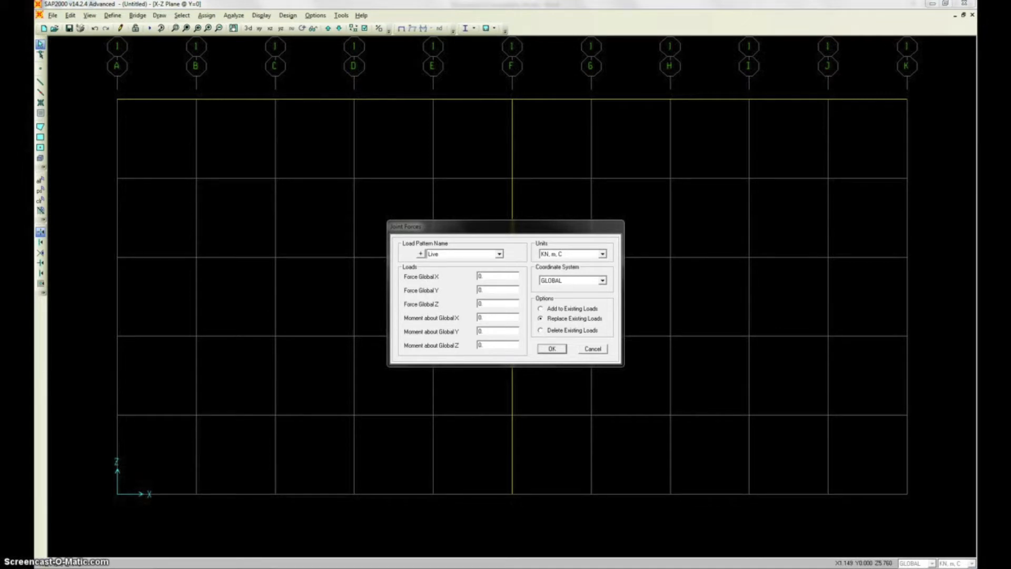
left_click(496, 276)
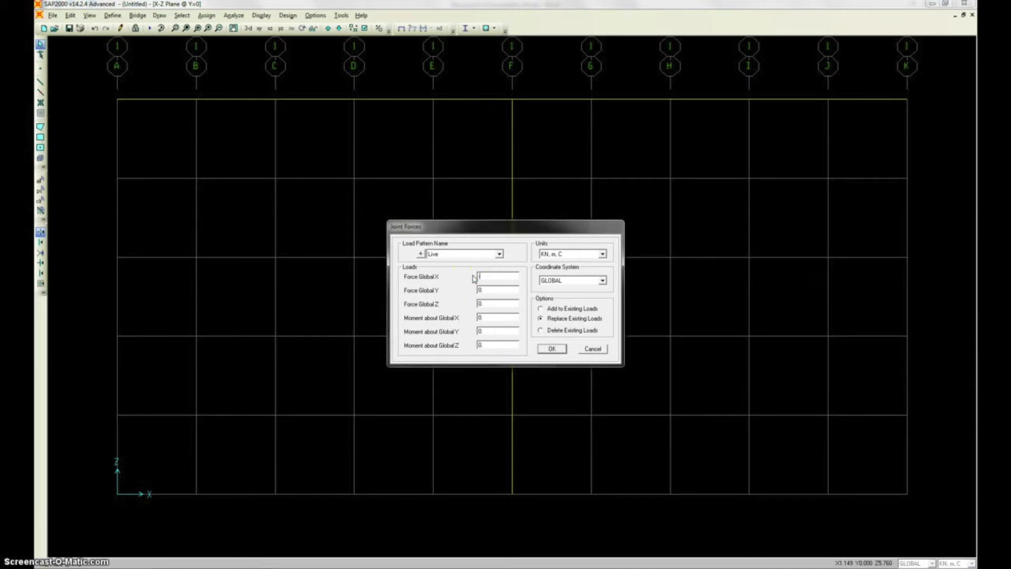
type("-20")
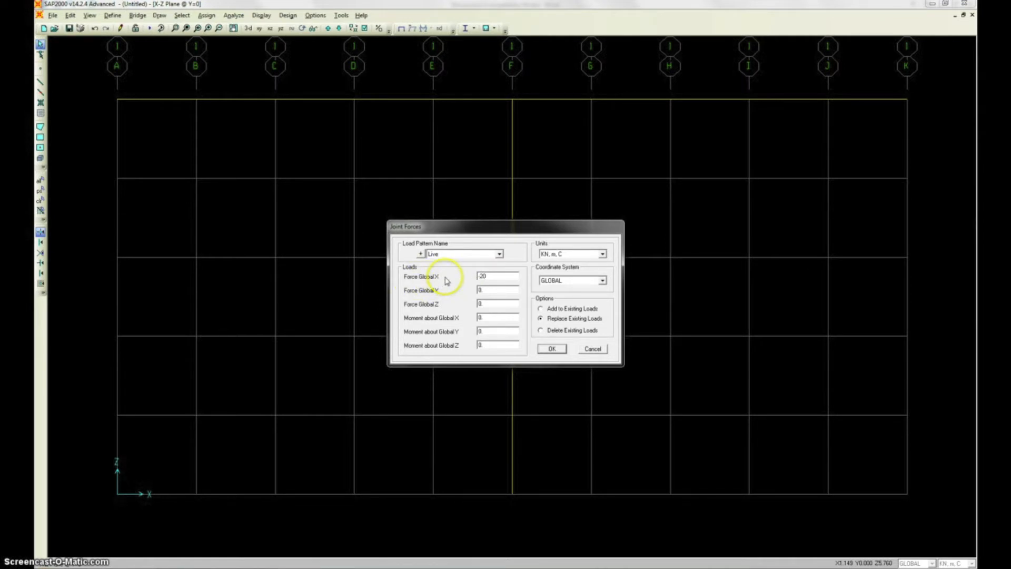
mouse_move(140, 496)
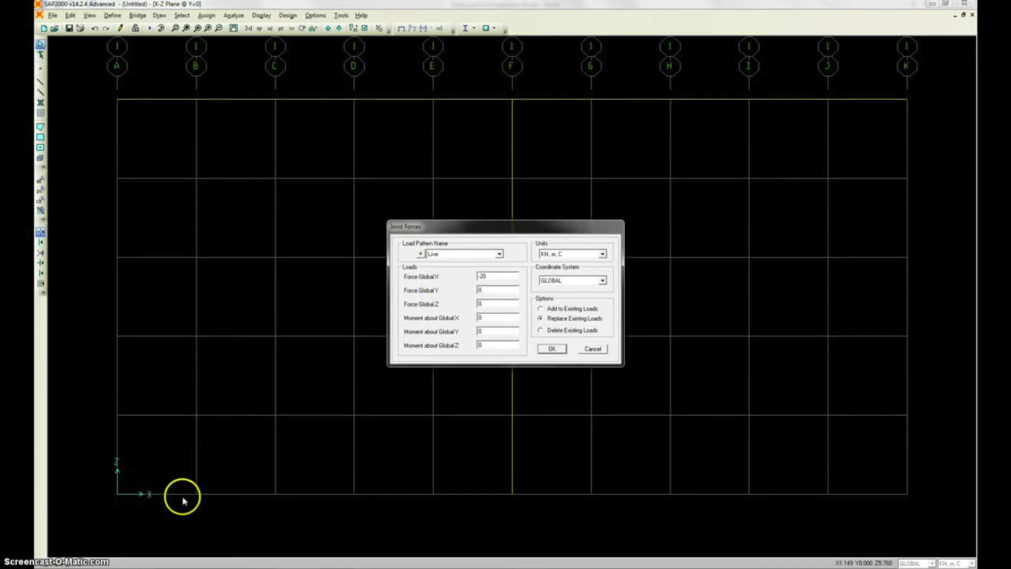
left_click(541, 308)
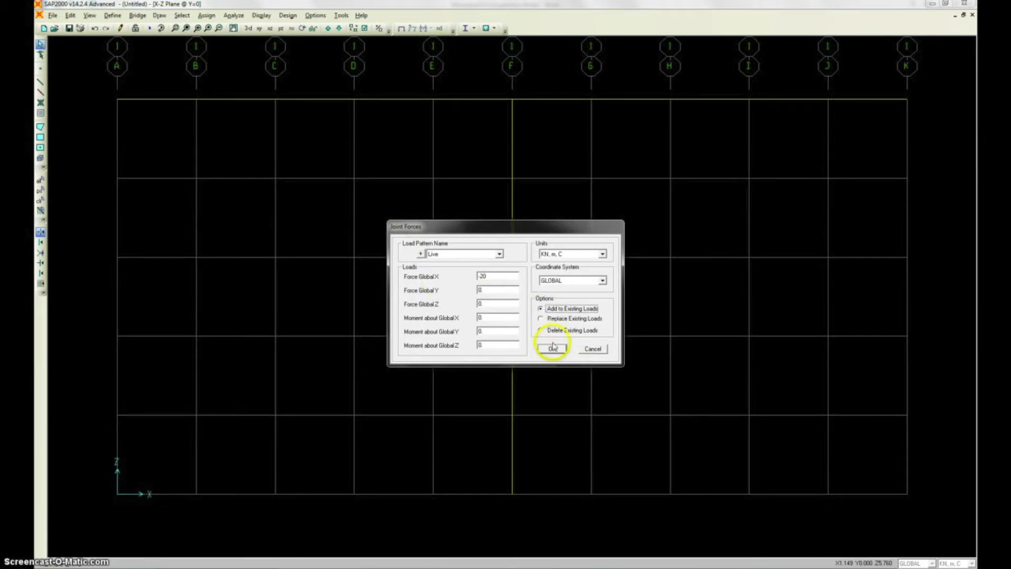
left_click(551, 348)
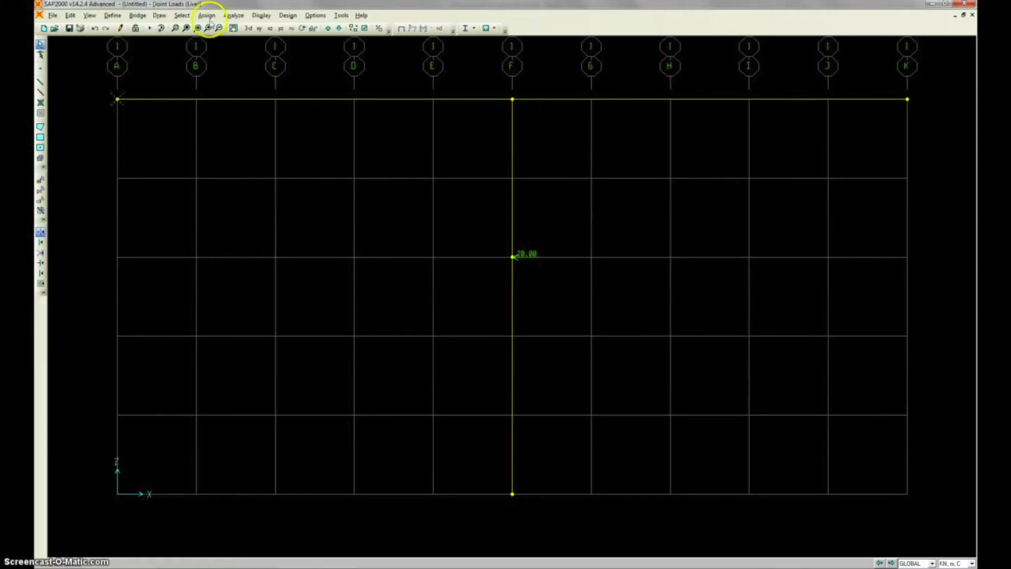
- Assign a pinned support to the beam's left-end joint
left_click(207, 15)
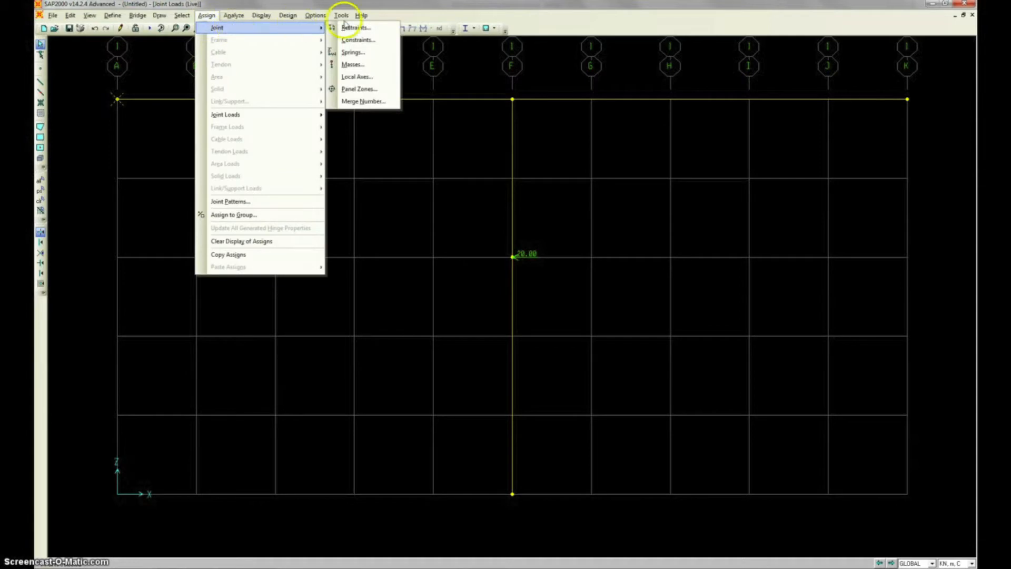
left_click(356, 28)
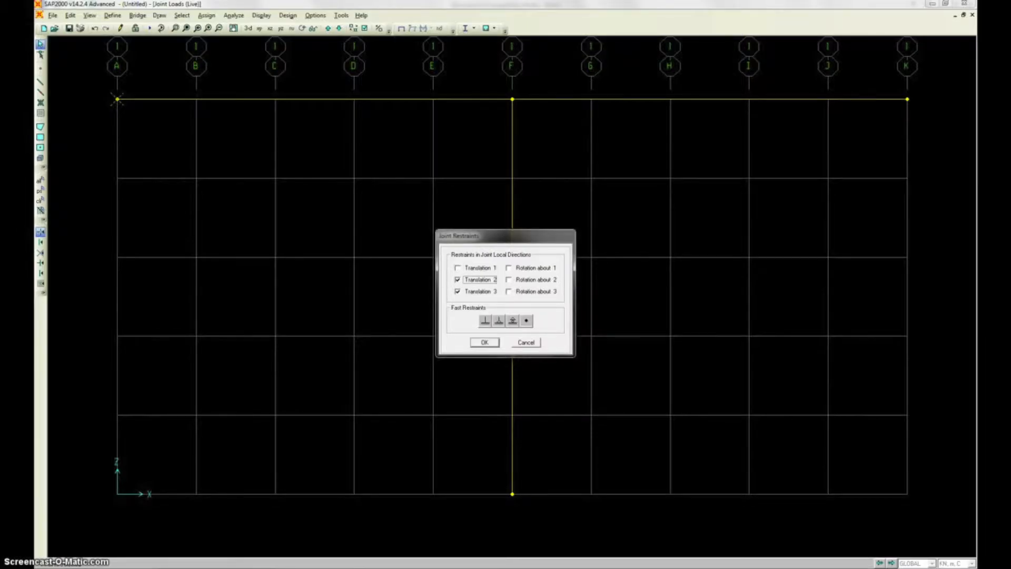
left_click(498, 321)
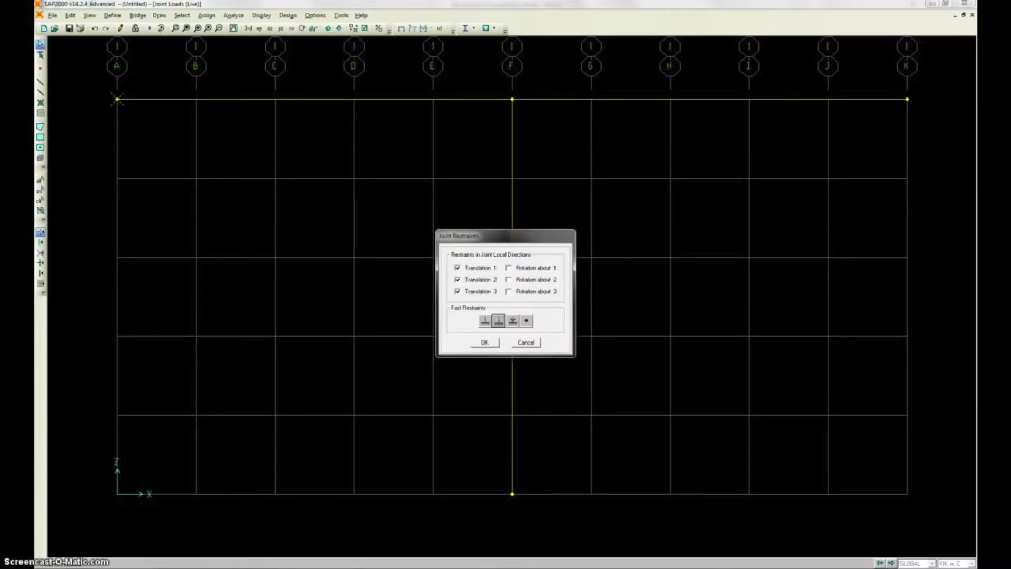
left_click(483, 341)
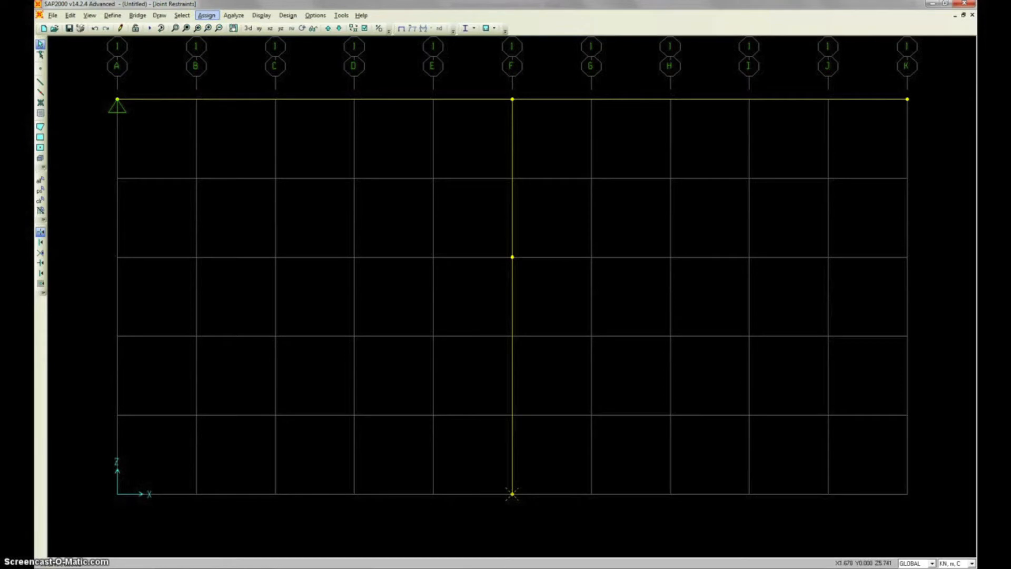
- Assign a roller support to the column base joint
left_click(207, 15)
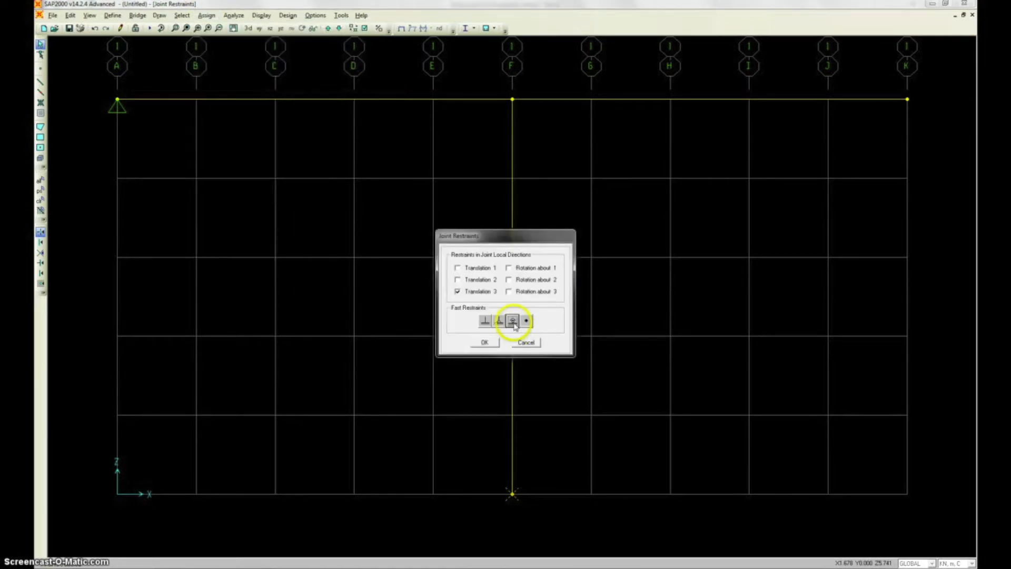
left_click(485, 342)
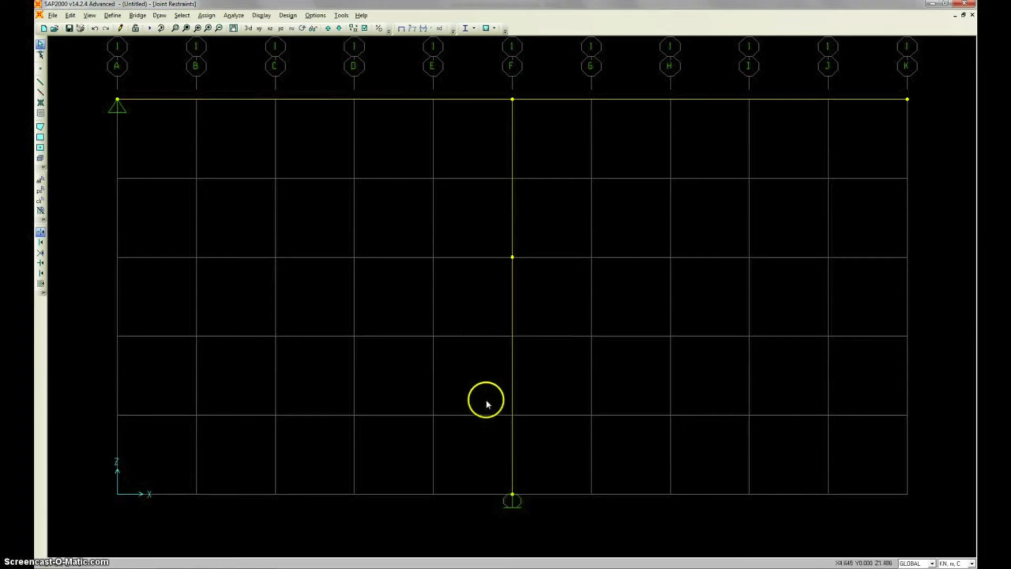
mouse_move(155, 251)
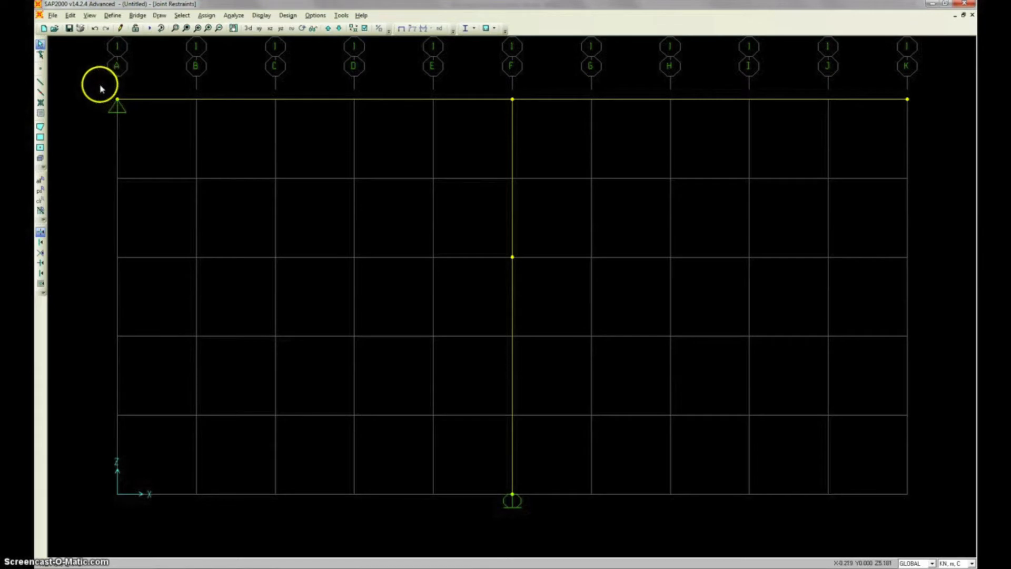
- Window-select the beam and column members of the T-frame
left_click_drag(101, 89, 492, 265)
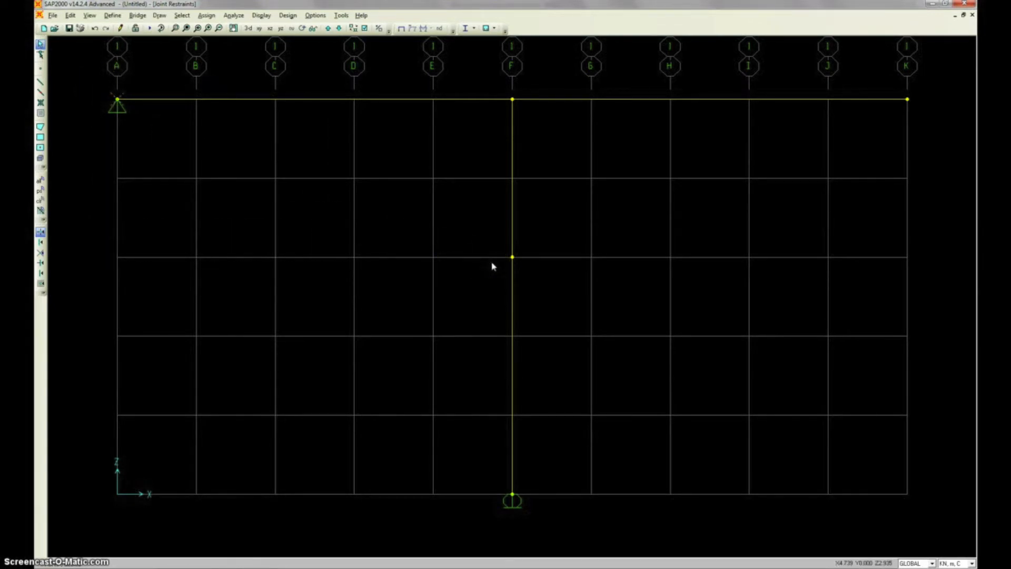
left_click(429, 232)
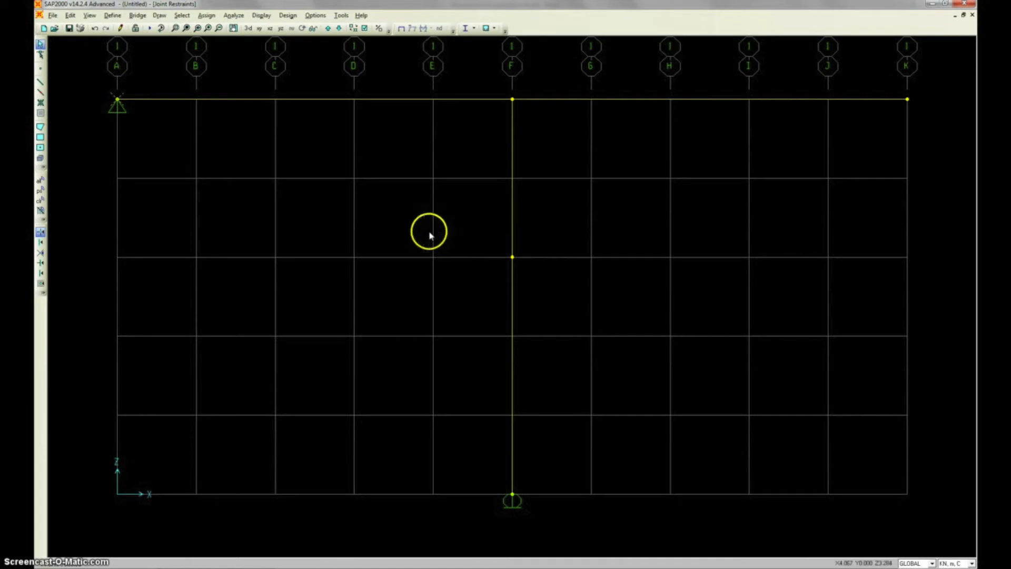
left_click_drag(429, 231, 97, 81)
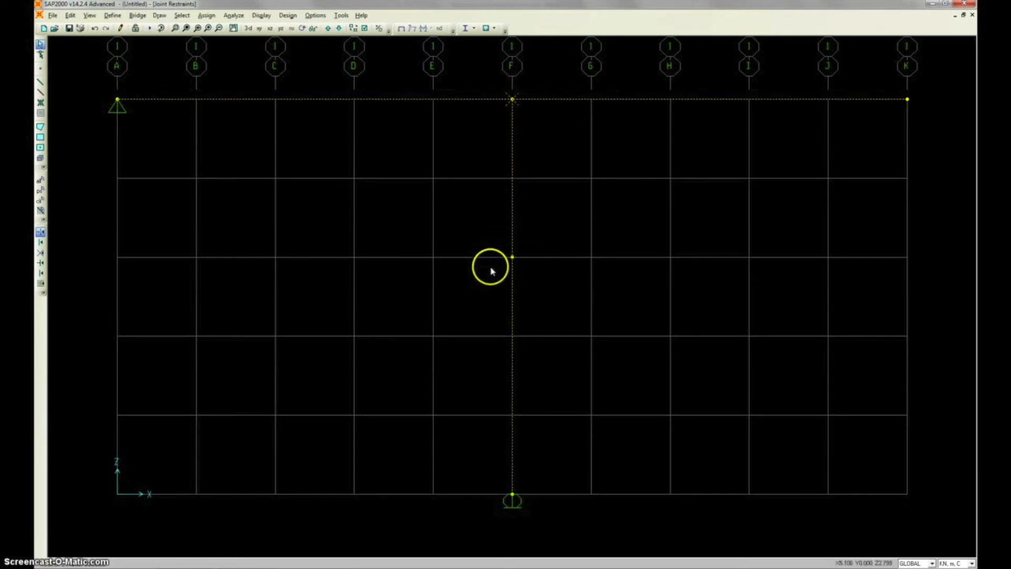
left_click_drag(492, 268, 917, 543)
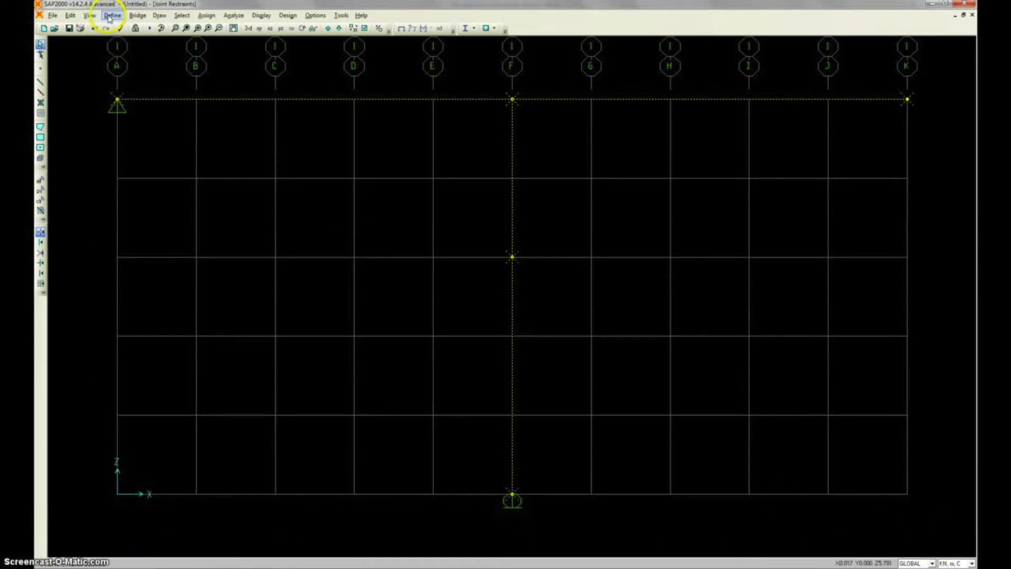
- Begin a new material definition from the Define Materials list and name it Steel
left_click(113, 15)
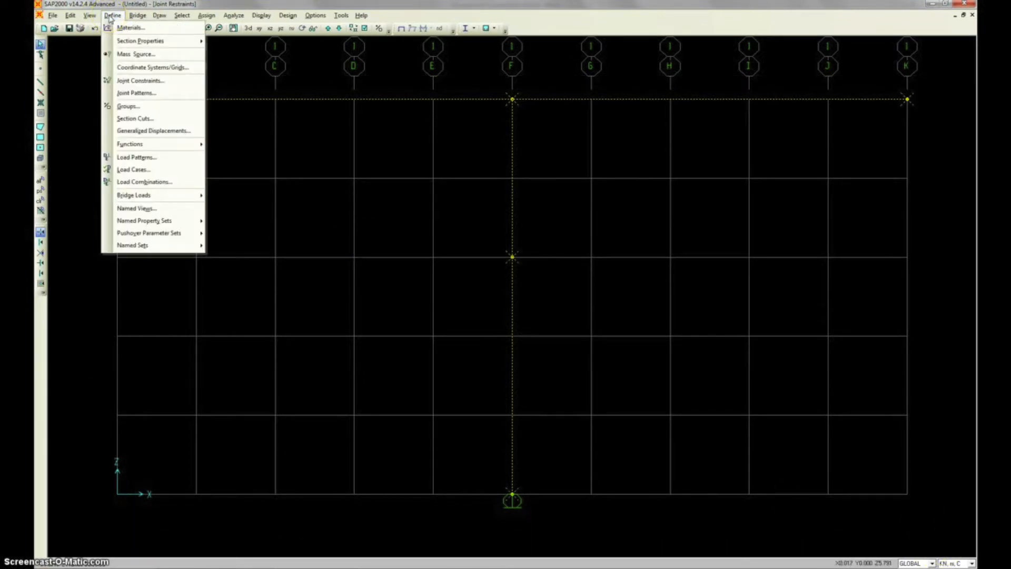
left_click(130, 28)
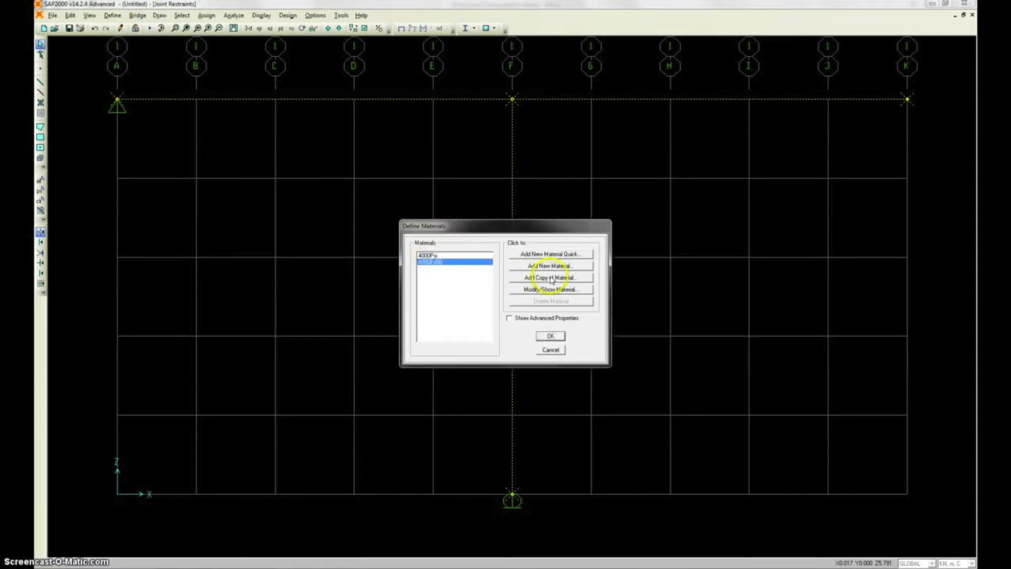
left_click(549, 289)
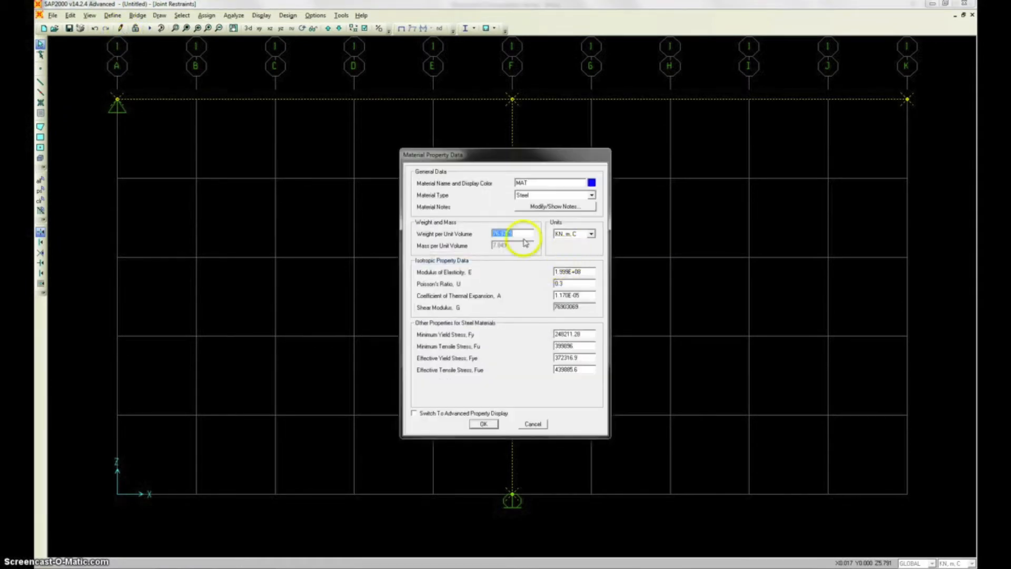
left_click(552, 182)
type("Steel")
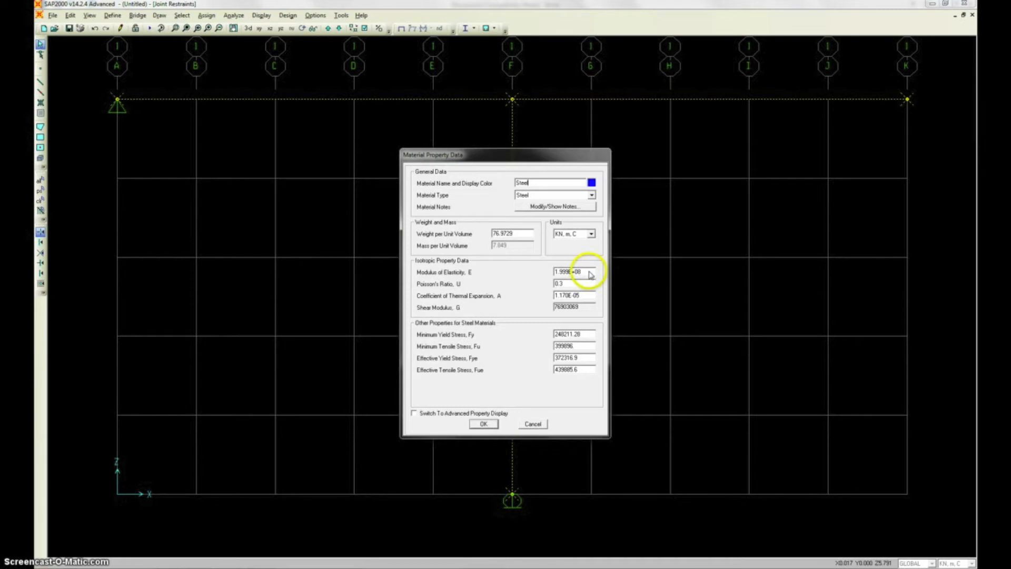
- Check the Steel material's modulus, accept it and close the materials list
triple_click(573, 272)
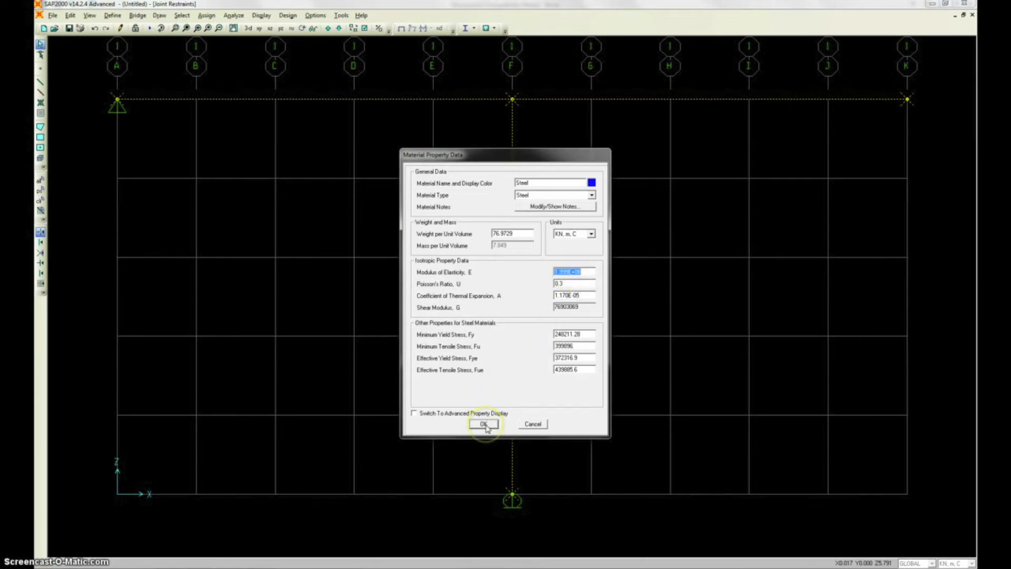
left_click(483, 423)
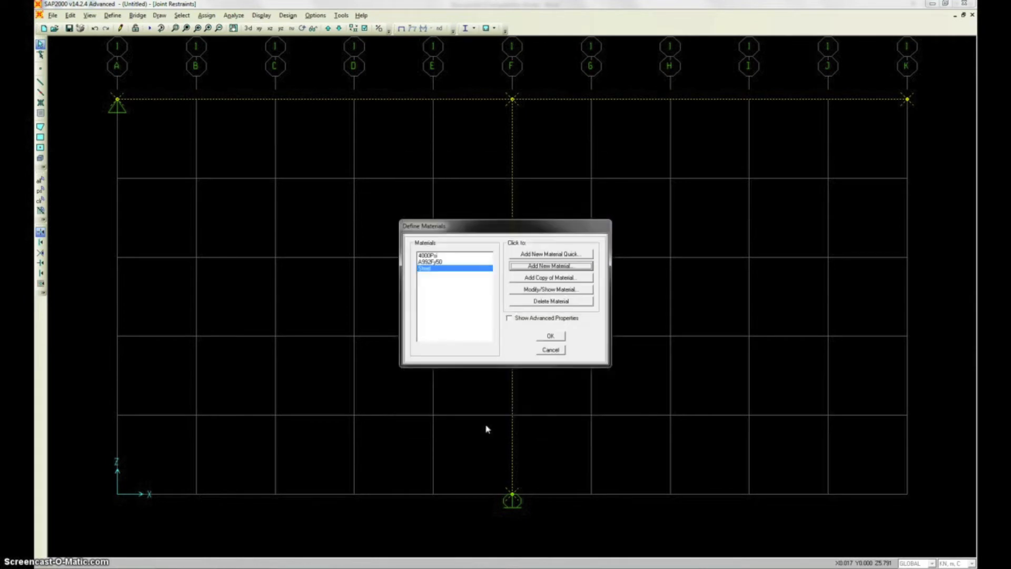
left_click(550, 336)
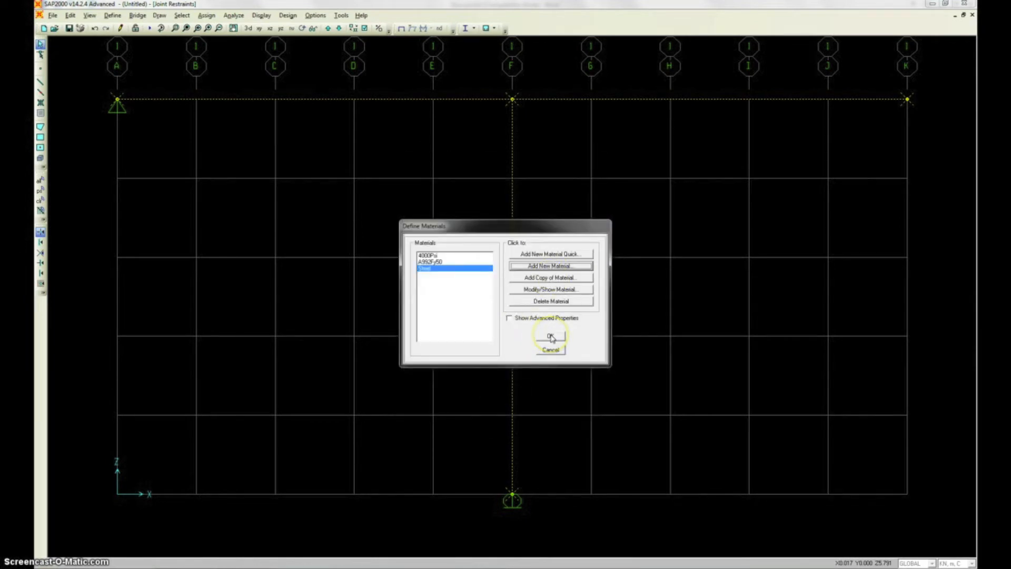
left_click(550, 336)
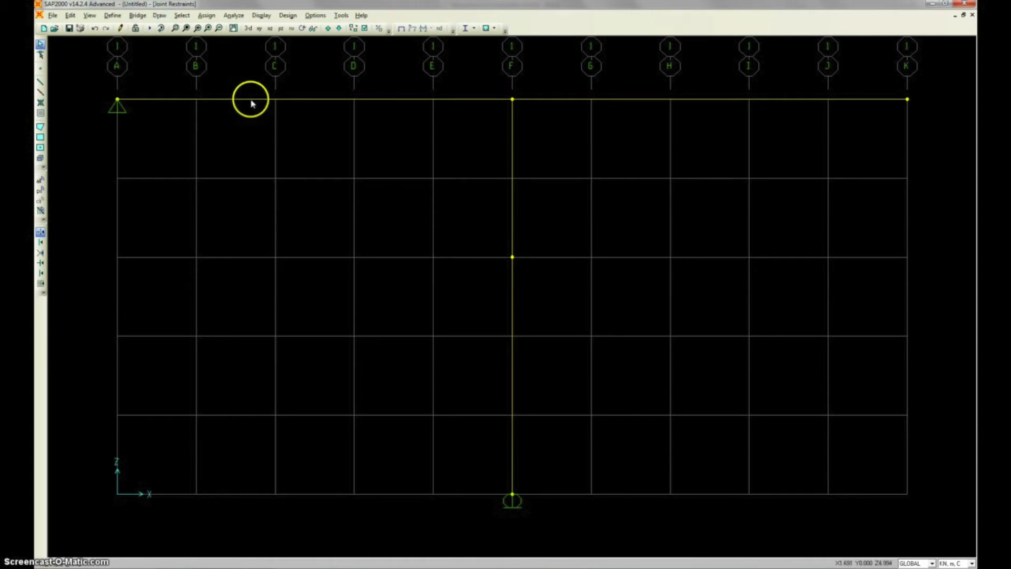
- Inspect the top beam's assigned section and material, then close its information
double_click(316, 101)
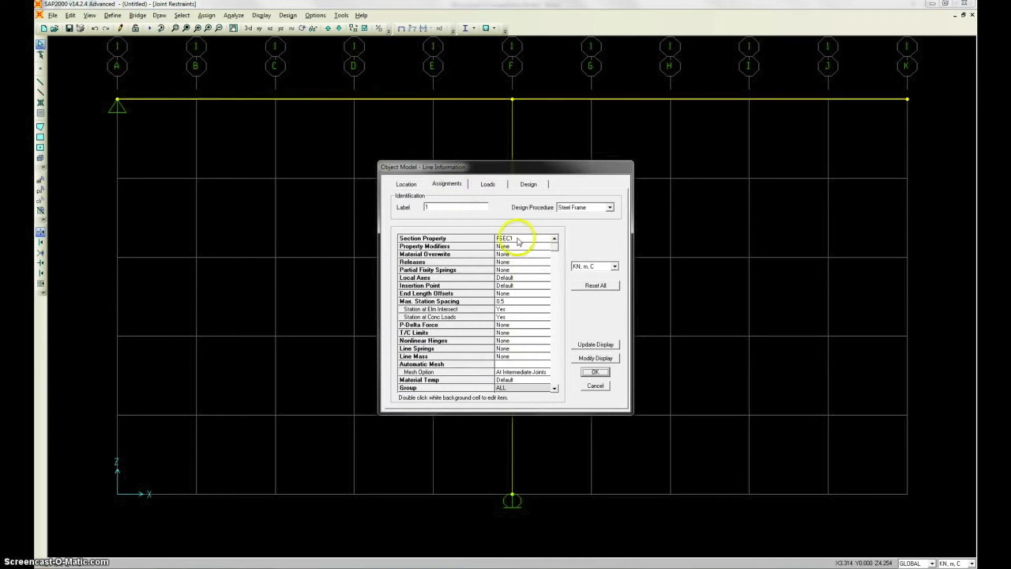
left_click(593, 372)
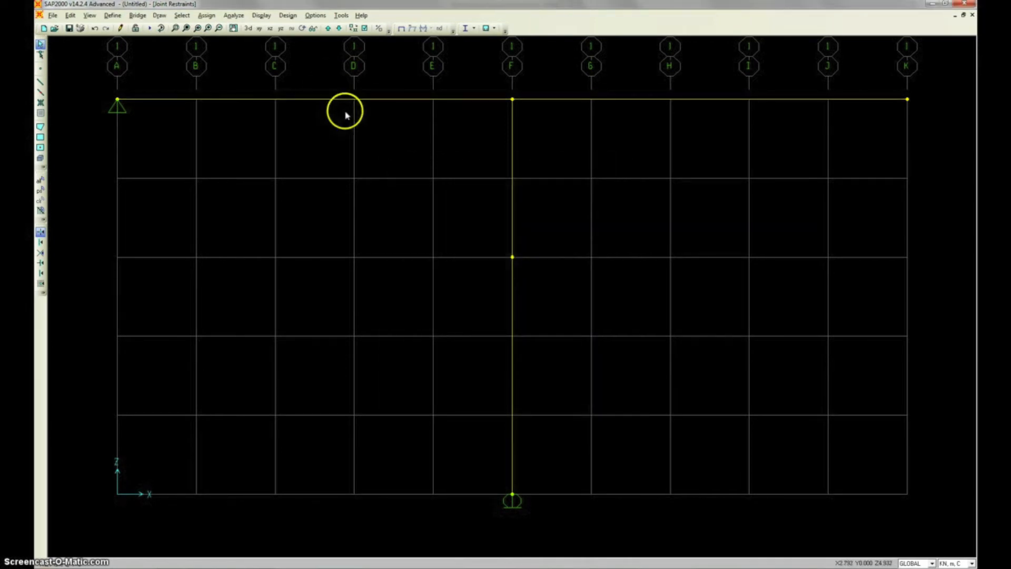
double_click(329, 100)
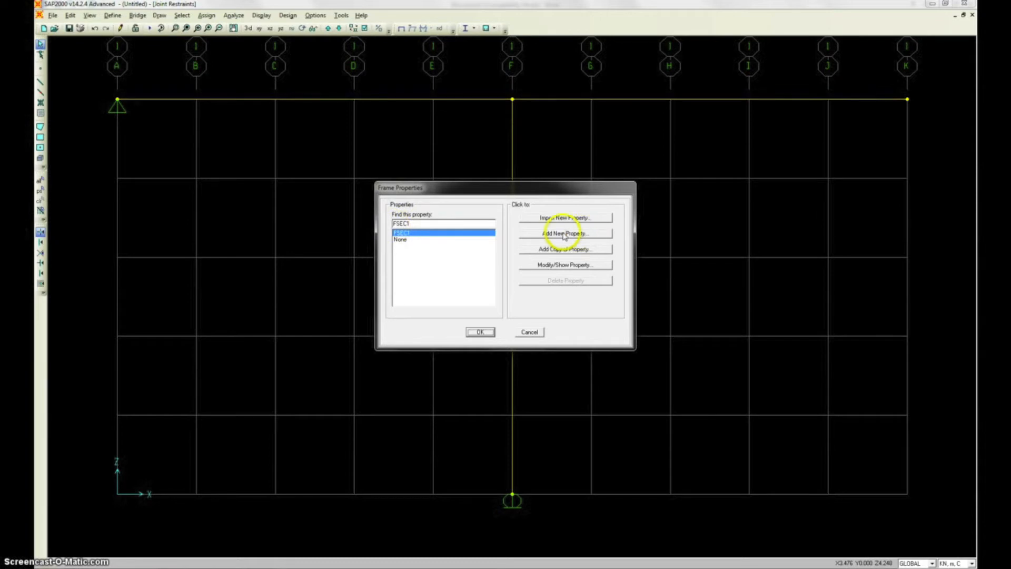
- Add a new frame section FSEC2 of the Other, General property type
left_click(562, 234)
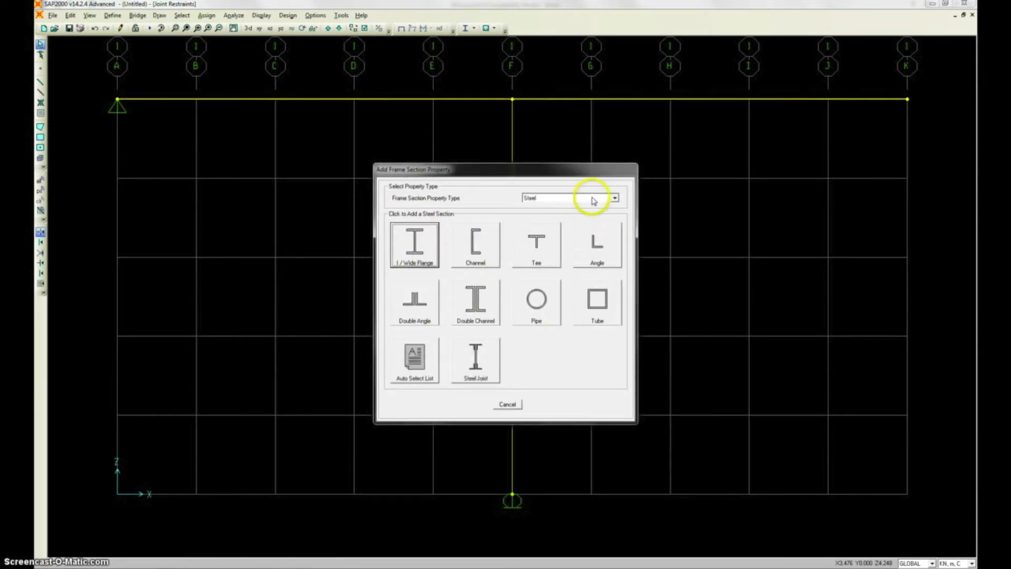
left_click(612, 198)
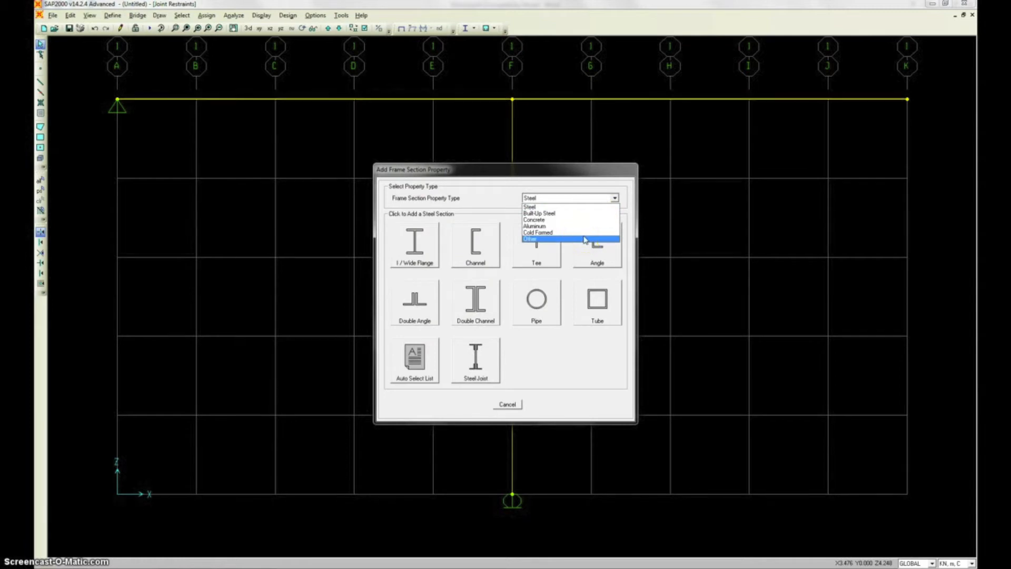
left_click(530, 239)
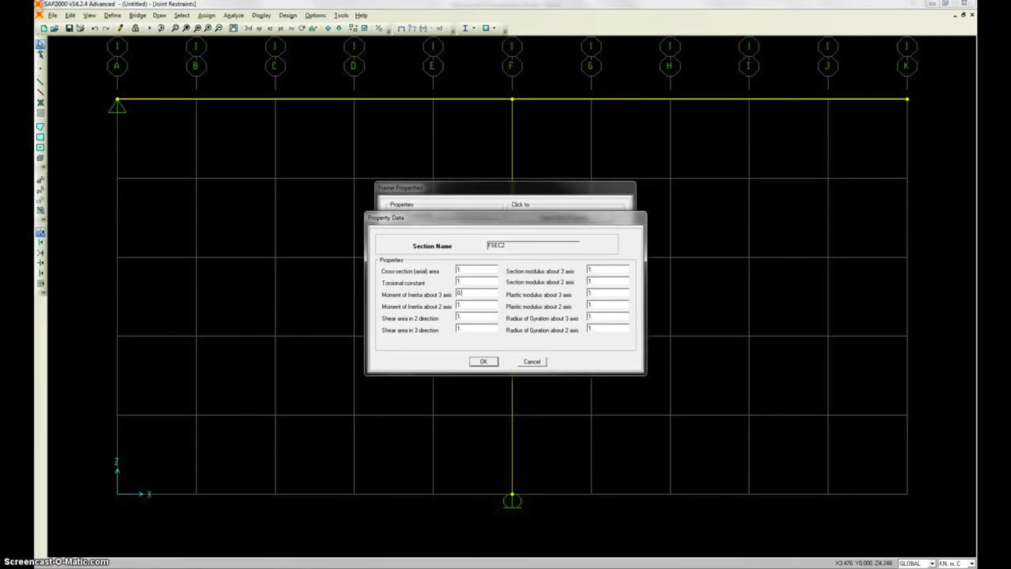
- Enter moment of inertia about axis 3 as 0.000333 and both shear areas as 10000000
type("0.000333")
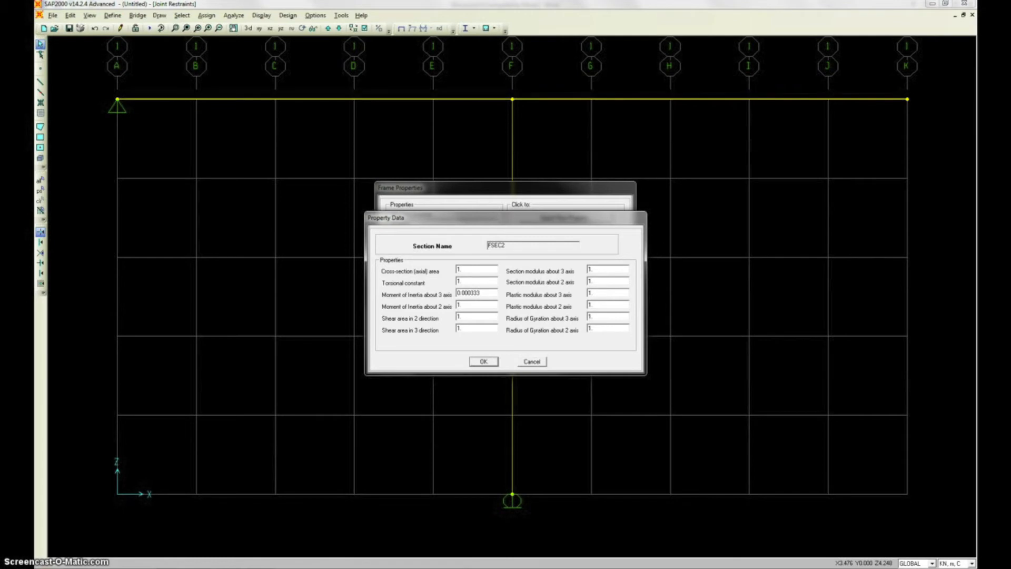
left_click(474, 318)
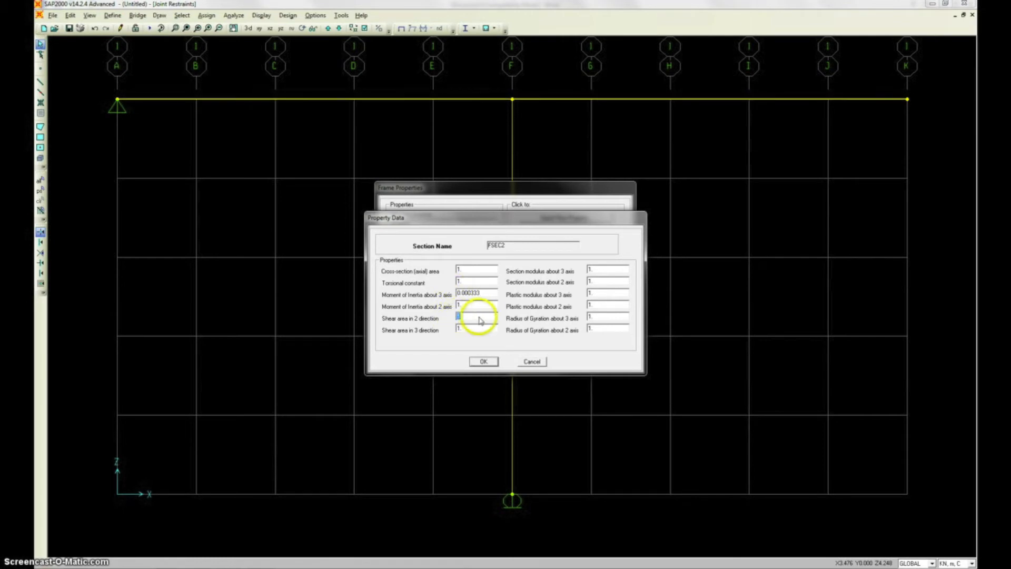
type("10000000")
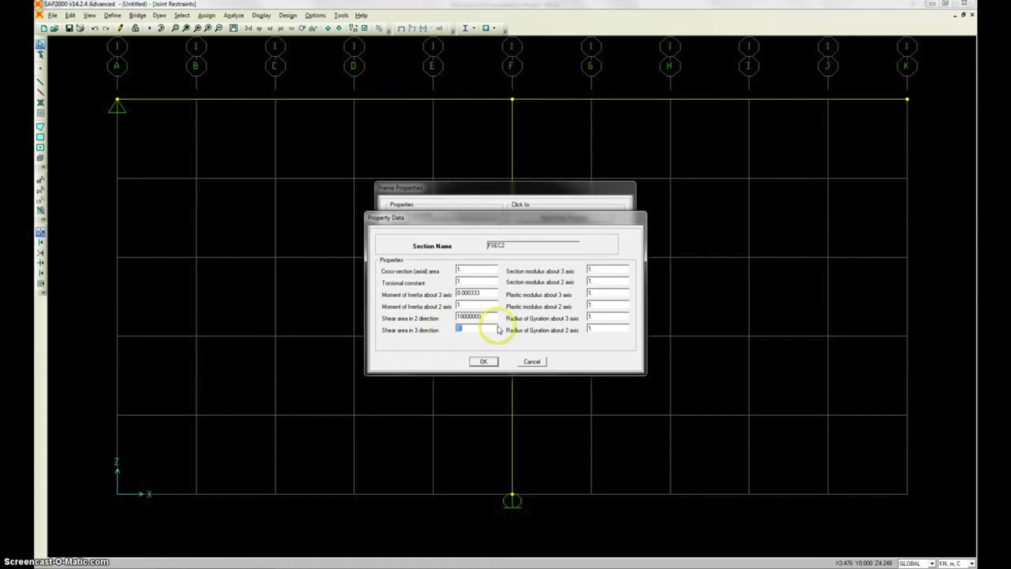
type("100000000")
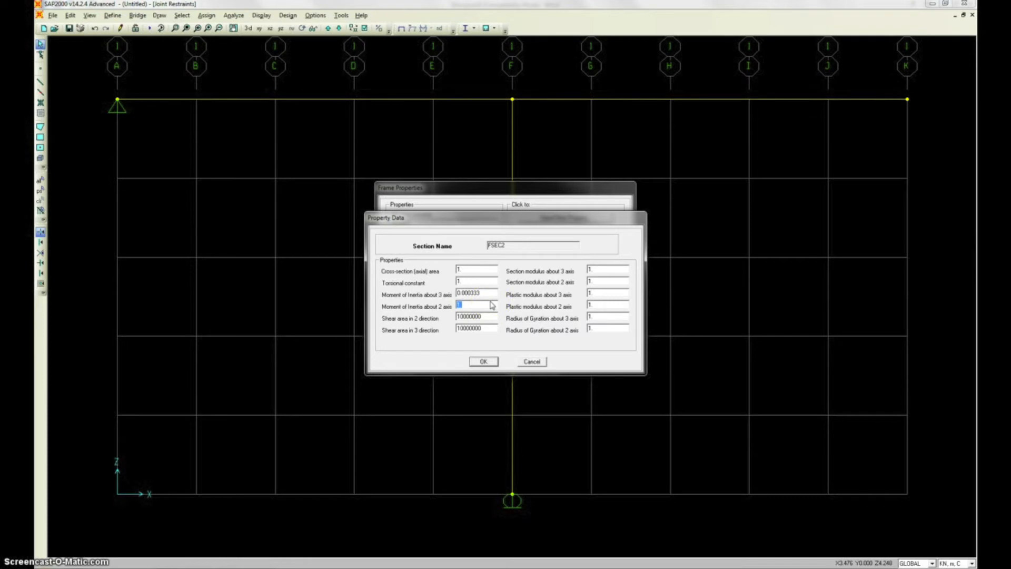
type("This is not ou")
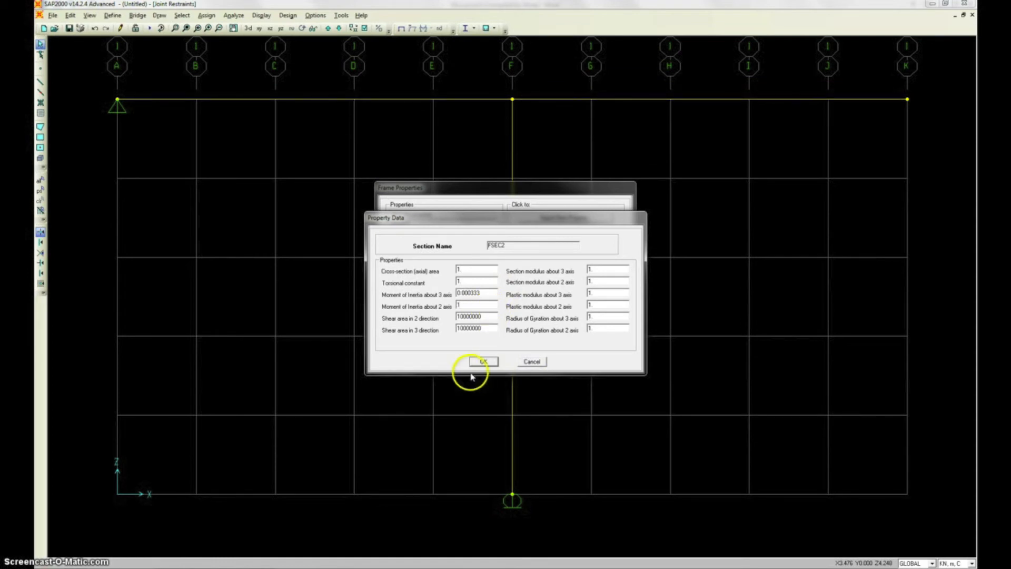
- Accept the property values and set the section's mass modification factor to 0
left_click(482, 361)
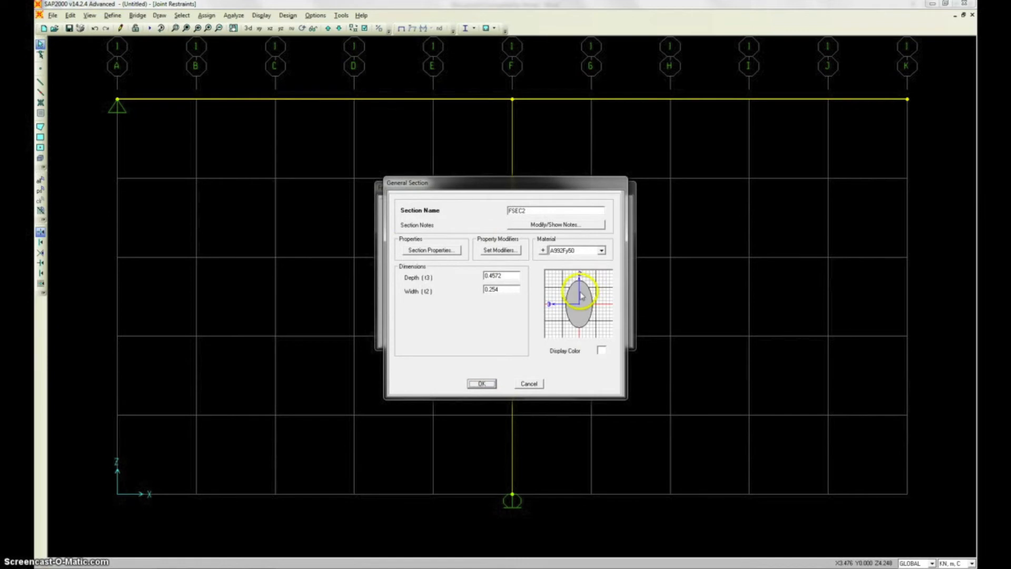
mouse_move(549, 313)
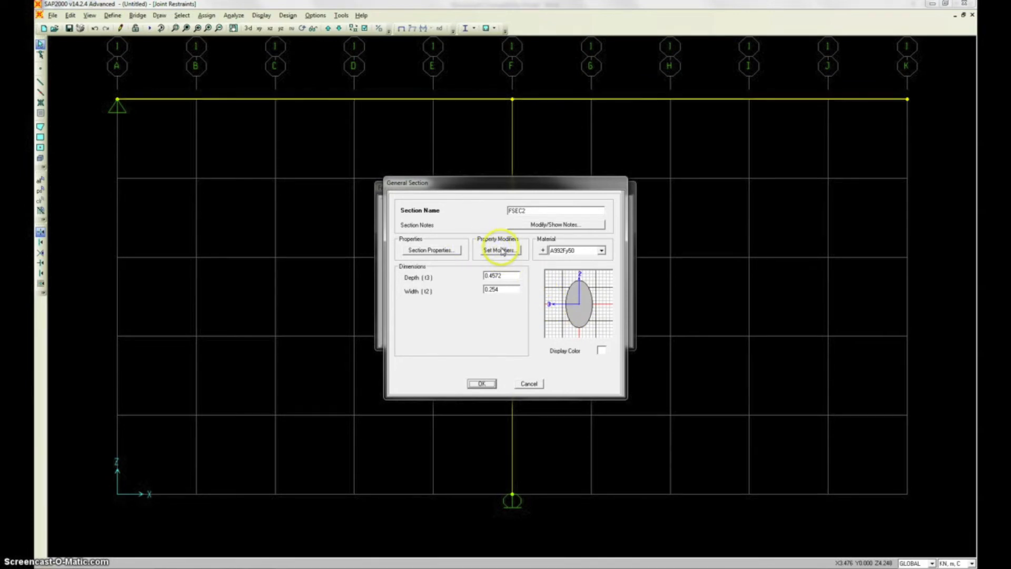
left_click(501, 251)
type("0")
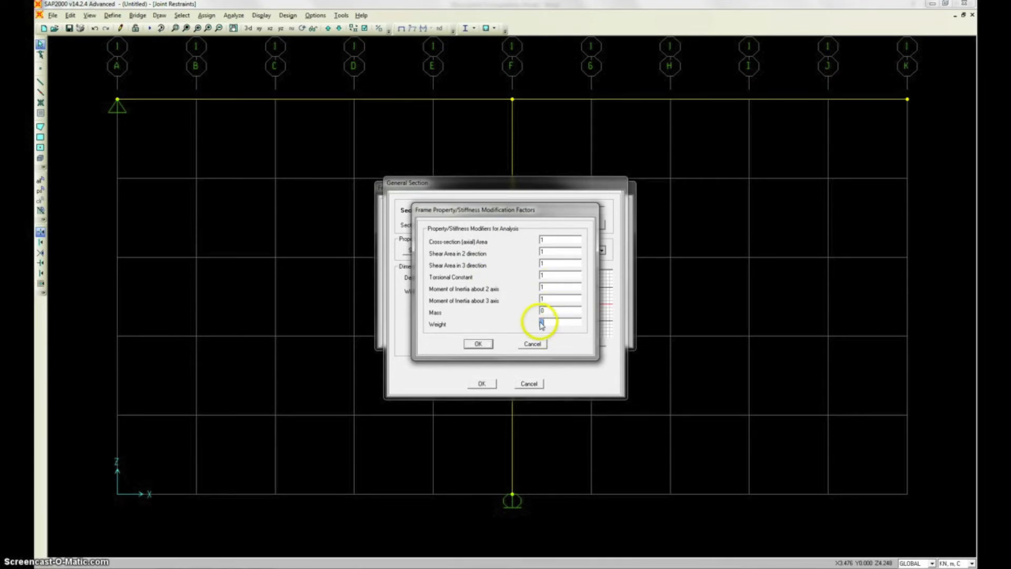
left_click(477, 343)
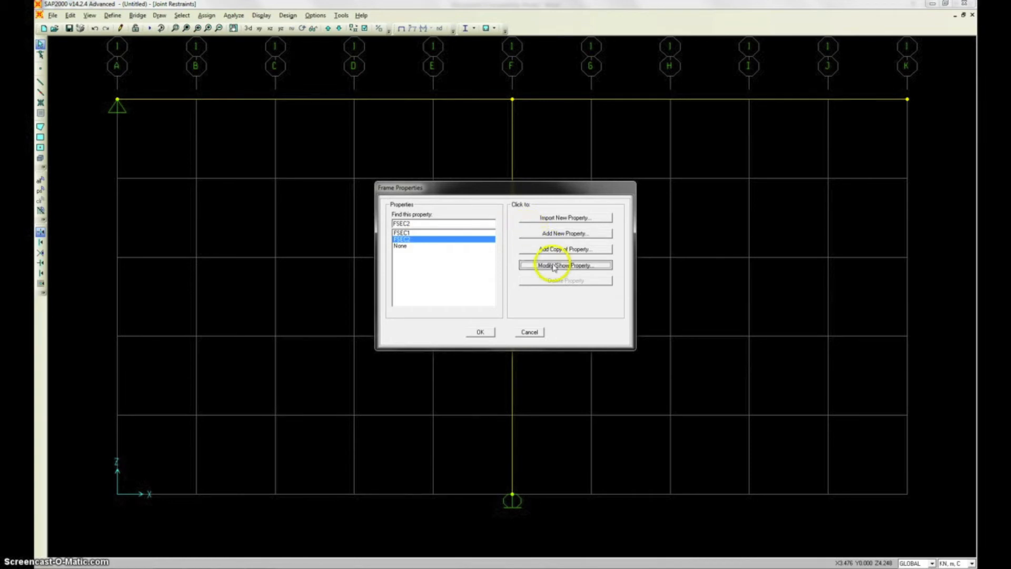
- Rename FSEC2 to General, review its material list and close the frame sections list
left_click(564, 265)
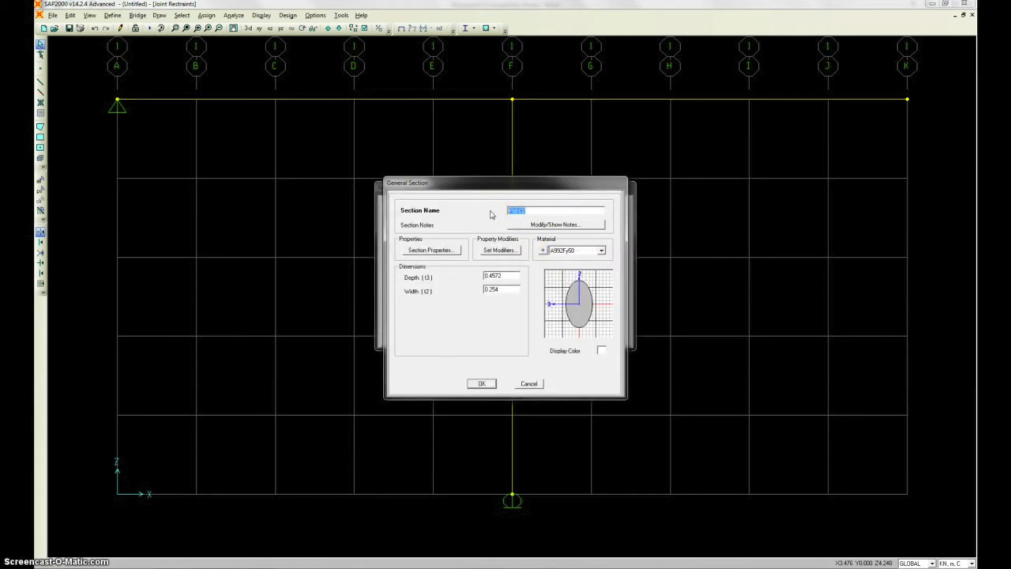
type("General")
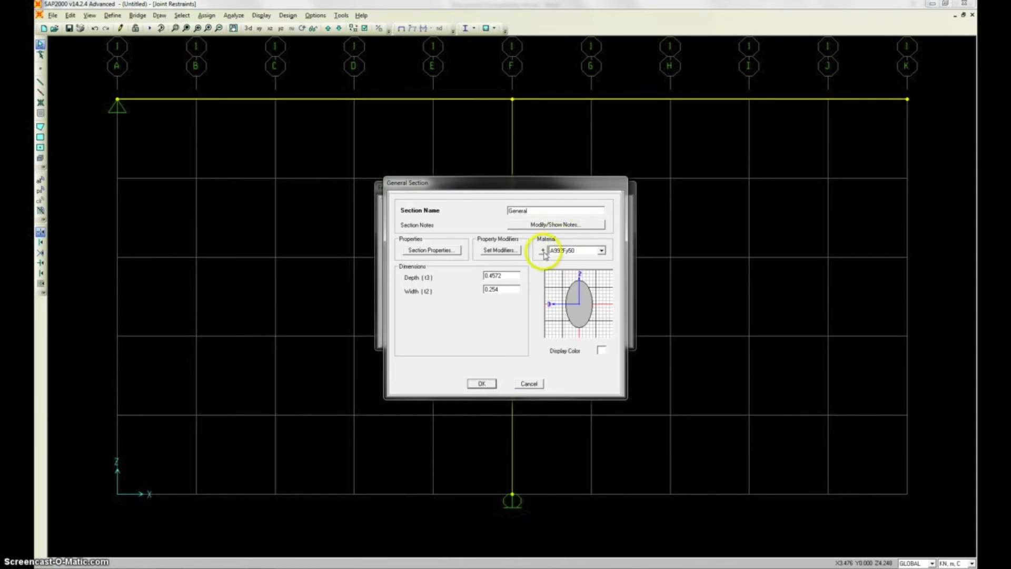
left_click(543, 251)
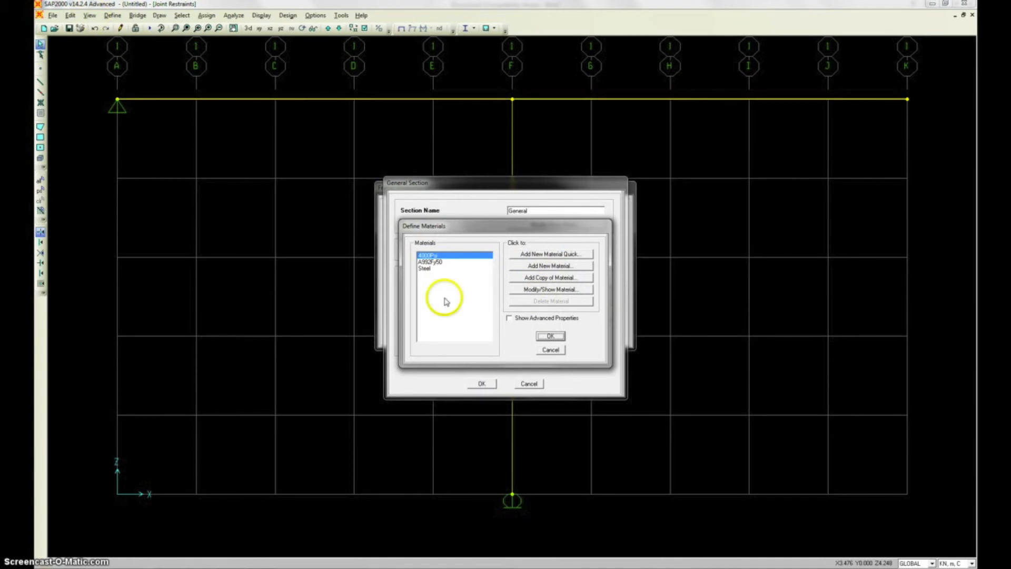
left_click(549, 335)
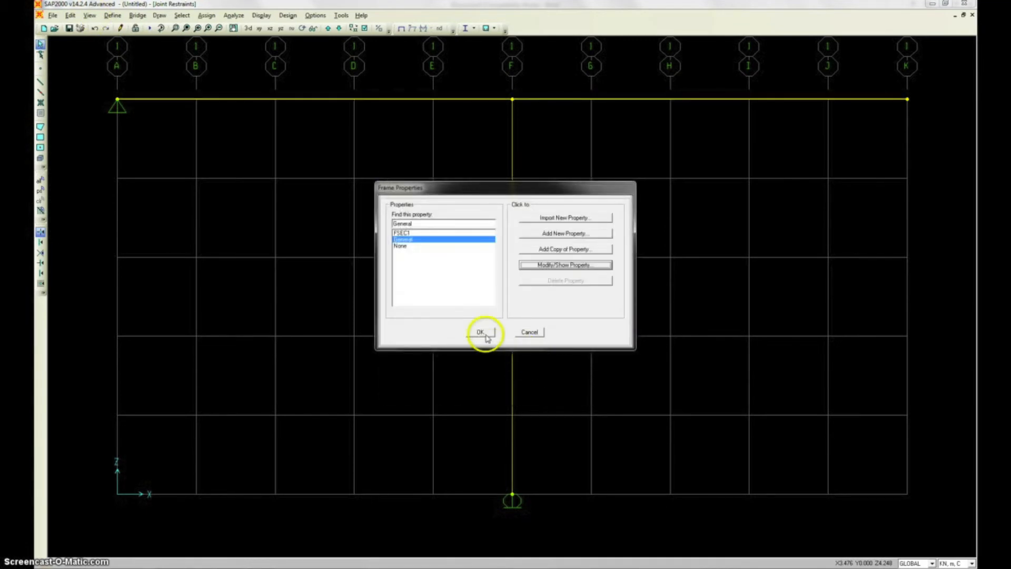
left_click(478, 332)
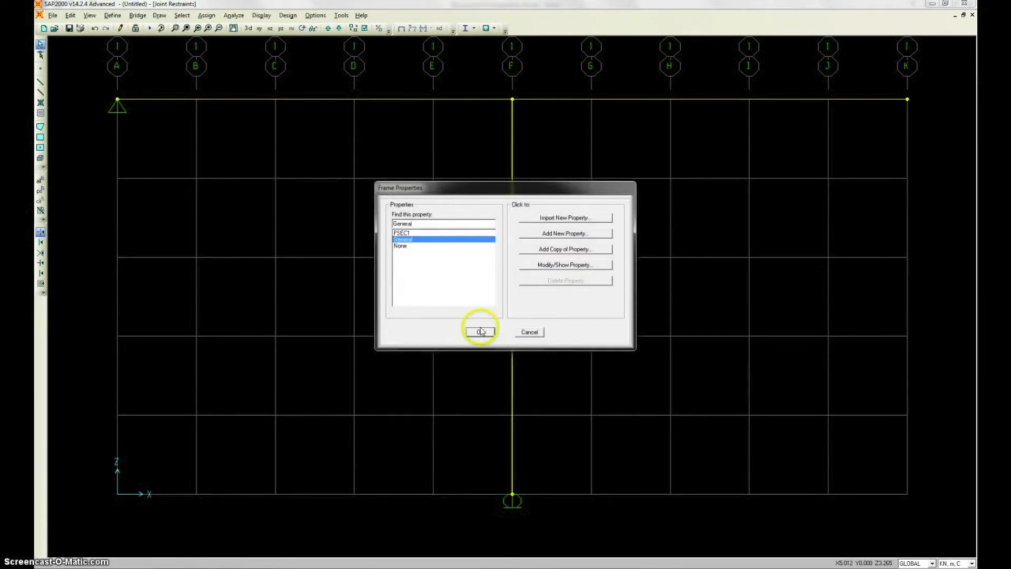
left_click(480, 331)
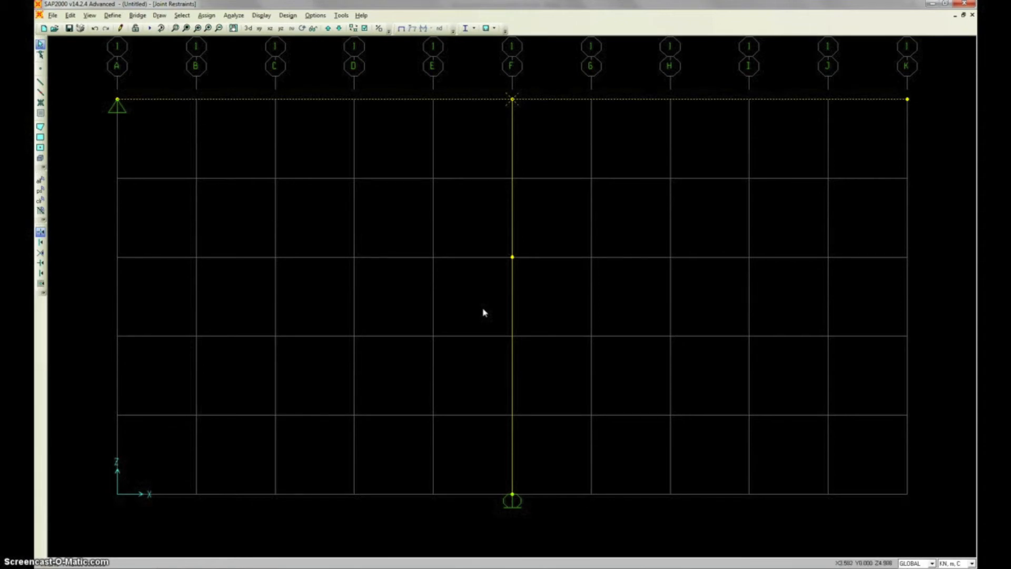
- Divide the selected top beam by breaking it at intersections with selected joints
left_click(76, 28)
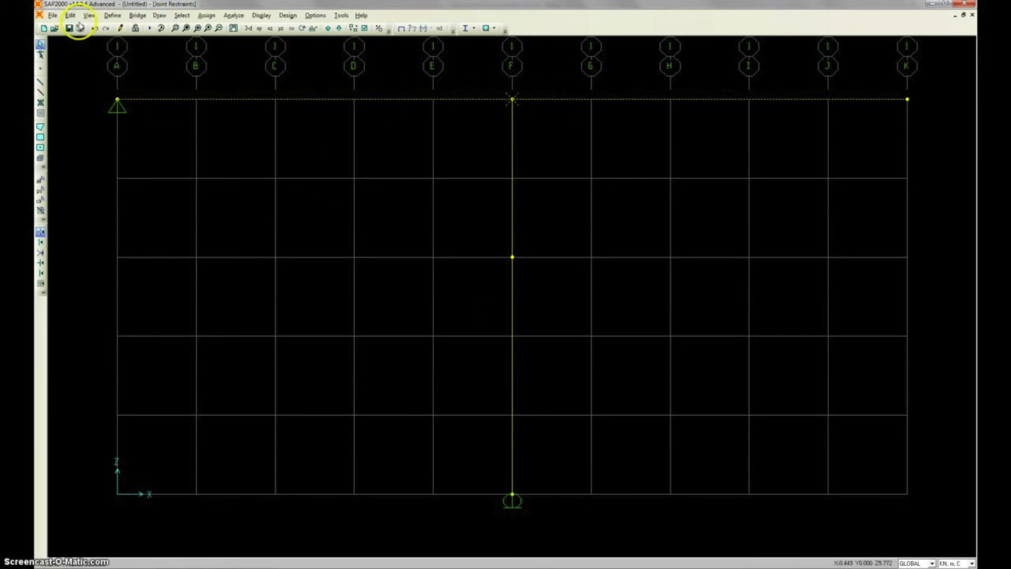
left_click(69, 15)
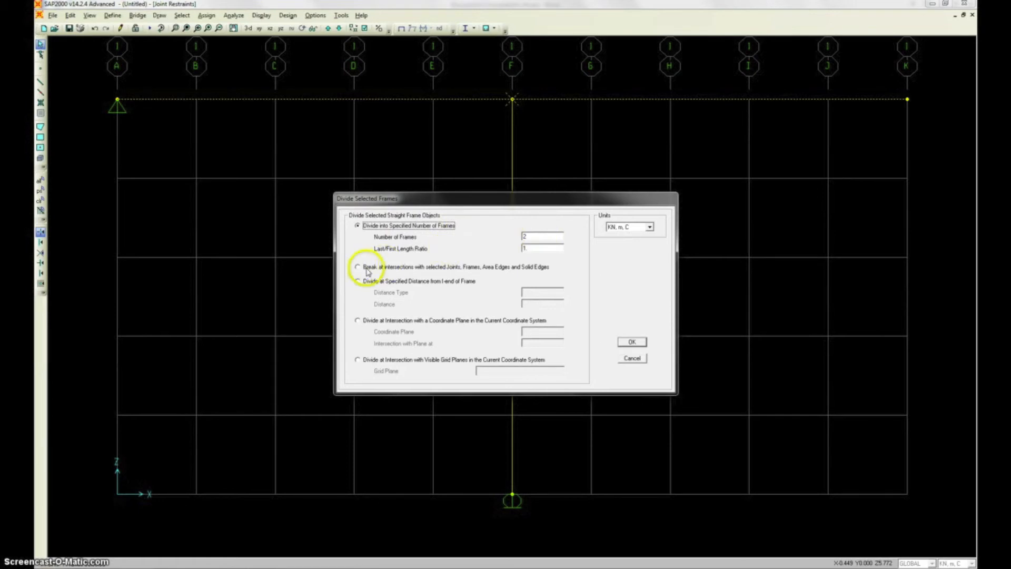
left_click(358, 267)
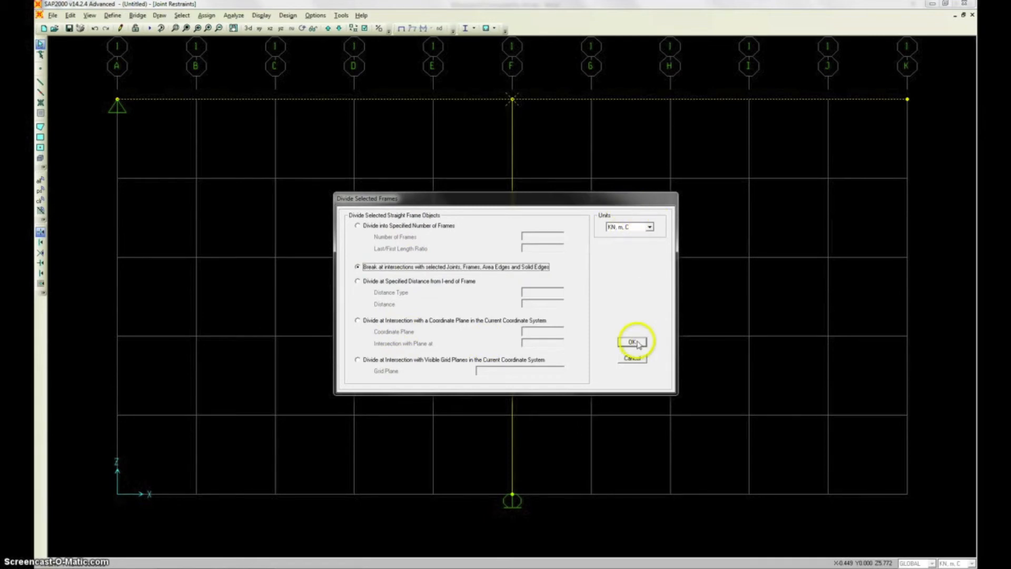
left_click(631, 341)
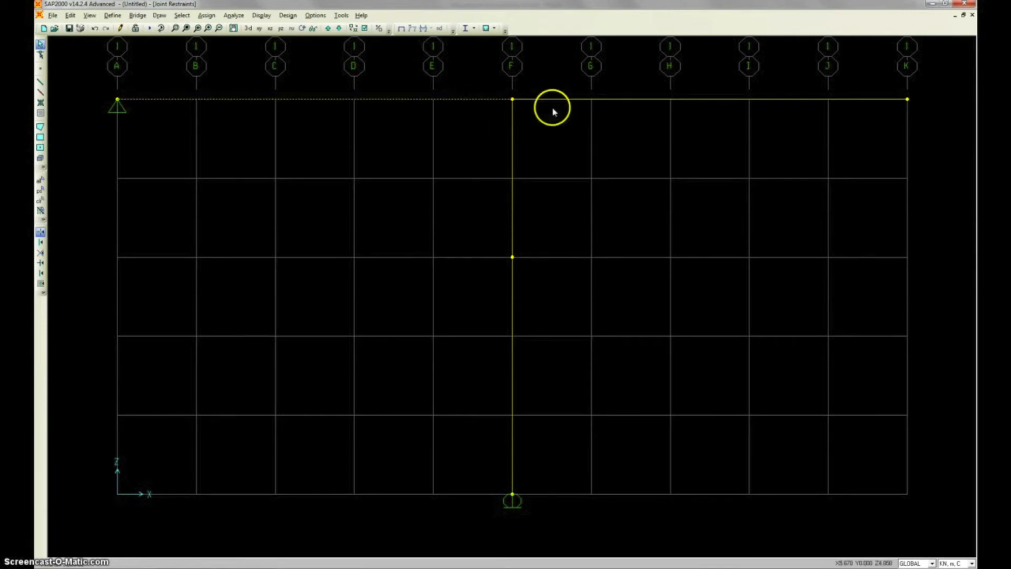
- Reselect the beam with the joint at F and divide it again at that joint
left_click(69, 15)
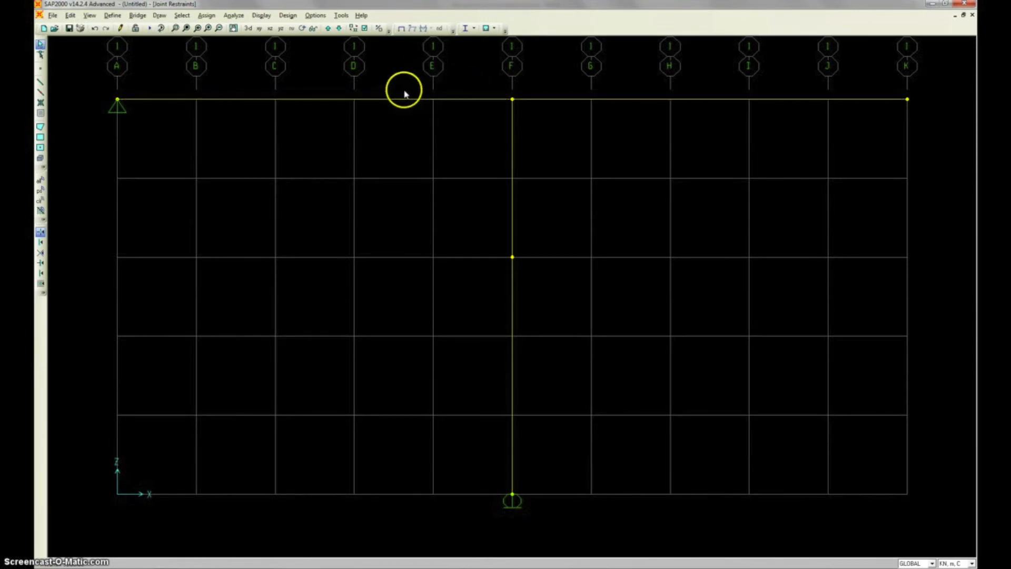
left_click(512, 99)
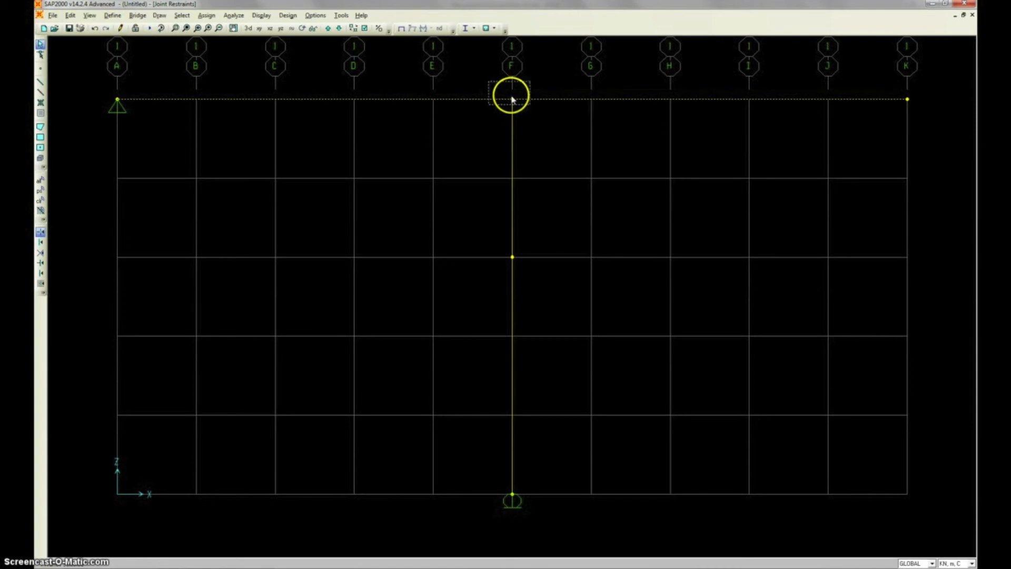
left_click(70, 15)
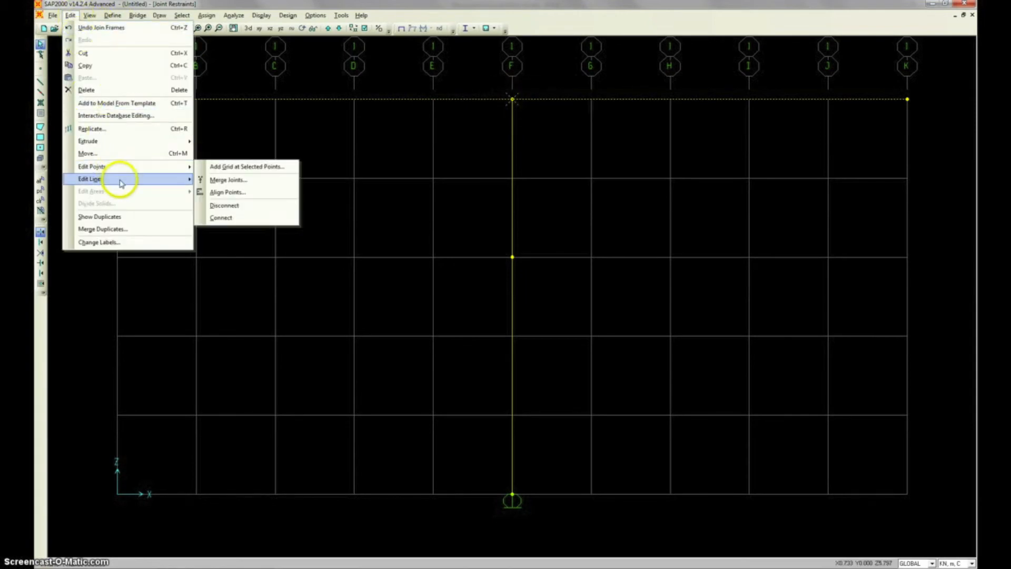
mouse_move(154, 179)
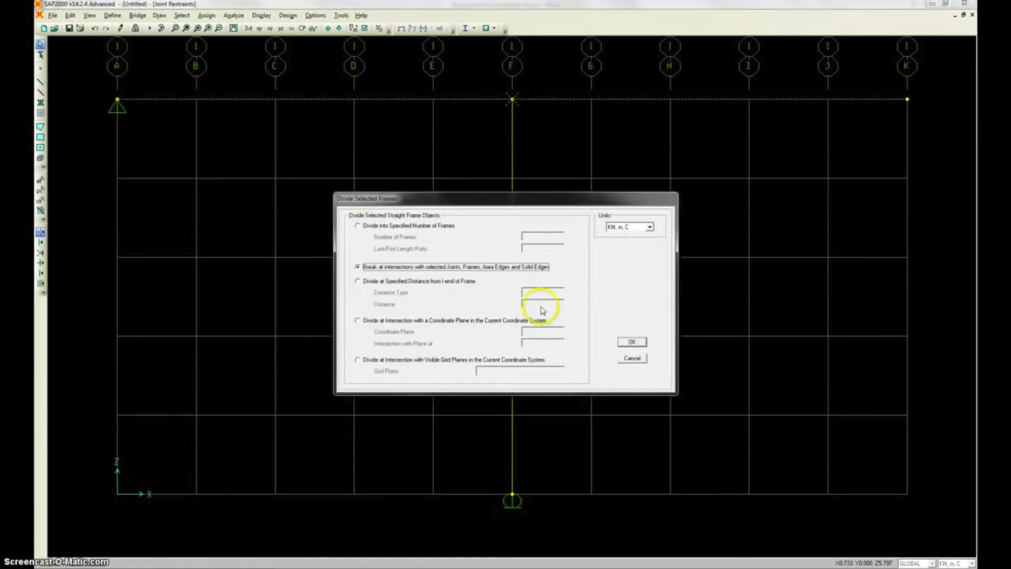
left_click(631, 341)
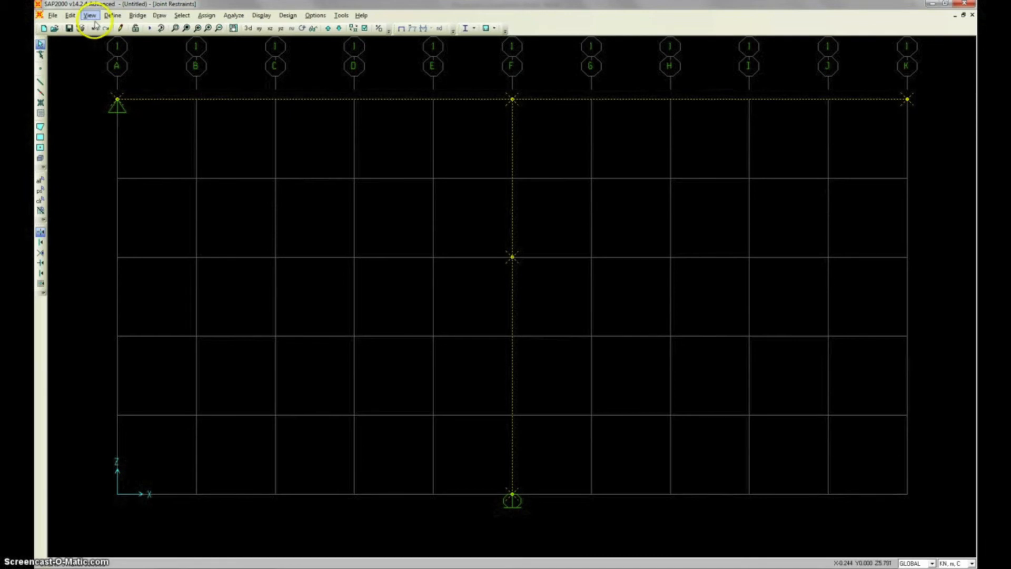
- Replicate the selected T-frame linearly with 5 copies and a Y increment of 1
left_click(70, 15)
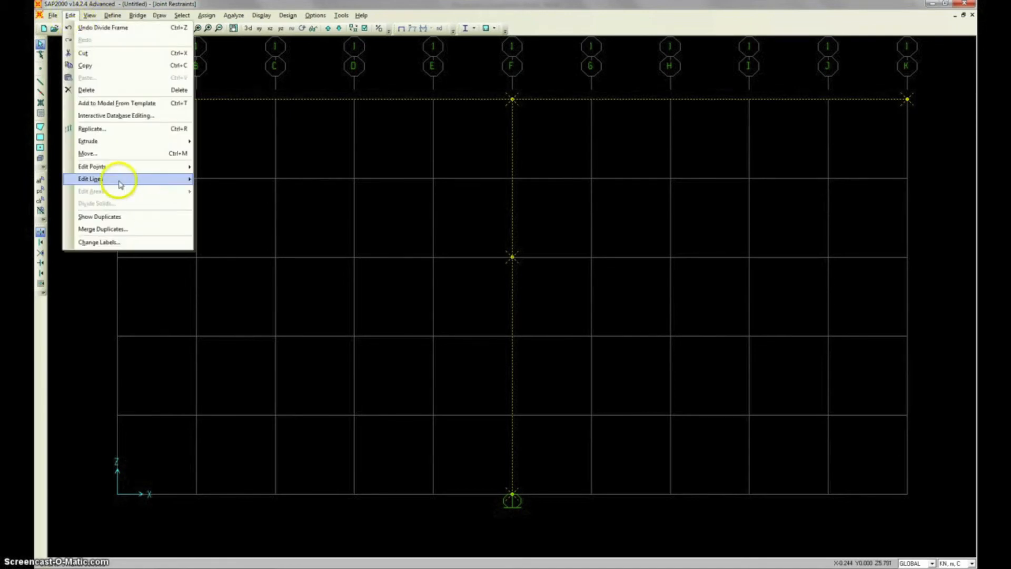
left_click(91, 128)
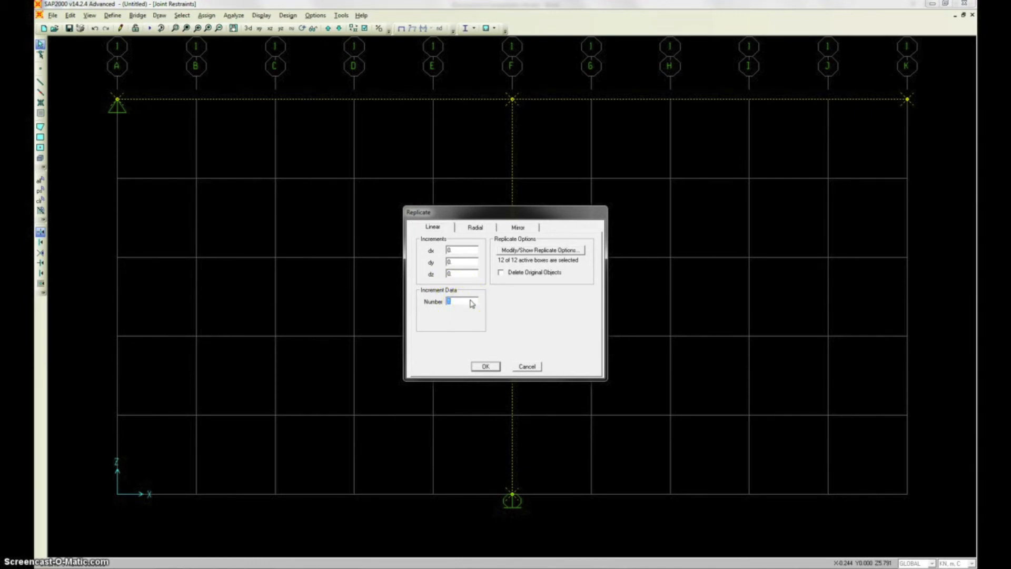
type("5")
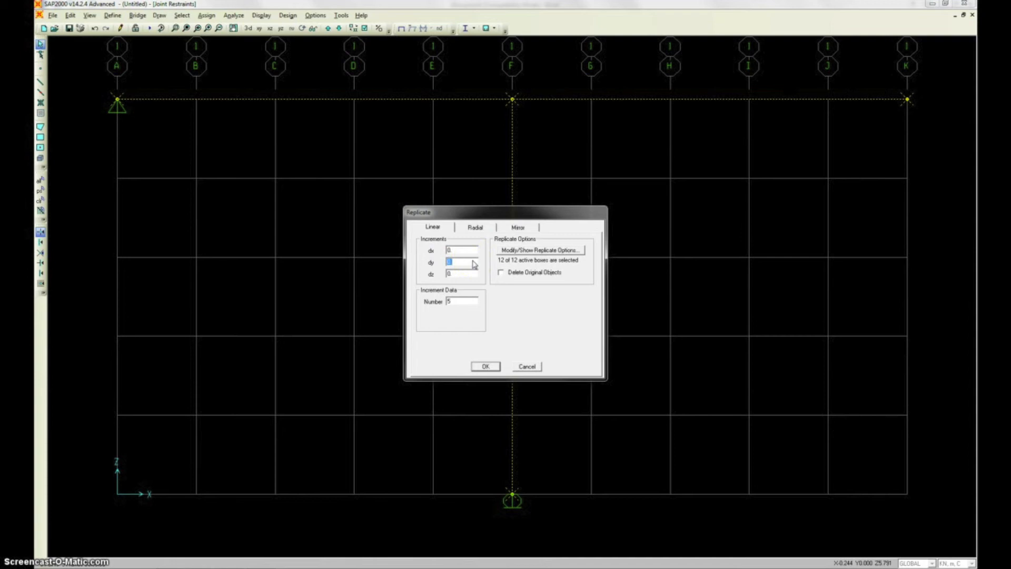
type("5")
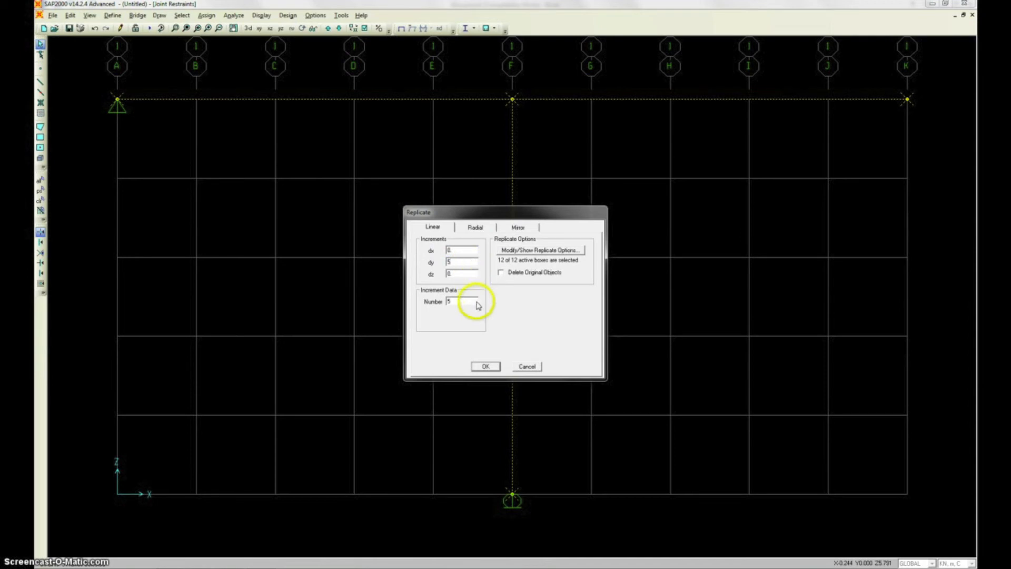
mouse_move(488, 325)
type("1")
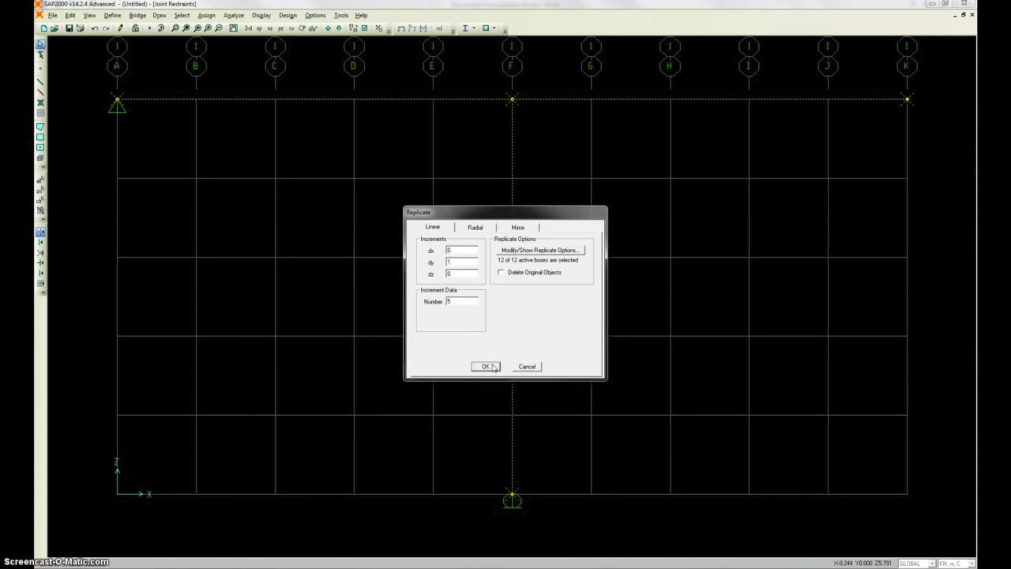
left_click(485, 366)
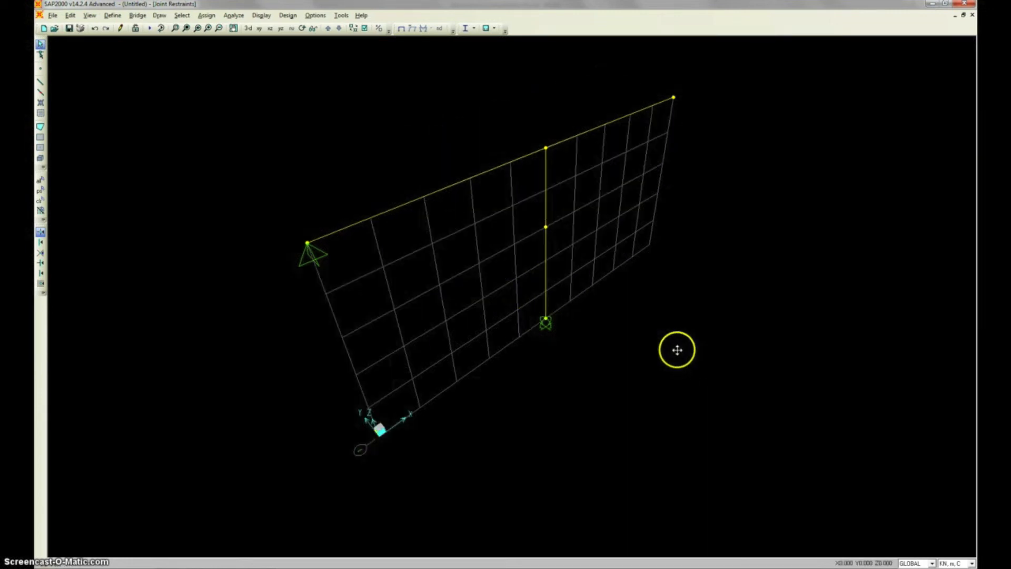
- Replicate the frame 5 times along X at dx 10, then return to the XZ elevation
left_click(69, 15)
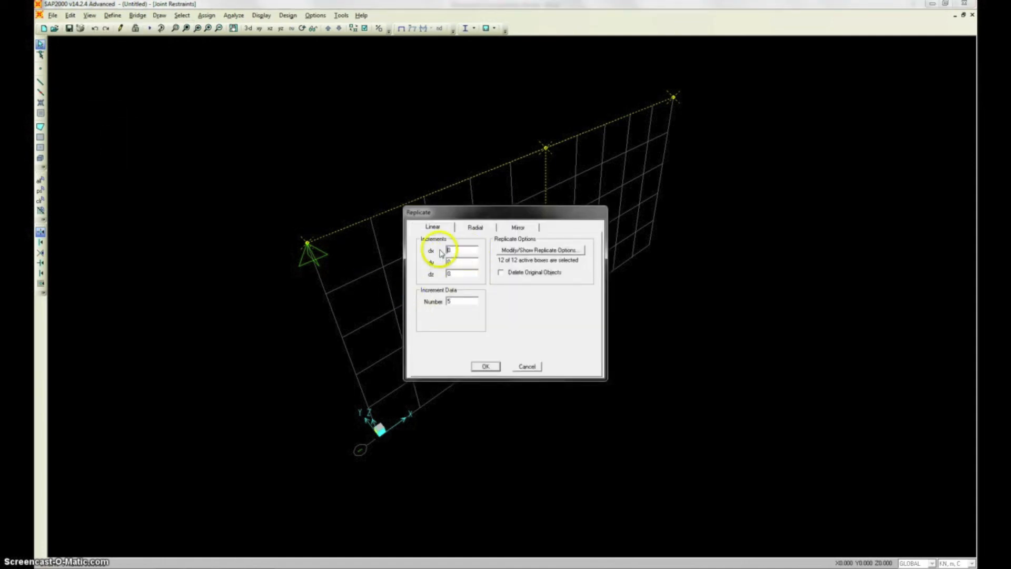
type("10")
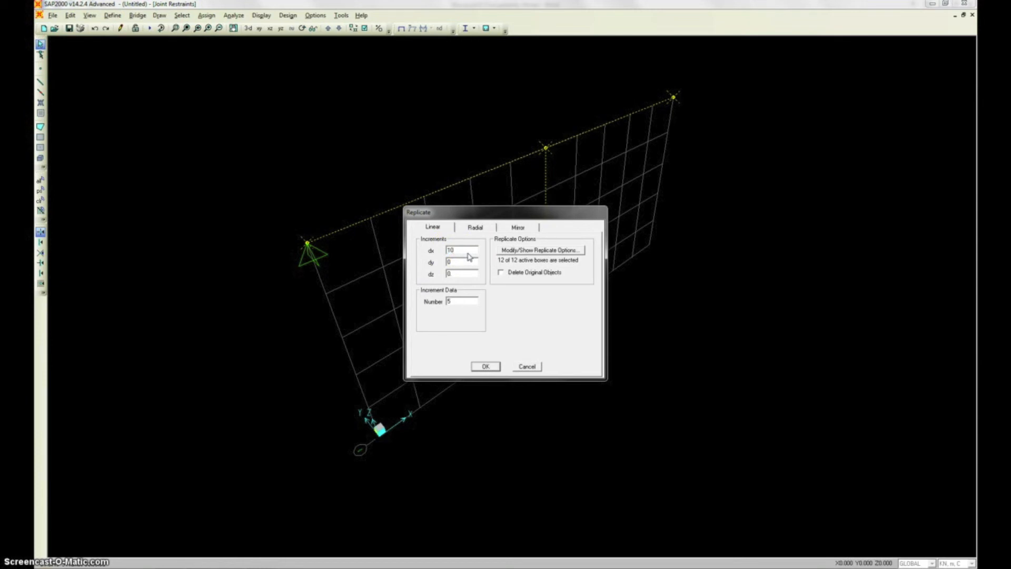
left_click(484, 367)
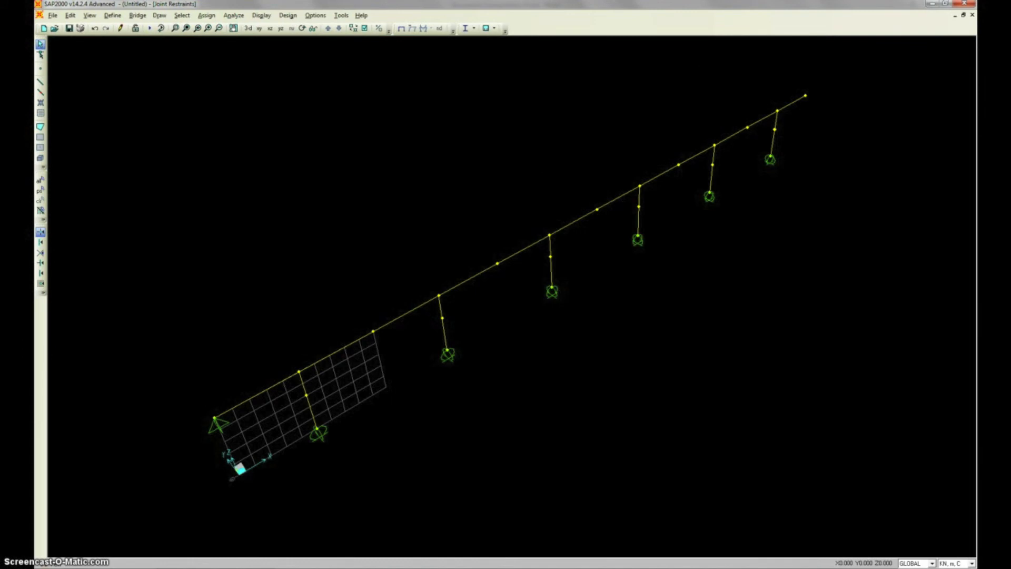
left_click(270, 27)
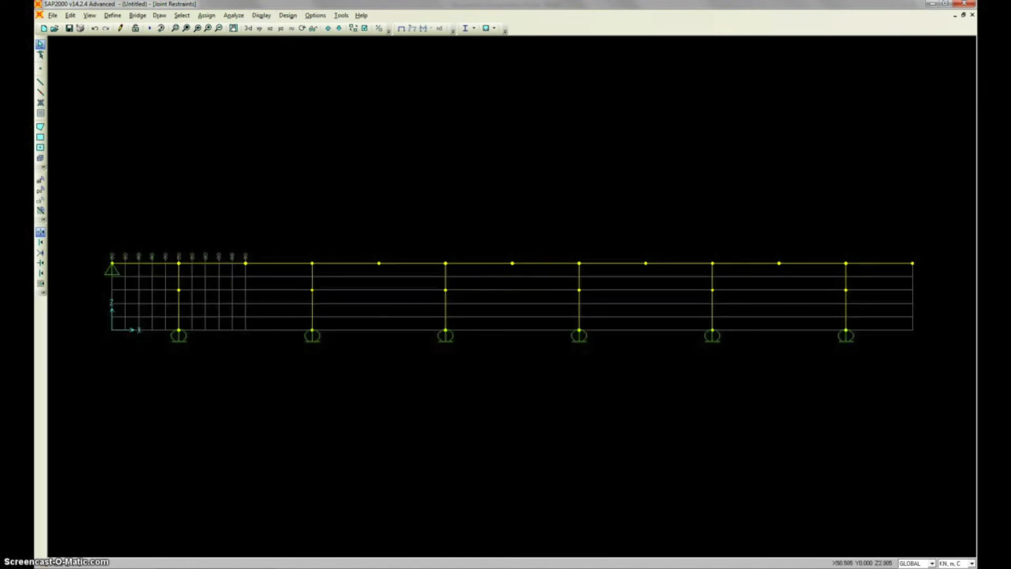
left_click(234, 15)
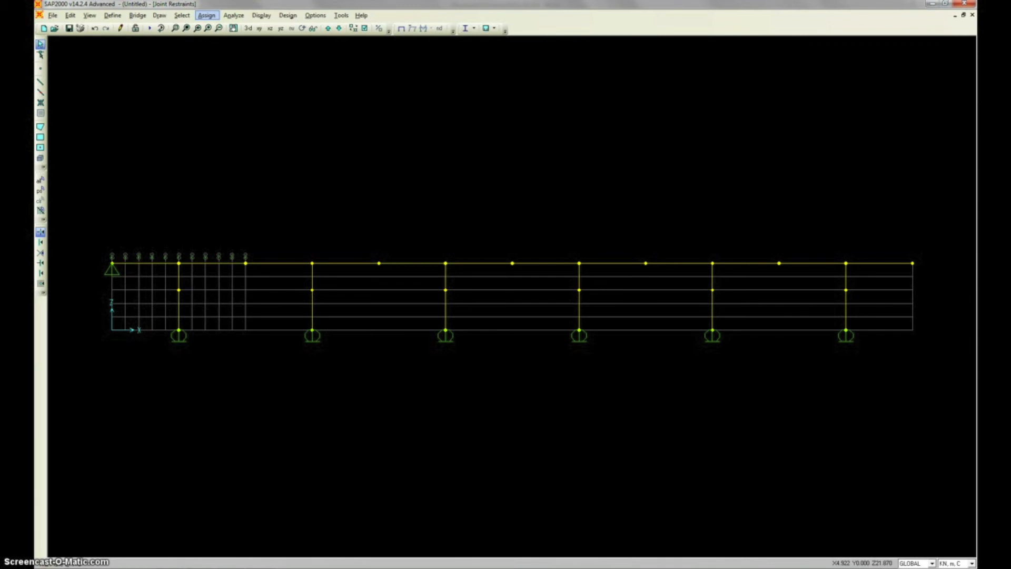
mouse_move(234, 15)
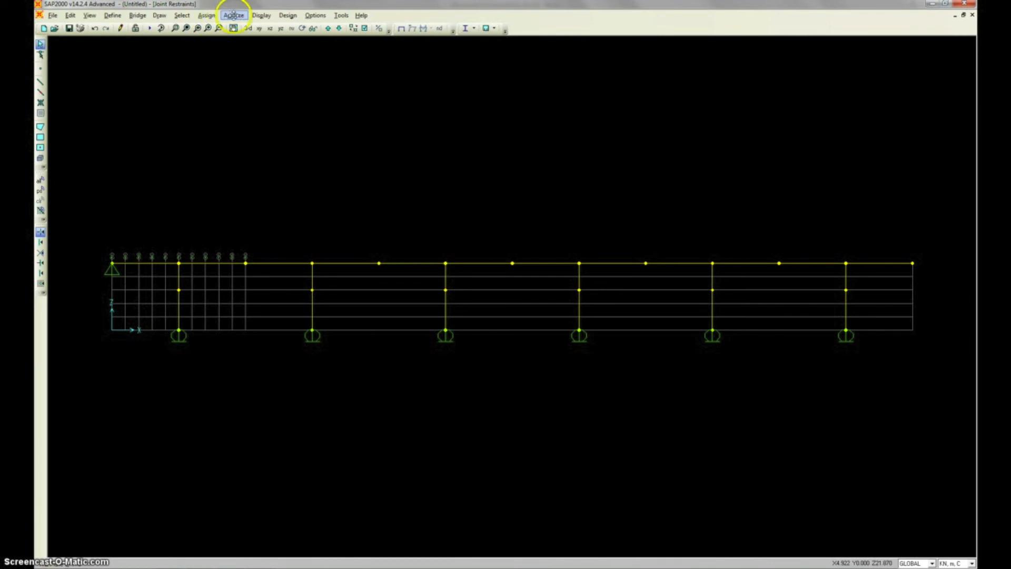
- Show the Live pattern's frame span loads with their loading values displayed
left_click(260, 15)
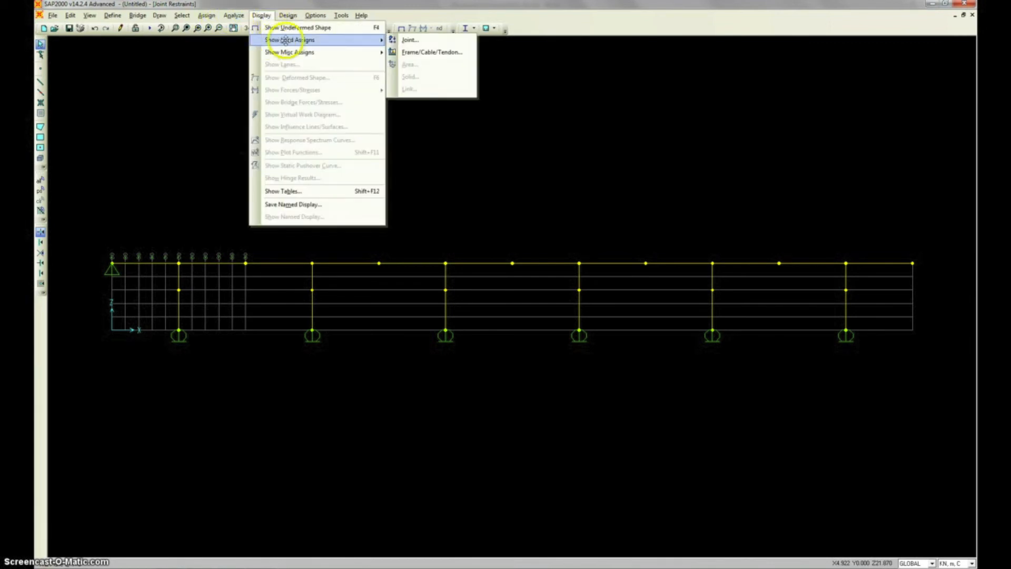
left_click(431, 52)
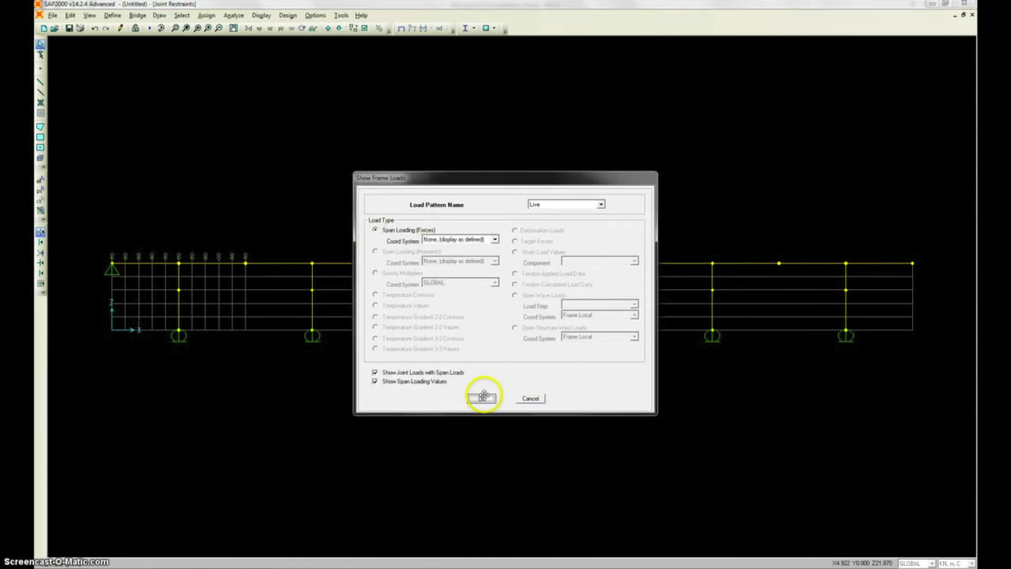
left_click(482, 397)
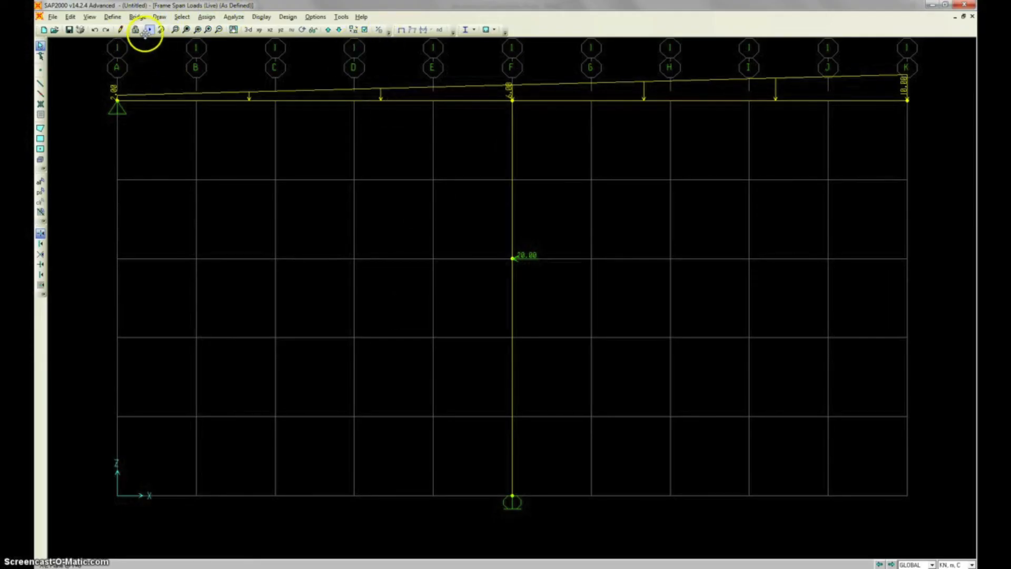
mouse_move(148, 31)
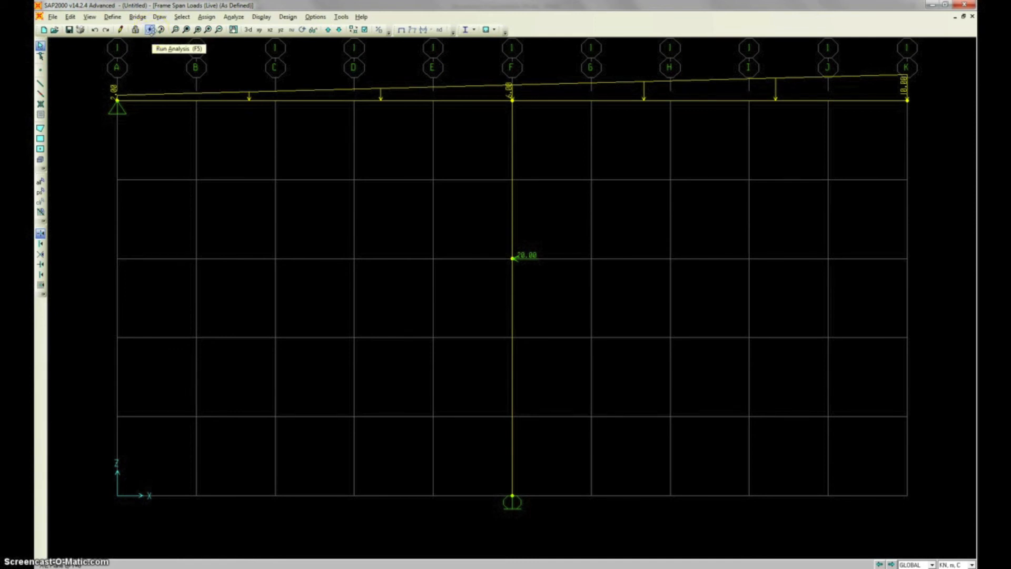
- Accept the analysis options and run the analysis for the model's load cases
left_click(233, 15)
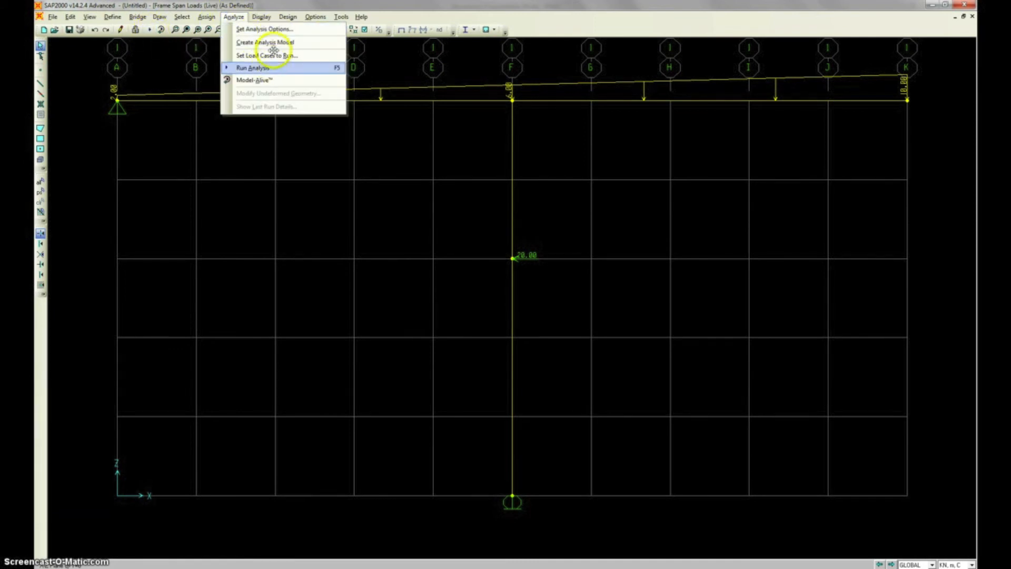
left_click(264, 29)
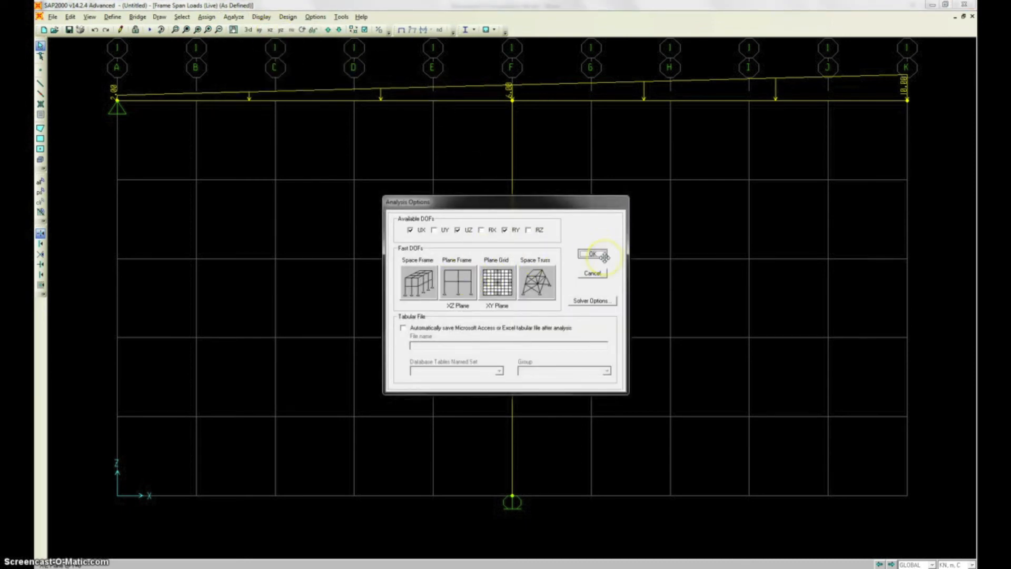
left_click(590, 254)
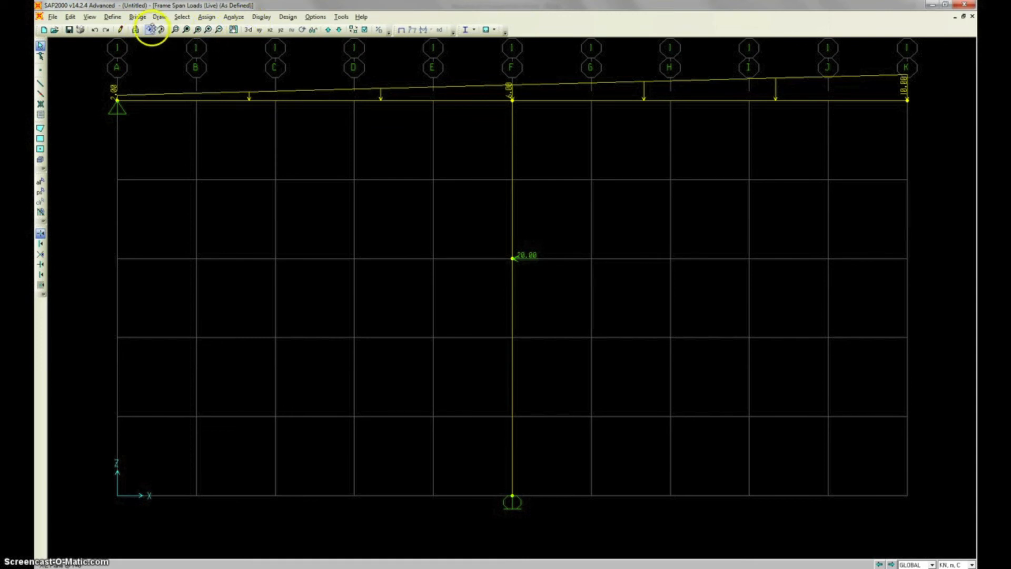
left_click(151, 30)
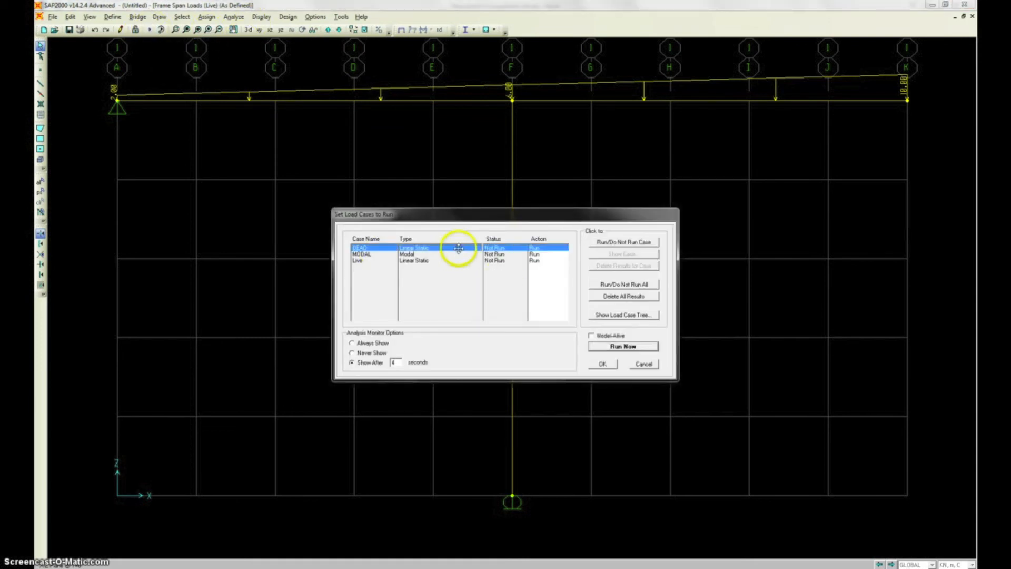
left_click(622, 242)
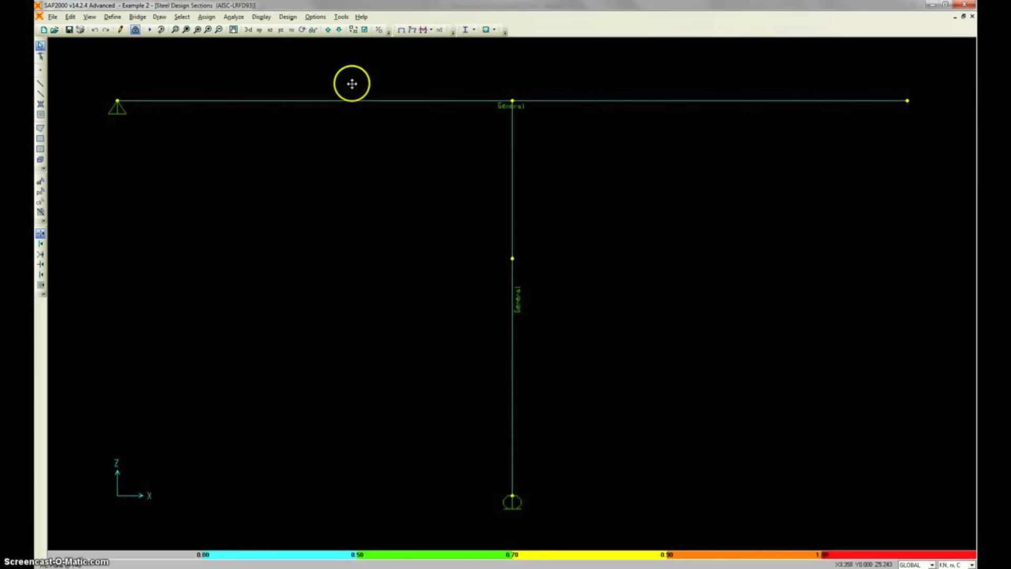
mouse_move(470, 30)
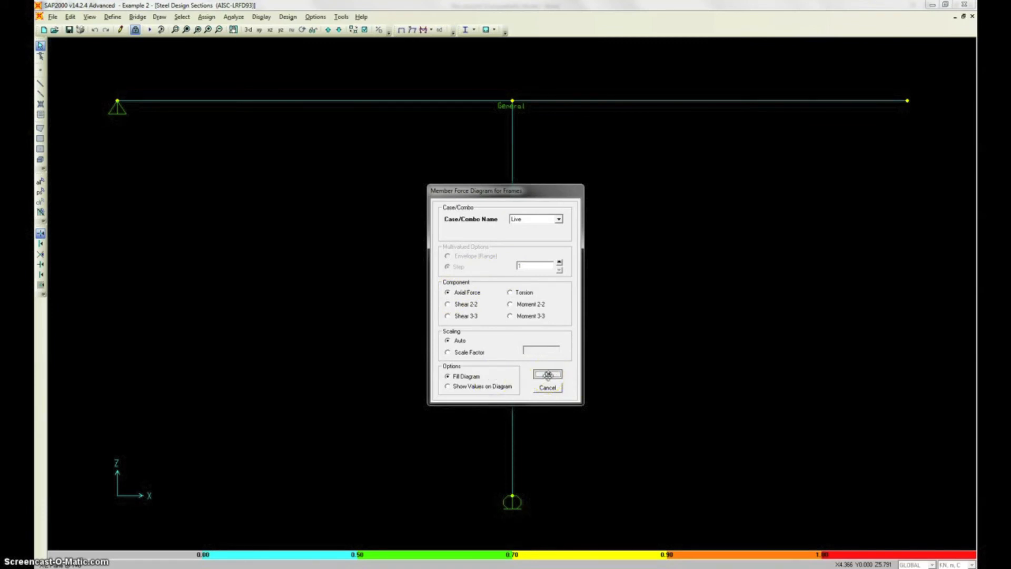
- Draw the Live axial force diagram for the frames, filled and with values shown
left_click(546, 374)
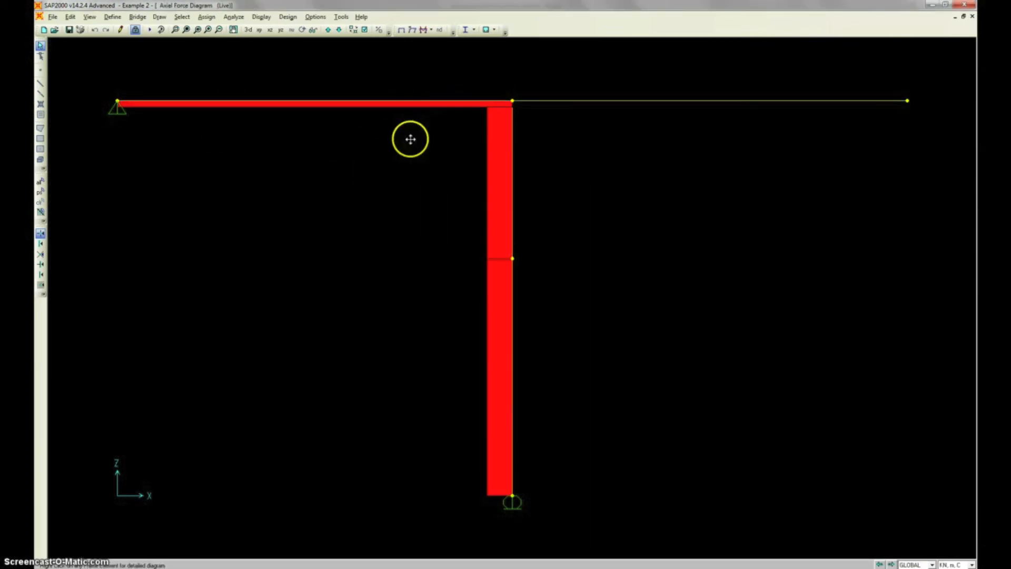
left_click(424, 29)
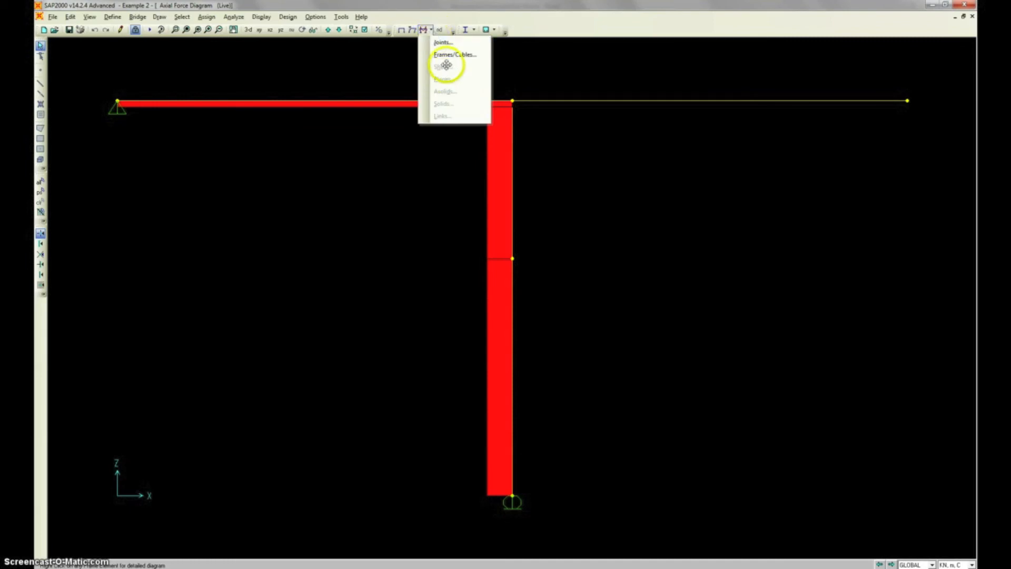
left_click(455, 54)
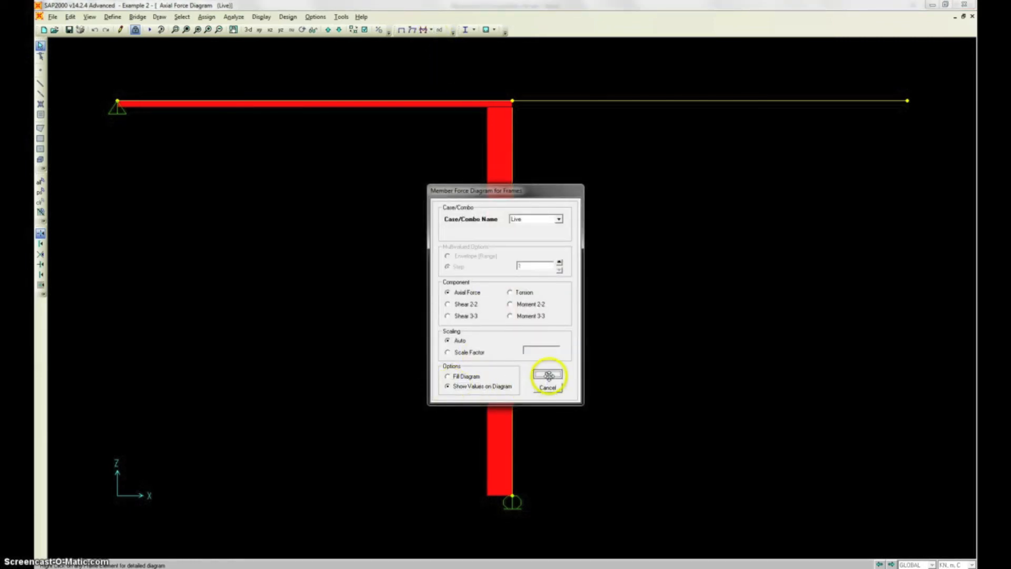
left_click(546, 375)
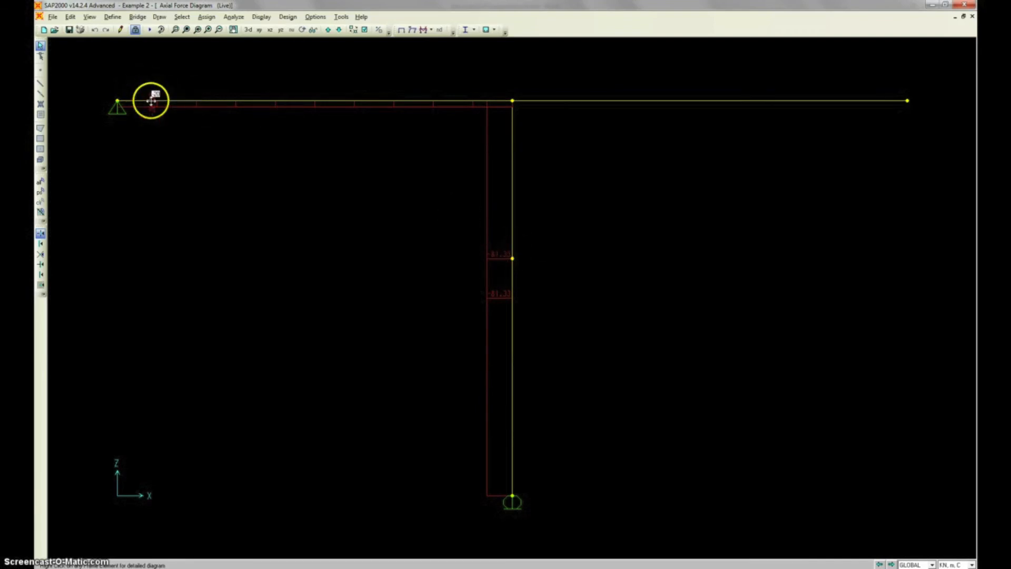
- Switch the frame force diagram to Shear 2-2 with values and review it
left_click(429, 30)
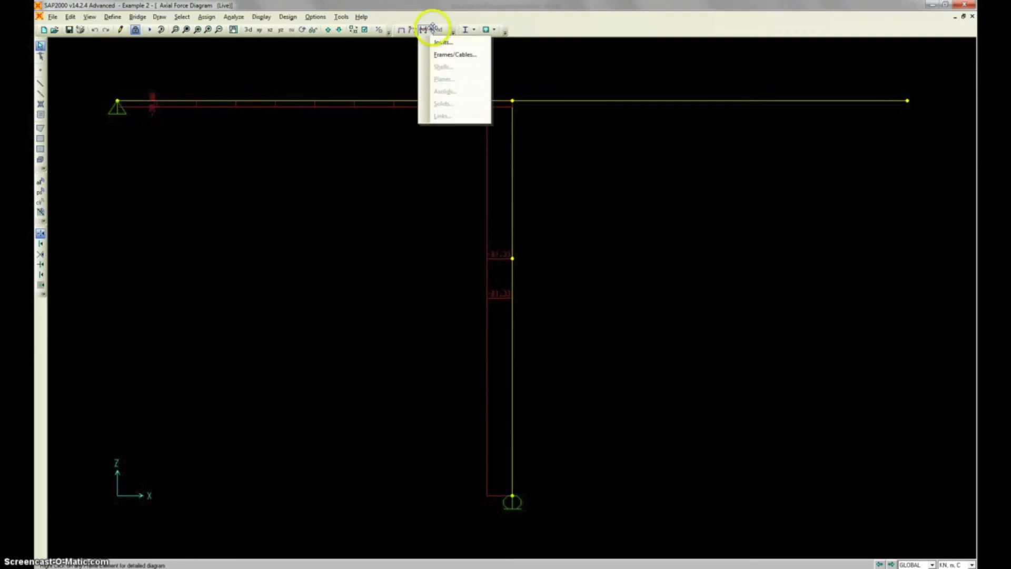
left_click(454, 53)
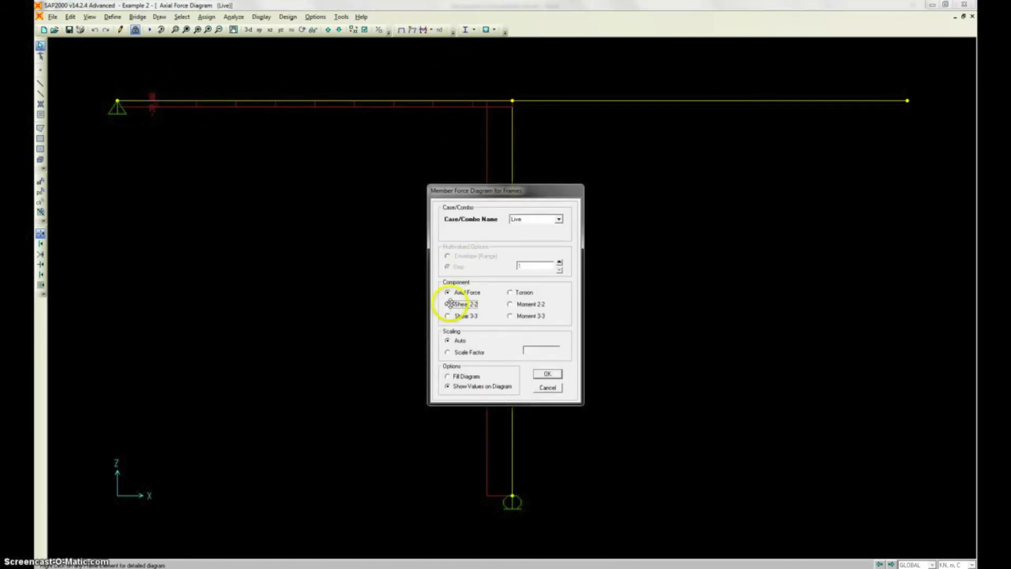
left_click(450, 304)
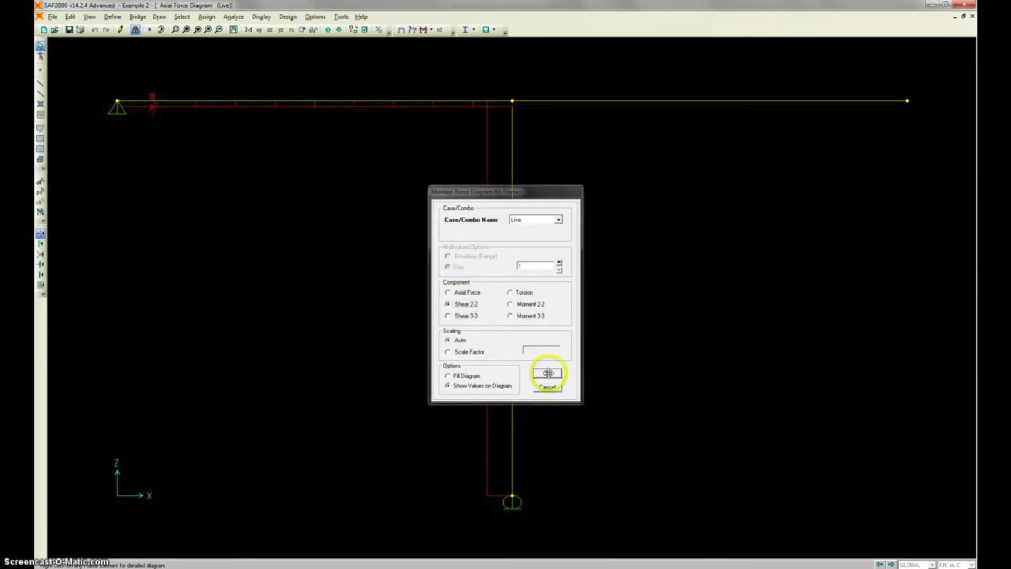
left_click(546, 372)
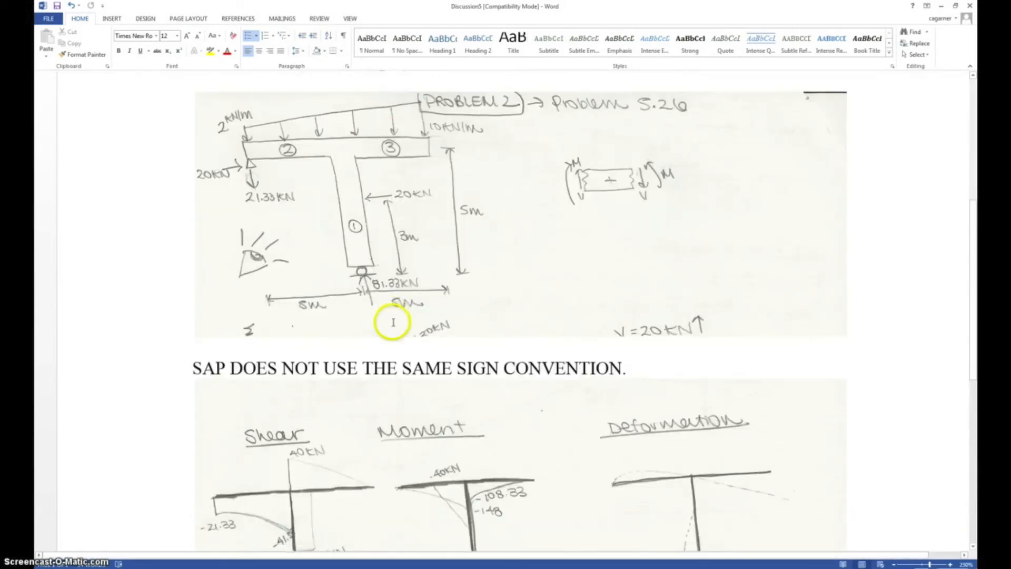
scroll("down", 3)
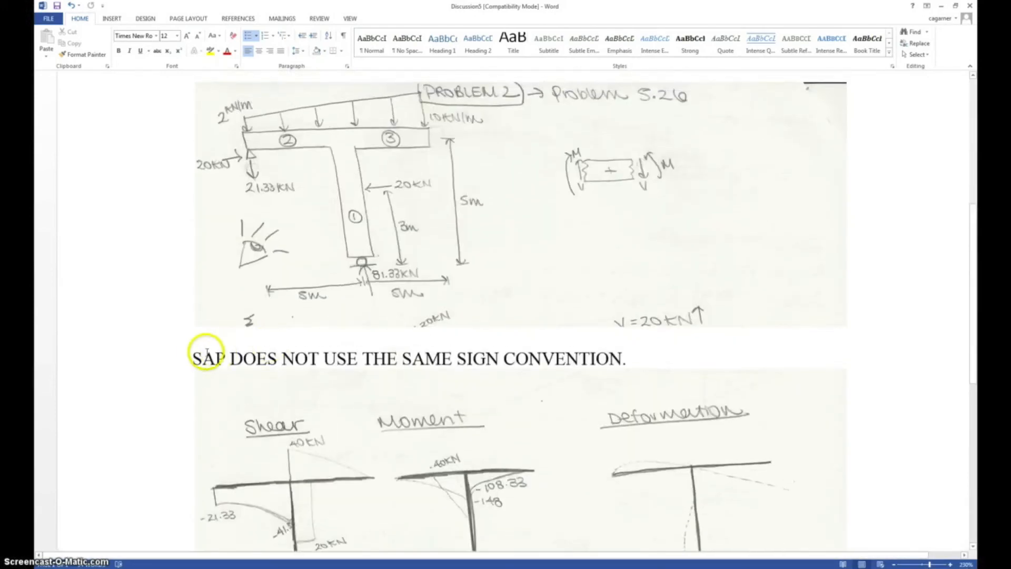
left_click_drag(196, 358, 625, 358)
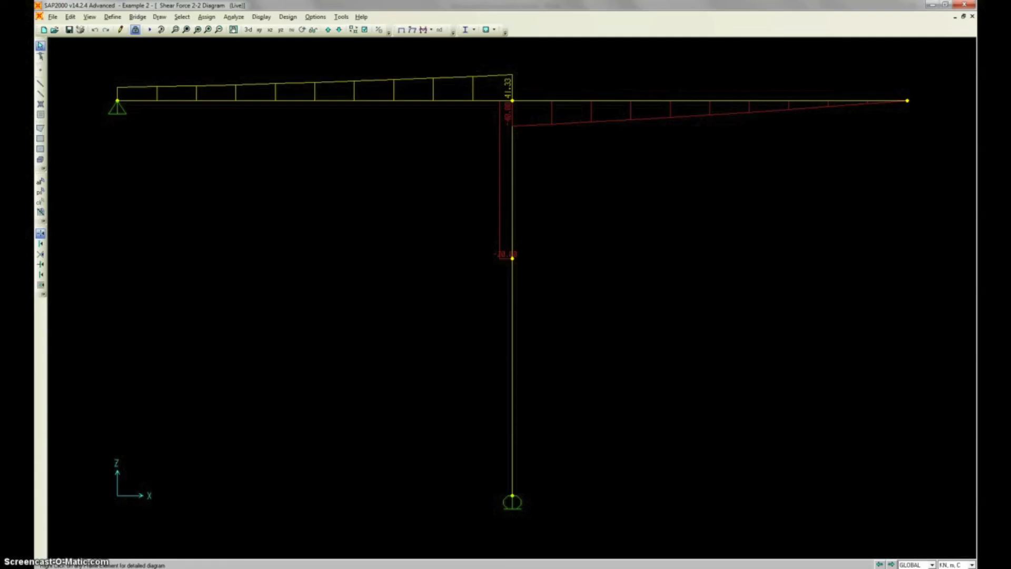
- Switch the member force diagram from shear to Moment 3-3 for the T-frame
left_click(423, 29)
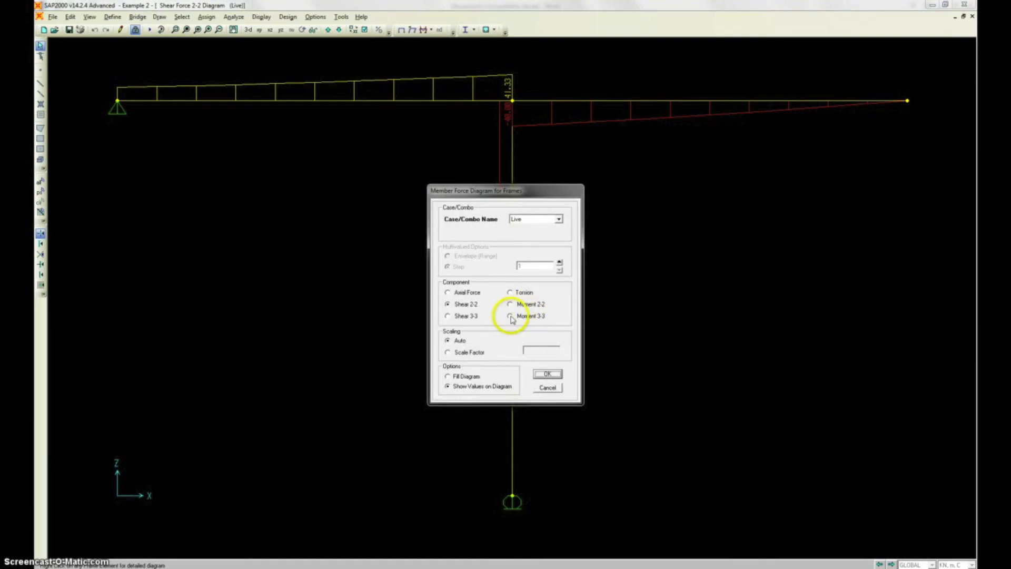
left_click(546, 374)
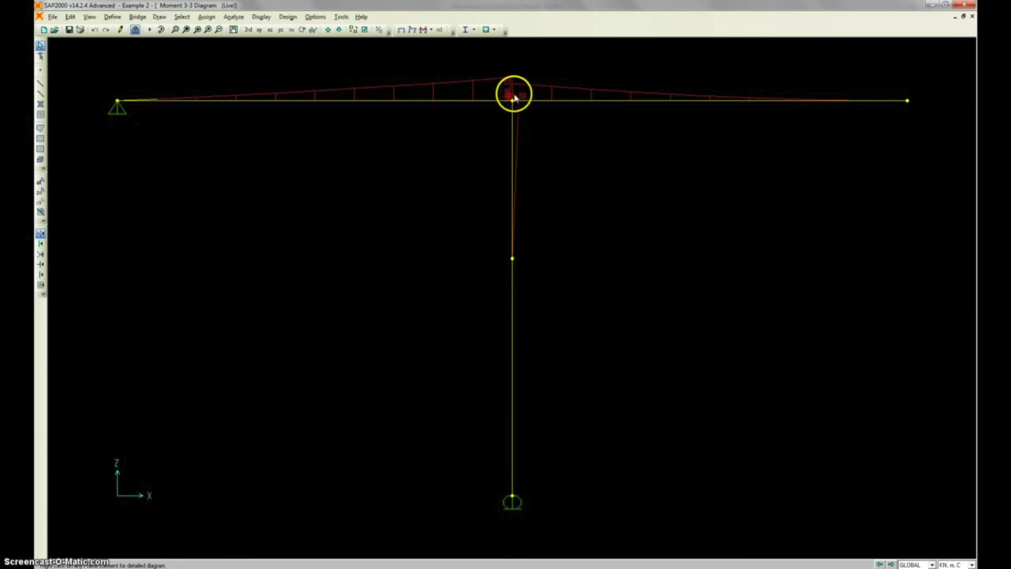
mouse_move(441, 104)
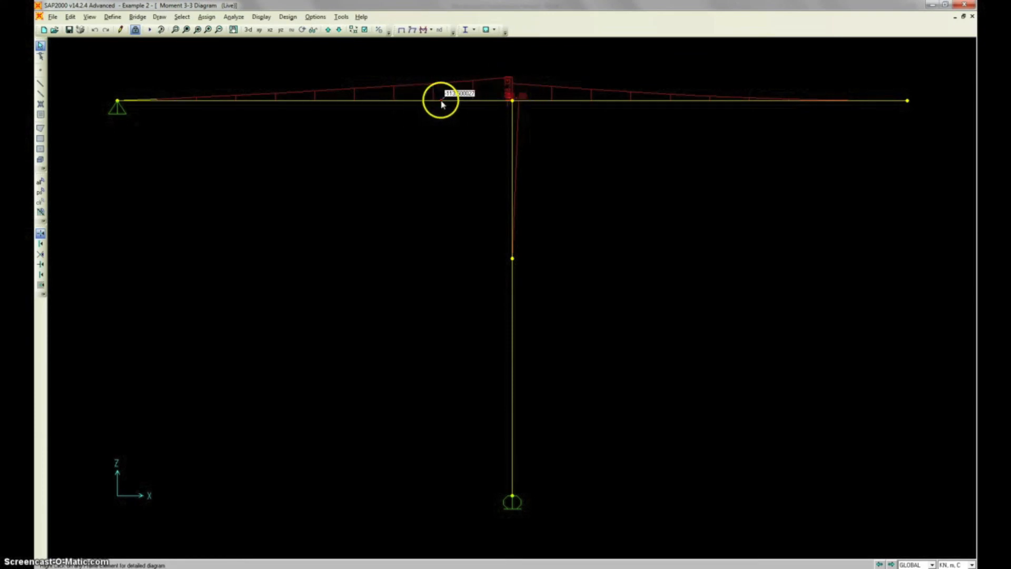
- Review the left beam's maximum shear, moment and deflection, toggling Absolute and Relative deflection
left_click(441, 102)
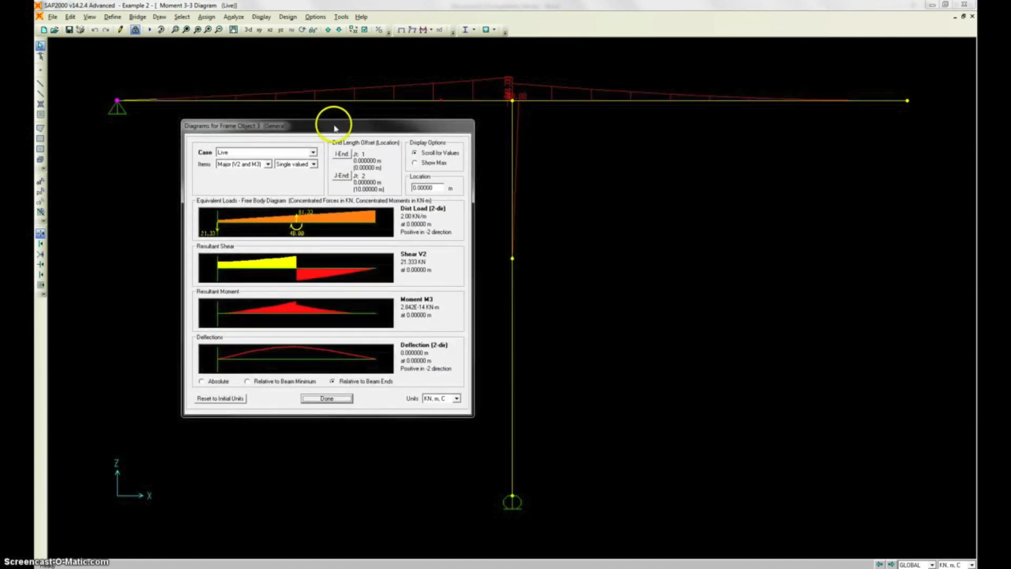
mouse_move(282, 154)
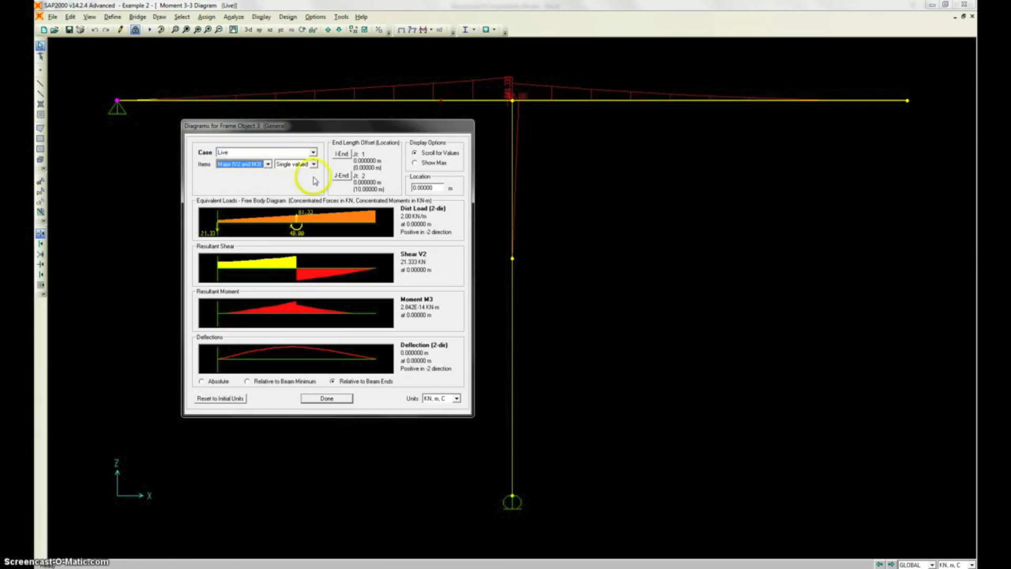
mouse_move(261, 352)
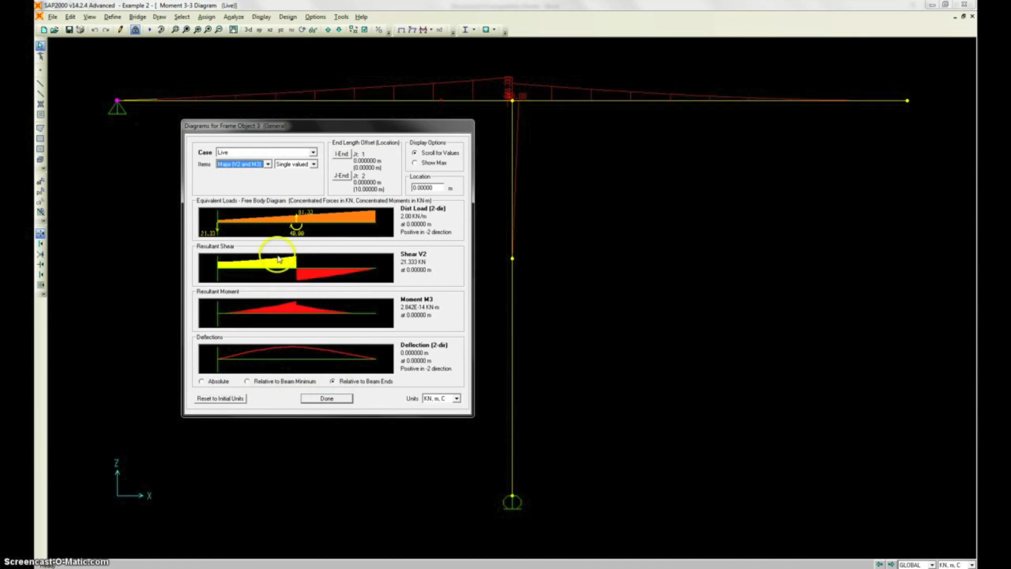
left_click(414, 162)
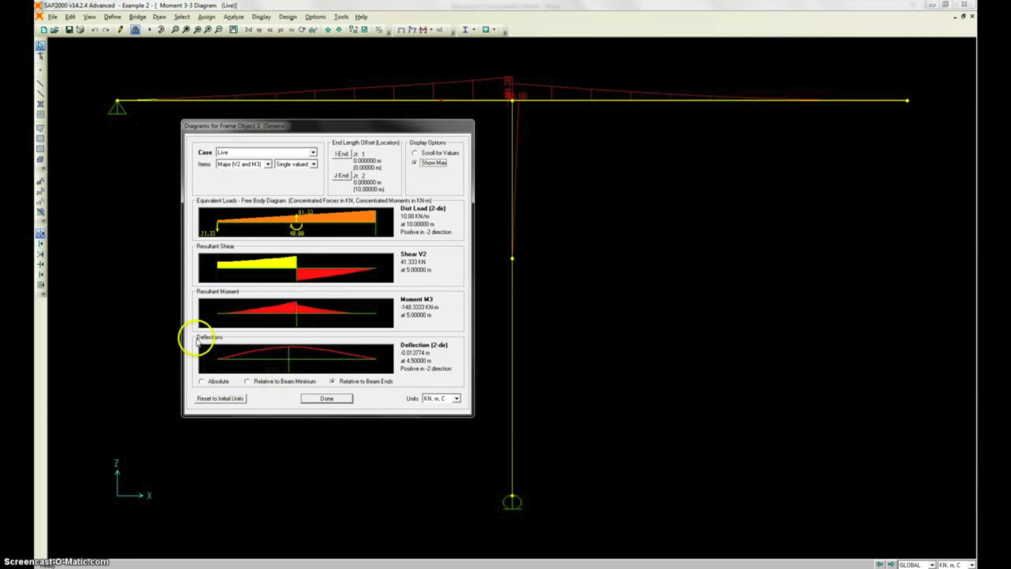
left_click(202, 380)
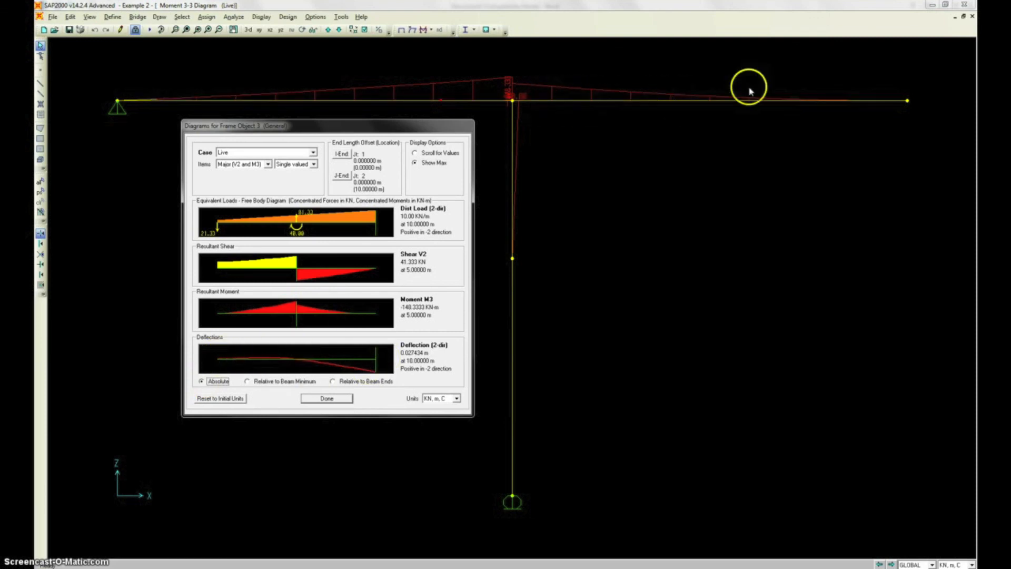
mouse_move(375, 374)
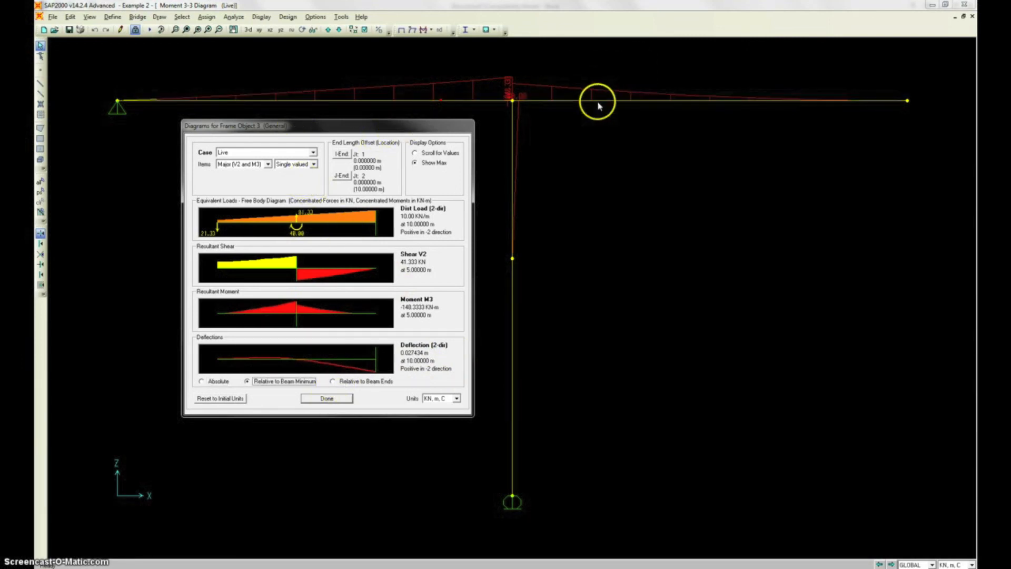
mouse_move(512, 127)
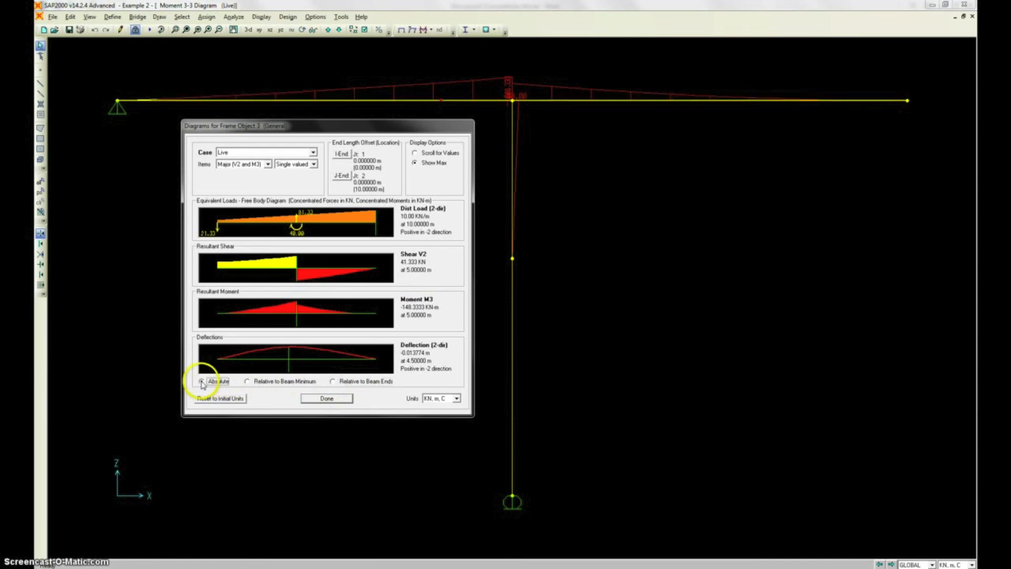
left_click(247, 380)
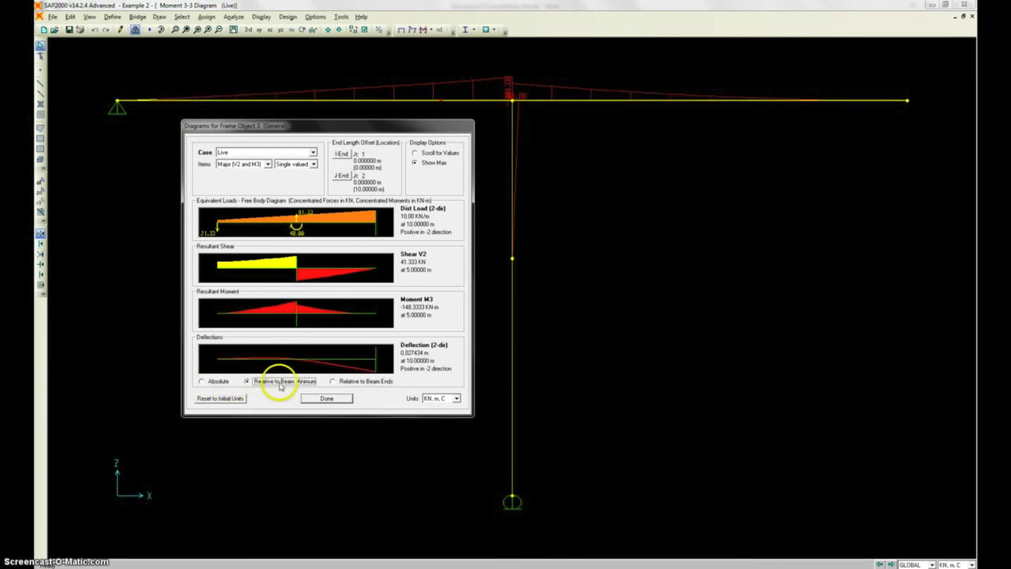
left_click(201, 380)
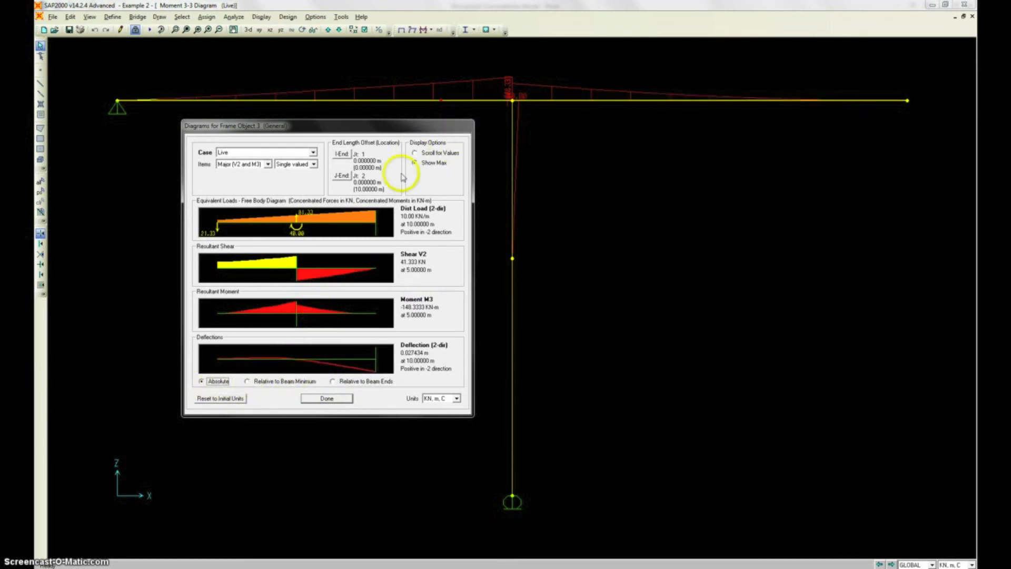
left_click(415, 162)
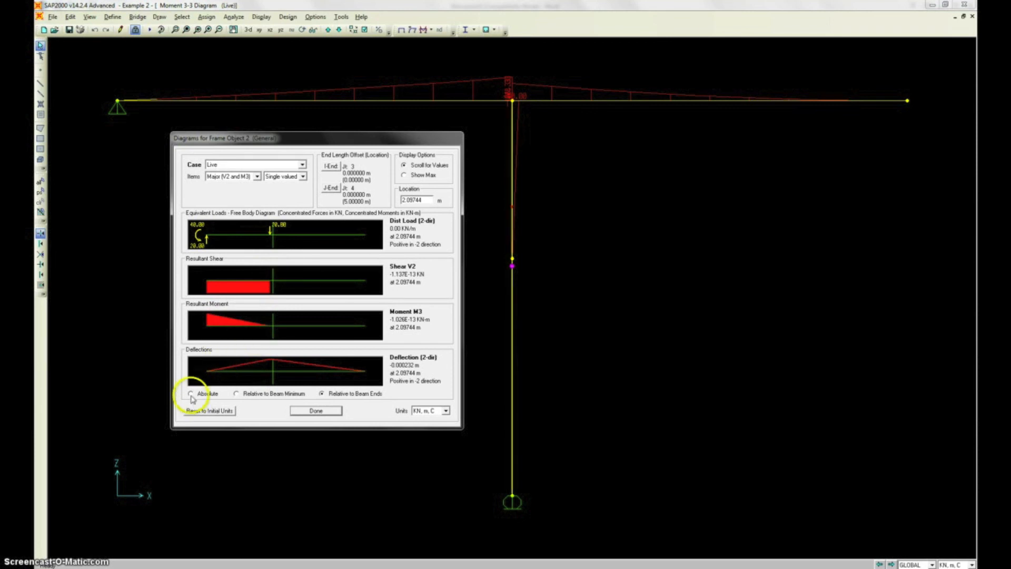
- Show the column's absolute deflection with maximum values, then close its member details
left_click(191, 393)
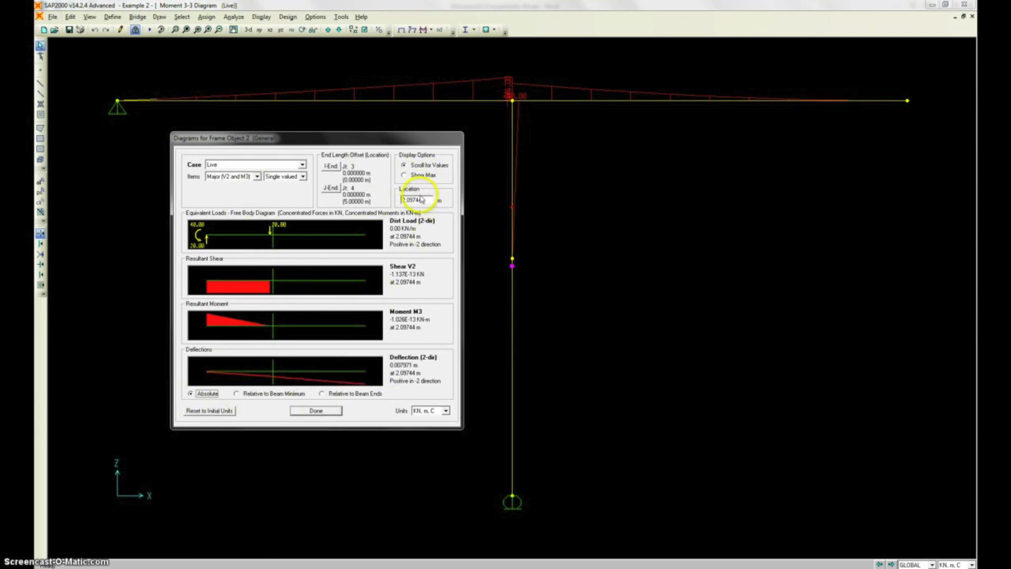
left_click(404, 176)
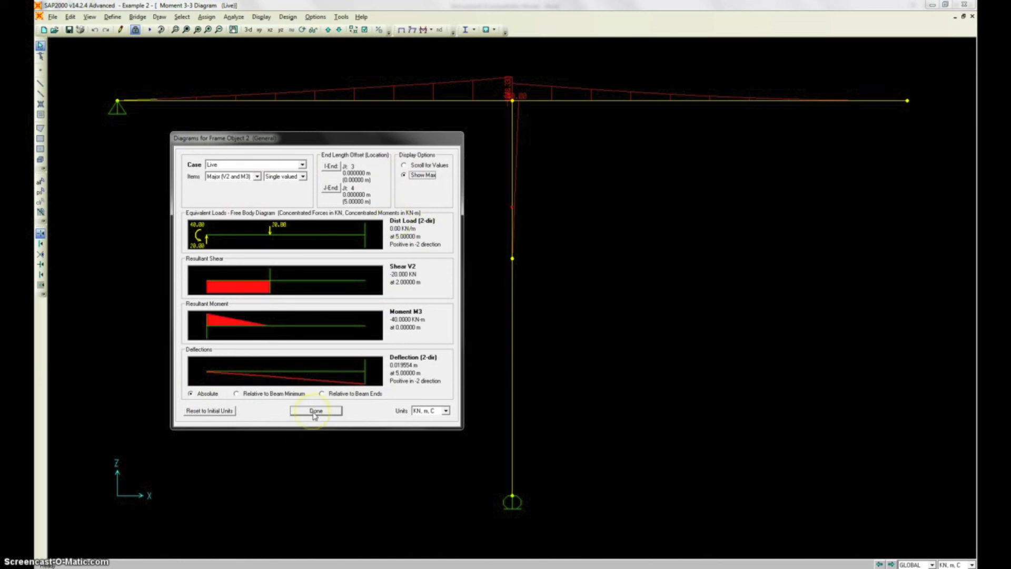
left_click(315, 410)
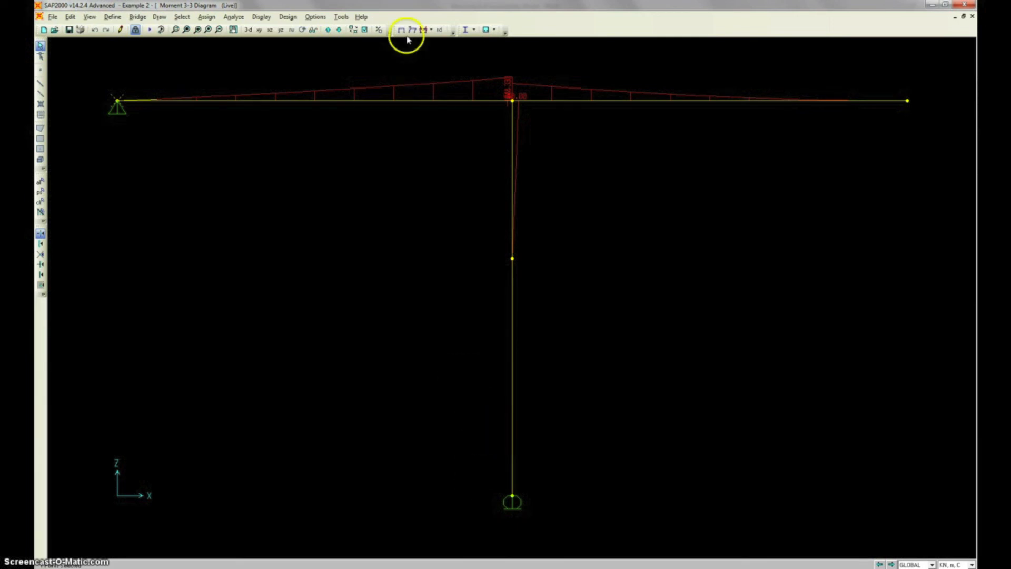
mouse_move(415, 30)
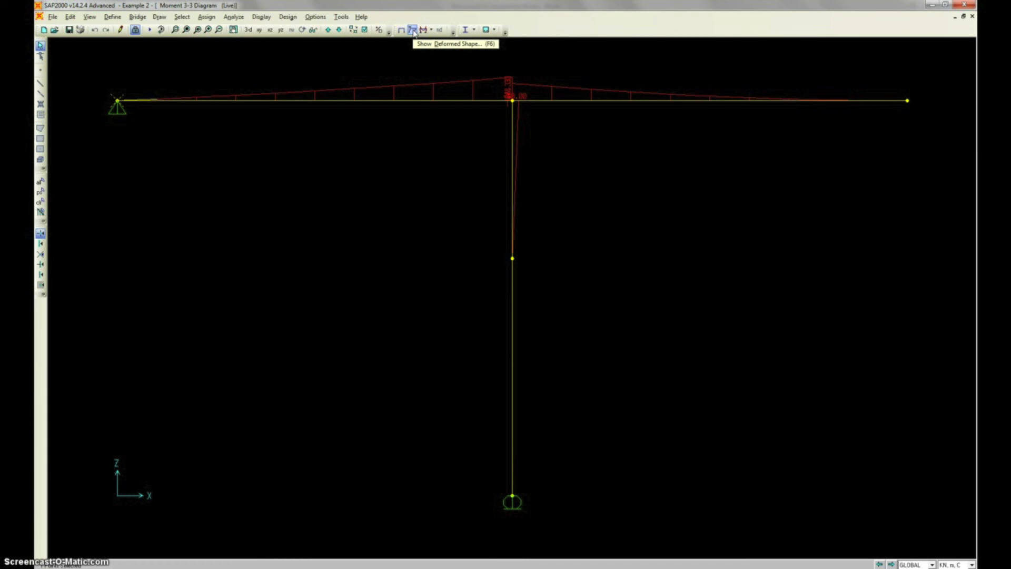
- Display the T-frame's deformed shape for the Live load case
left_click(412, 30)
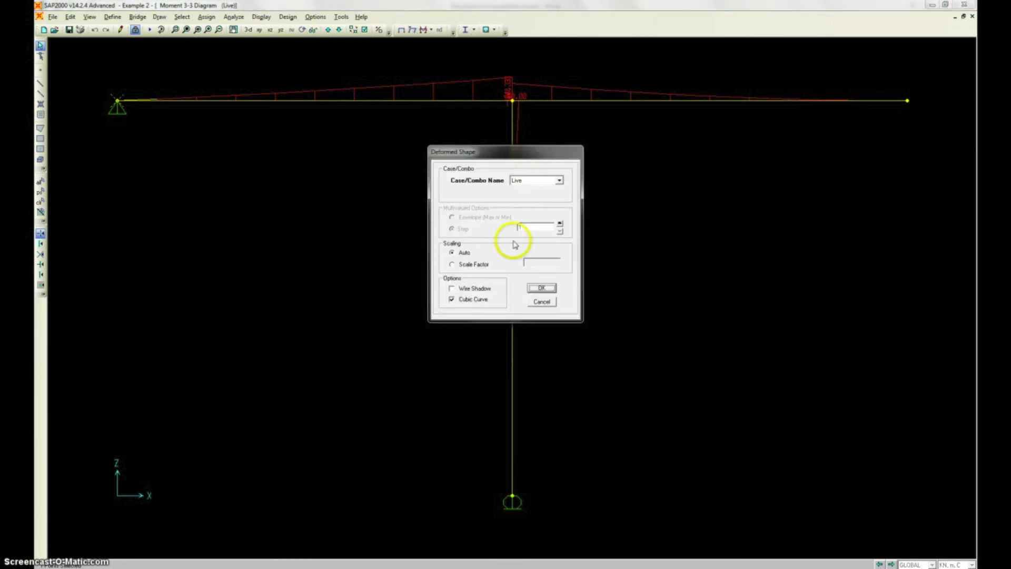
left_click(541, 287)
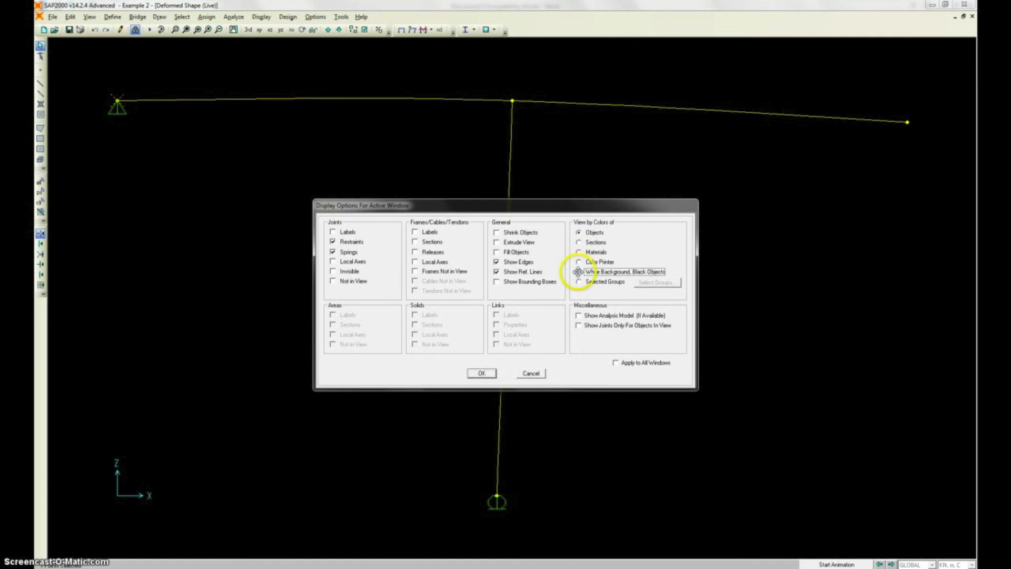
- Draw the model black on a white background and redisplay the frame force diagram
left_click(578, 270)
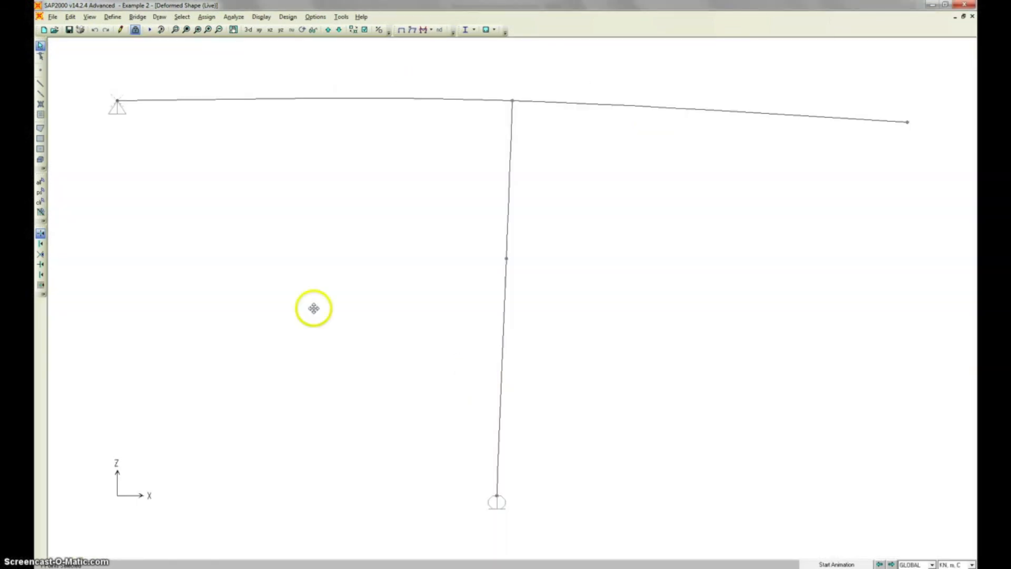
left_click(436, 30)
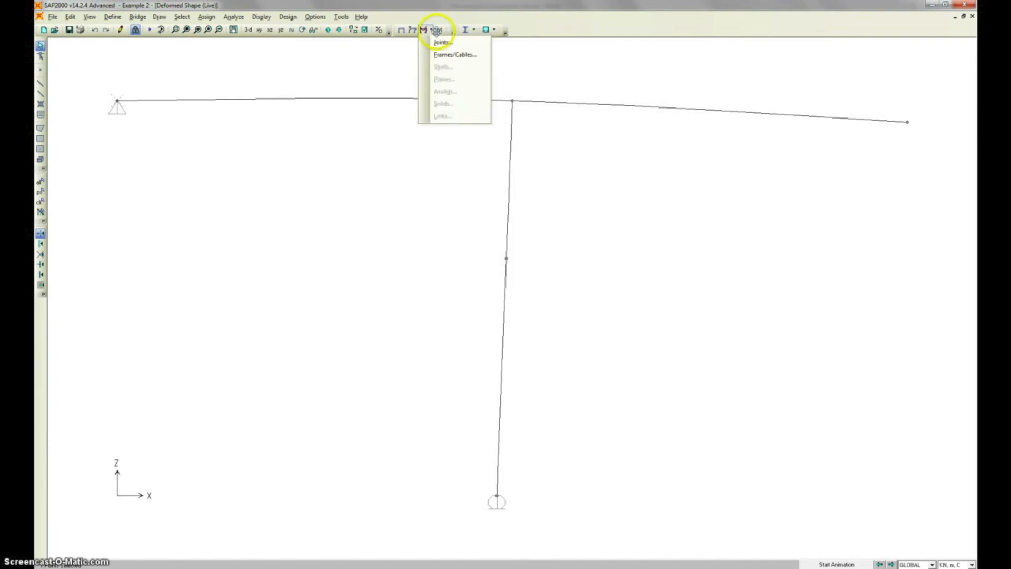
left_click(455, 54)
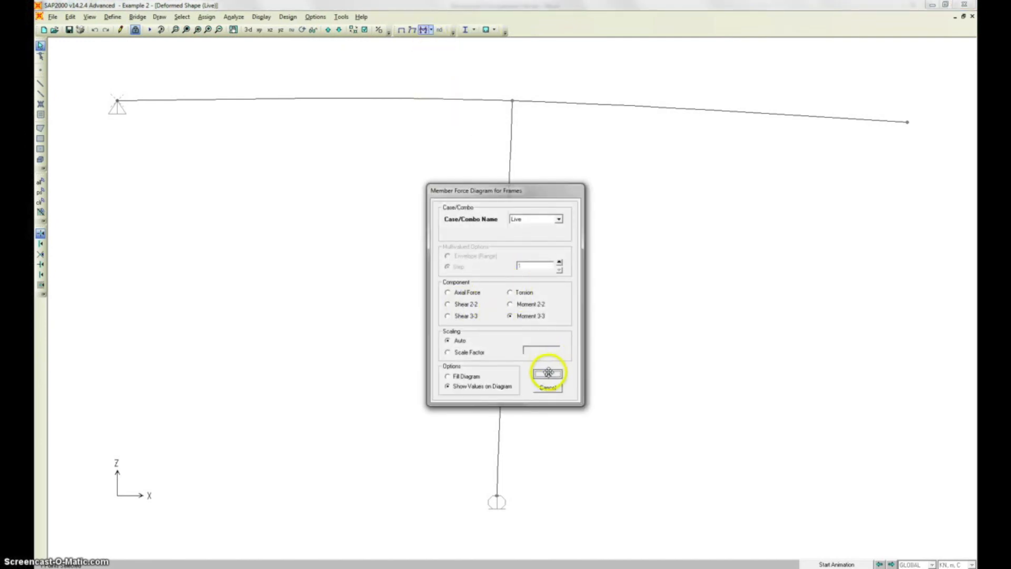
left_click(548, 373)
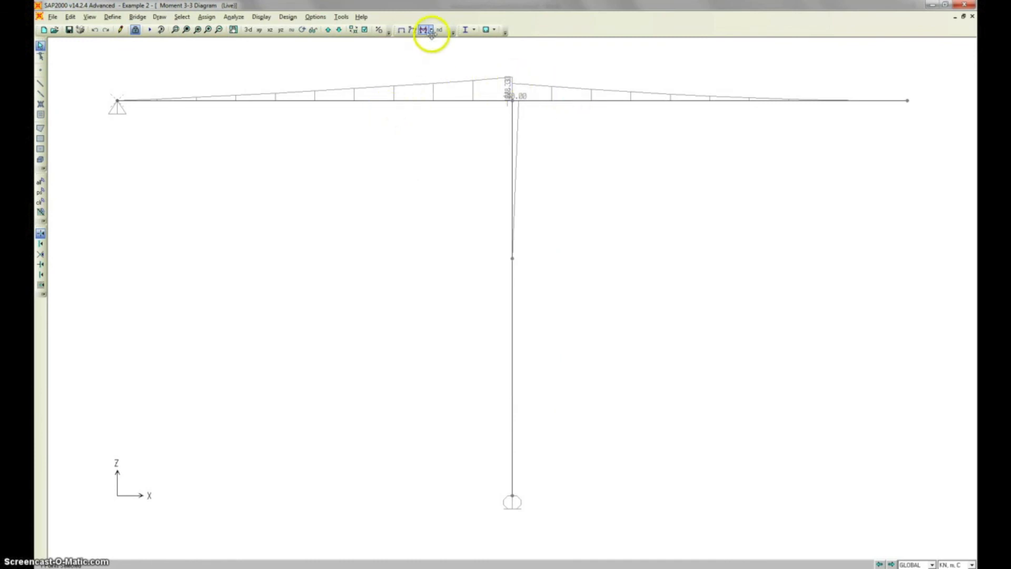
- Change the member force diagram back to Shear 2-2
left_click(427, 30)
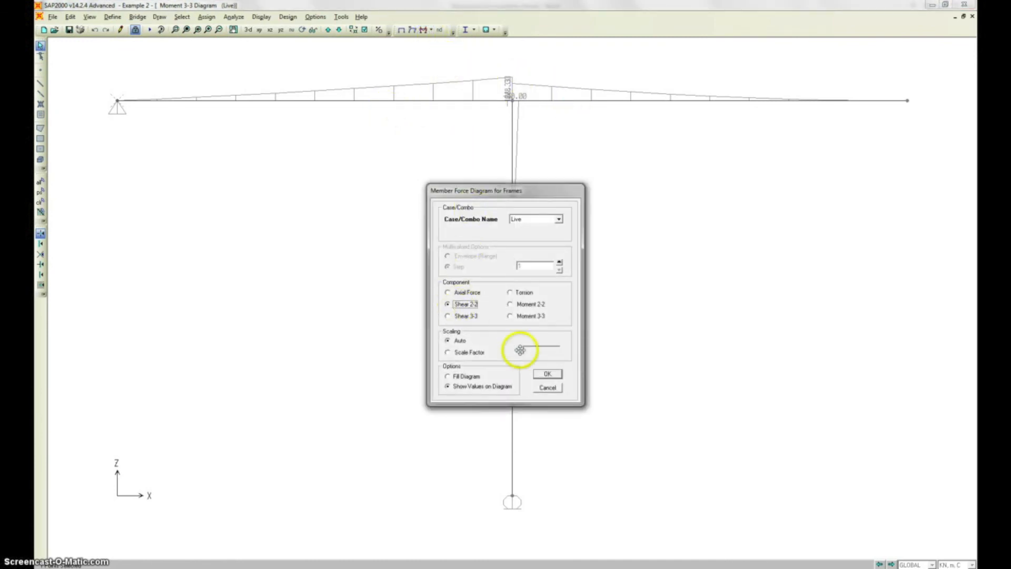
left_click(53, 16)
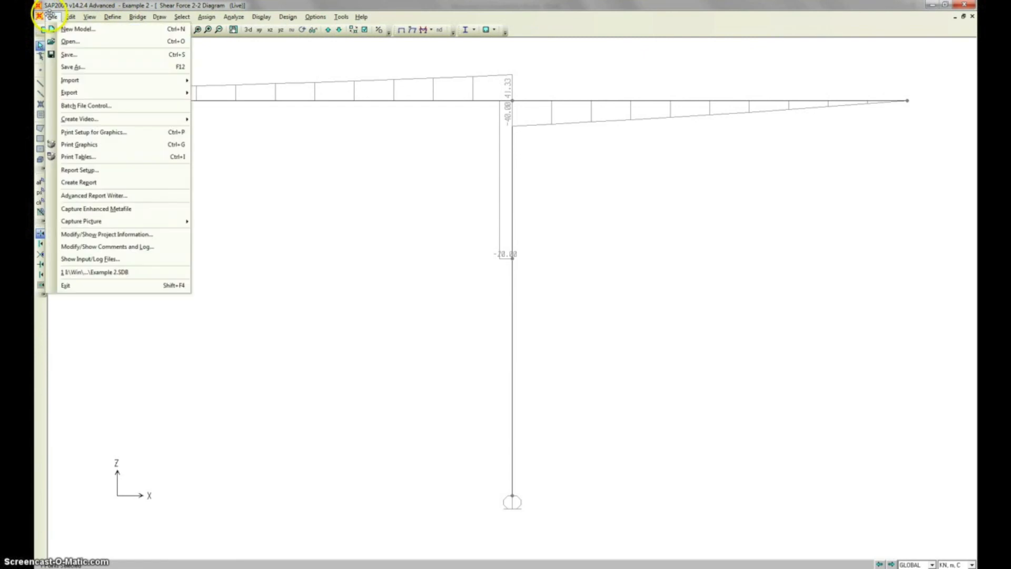